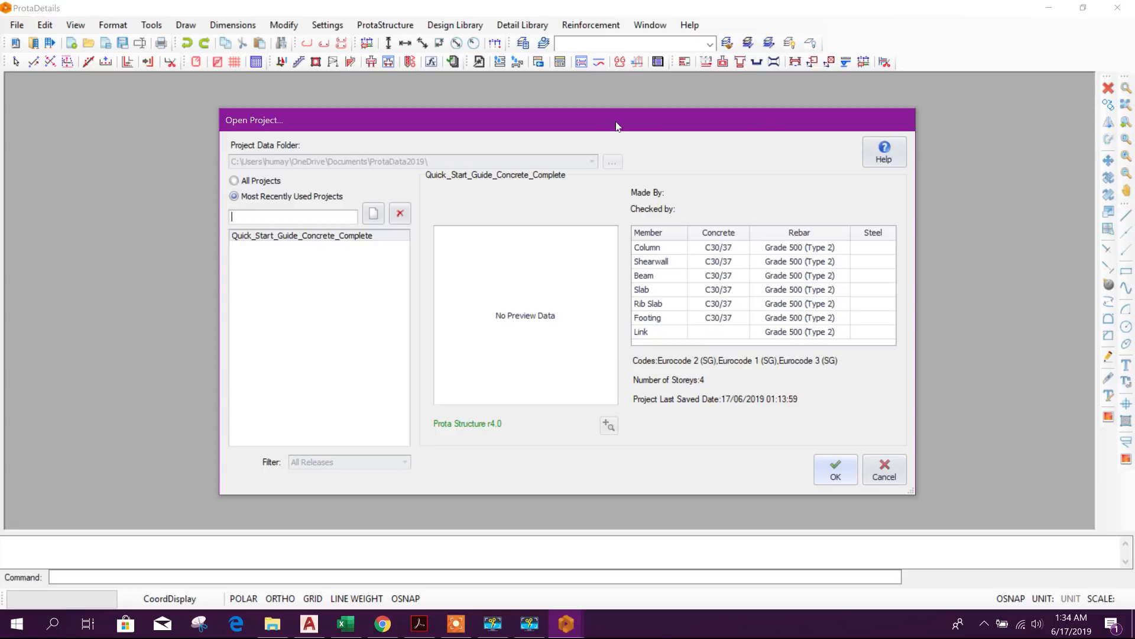
# - Load the Quick_Start_Guide_Concrete_Complete project and return to its start page
pyautogui.moveTo(616, 120); pyautogui.dragTo(332, 116)
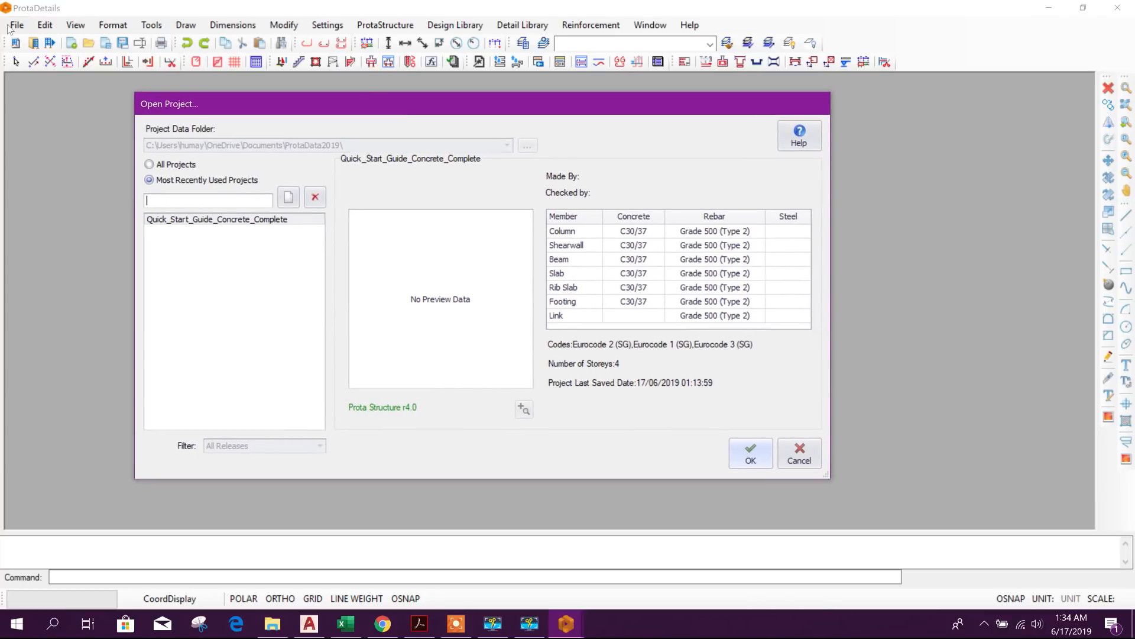
pyautogui.moveTo(423, 109)
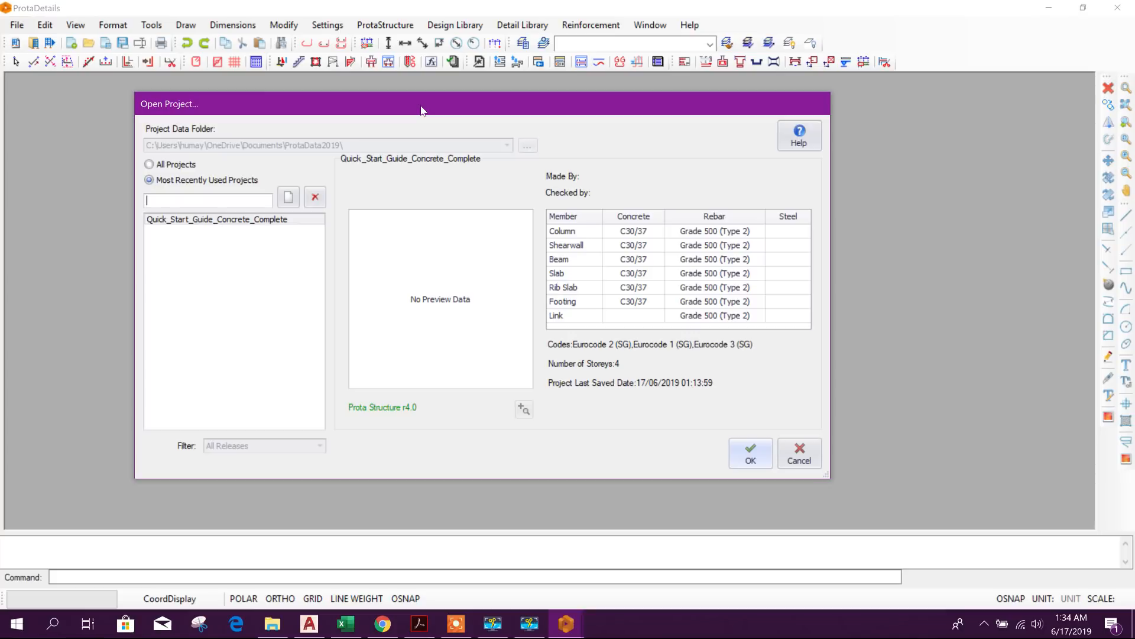
pyautogui.moveTo(421, 104); pyautogui.dragTo(450, 92)
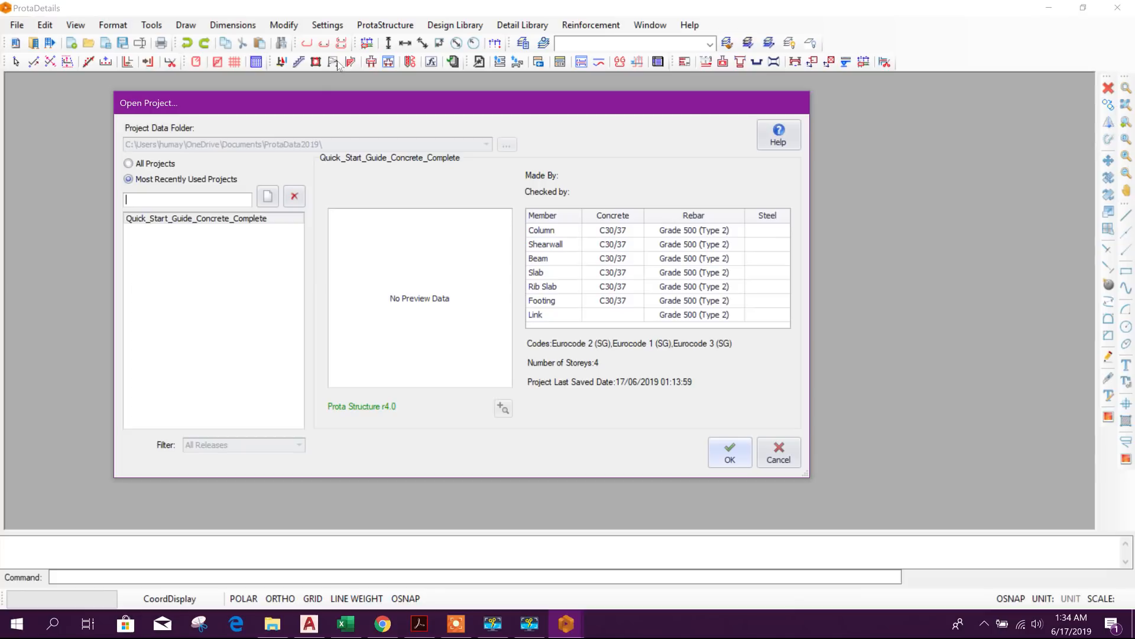
pyautogui.moveTo(353, 68)
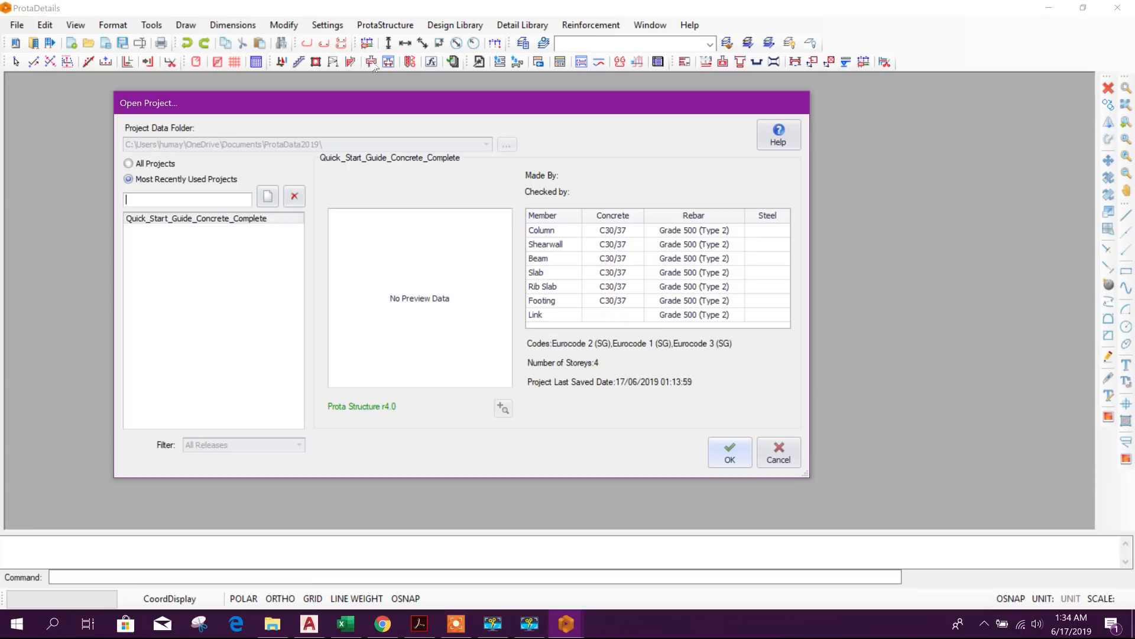
pyautogui.moveTo(396, 69)
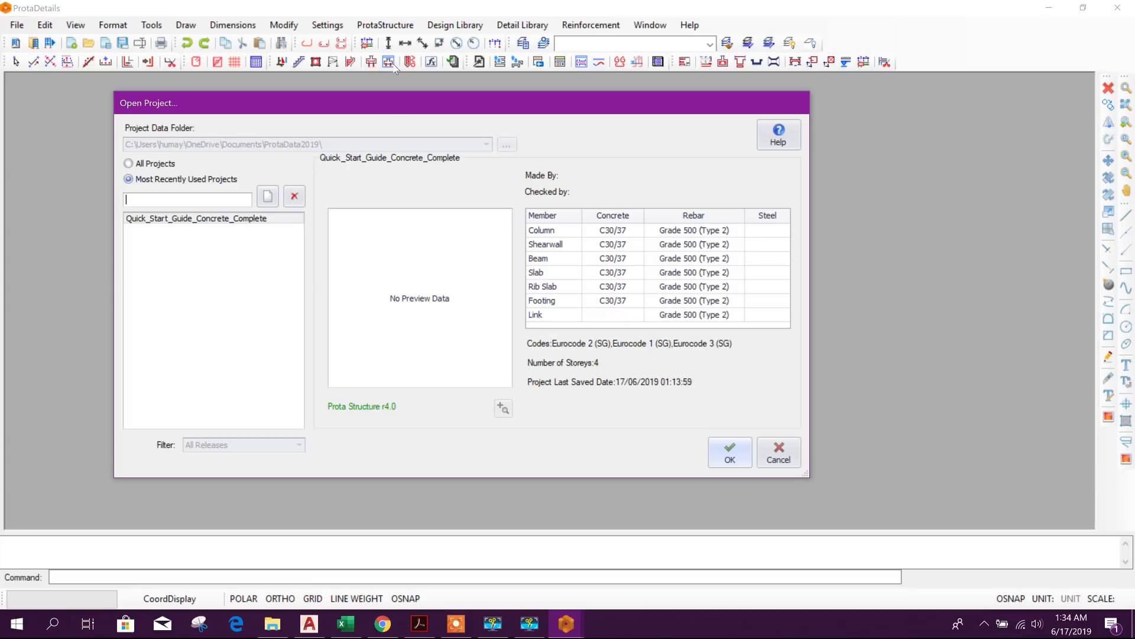
pyautogui.moveTo(382, 115)
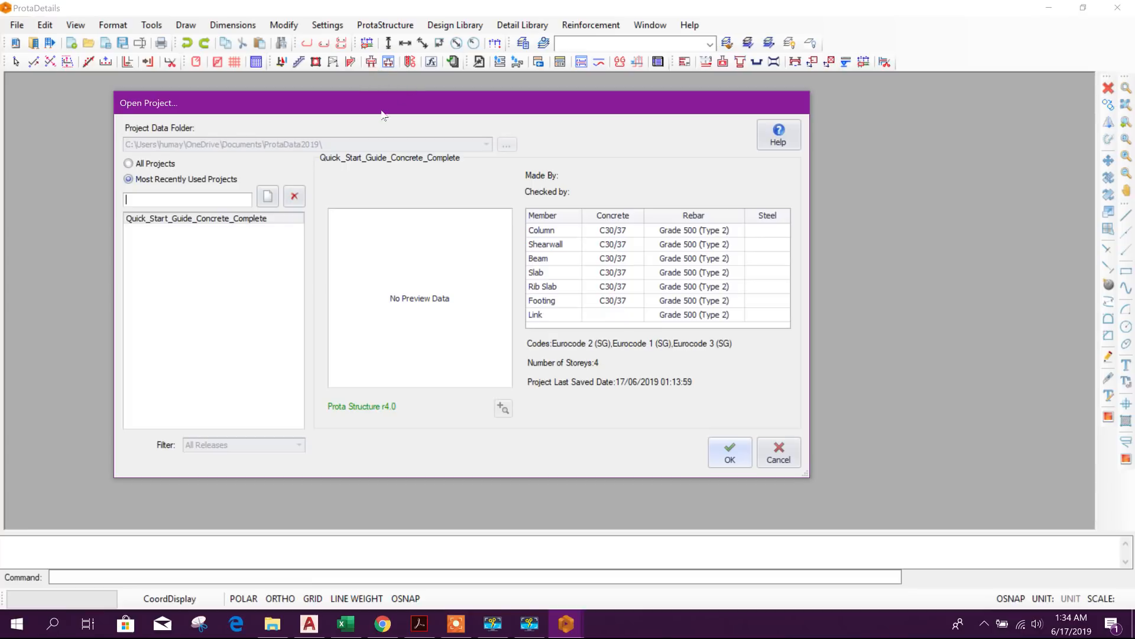
pyautogui.moveTo(404, 73)
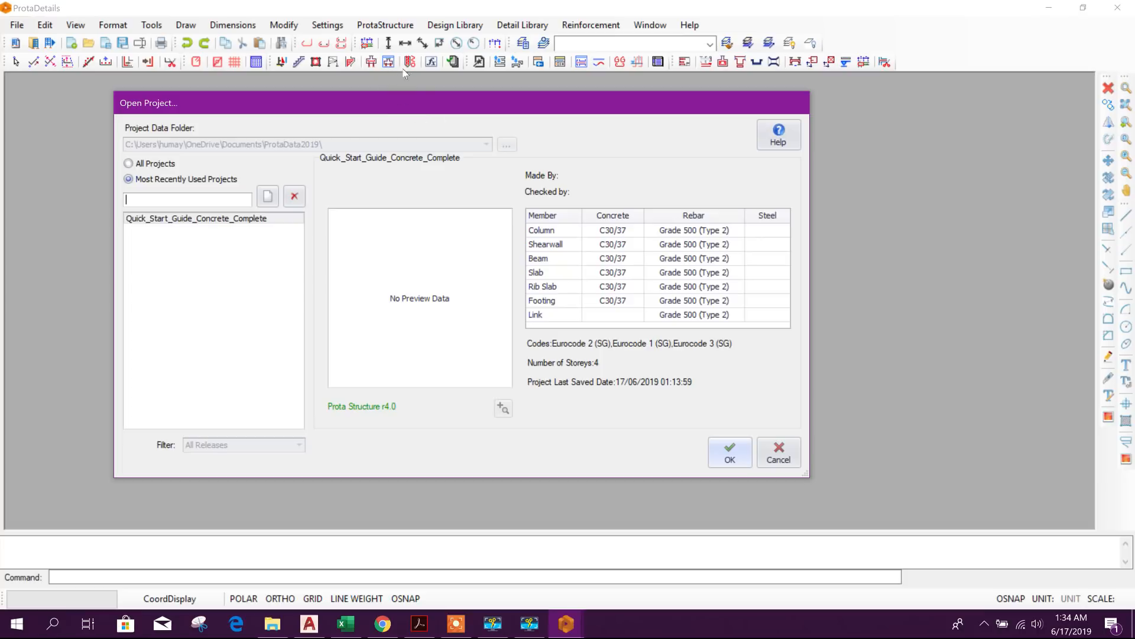
pyautogui.moveTo(416, 108)
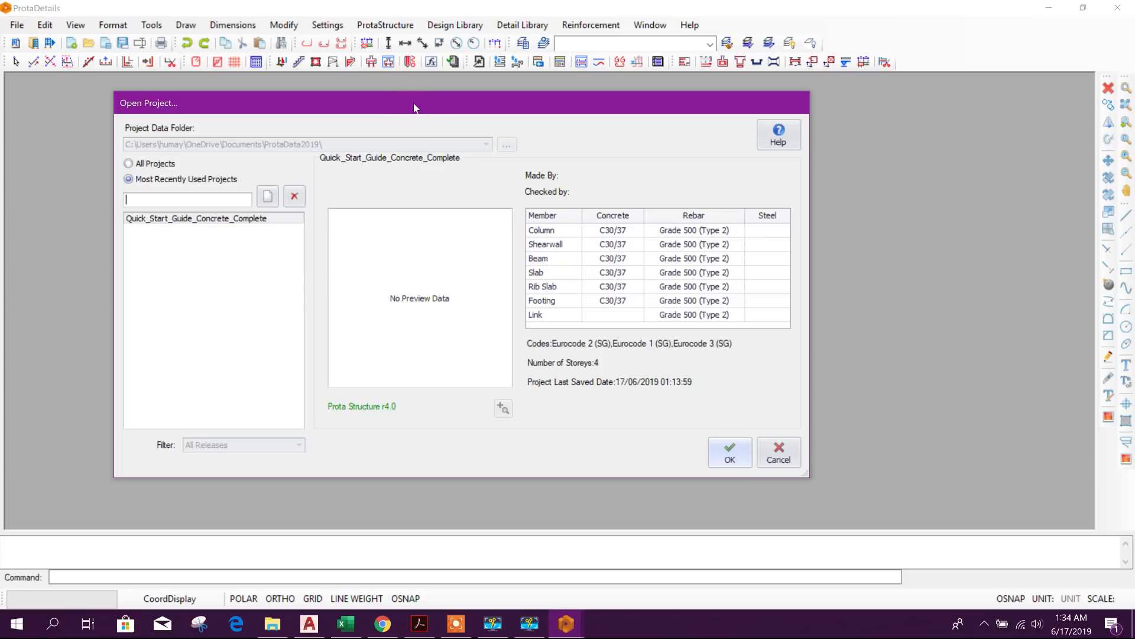
pyautogui.moveTo(411, 70)
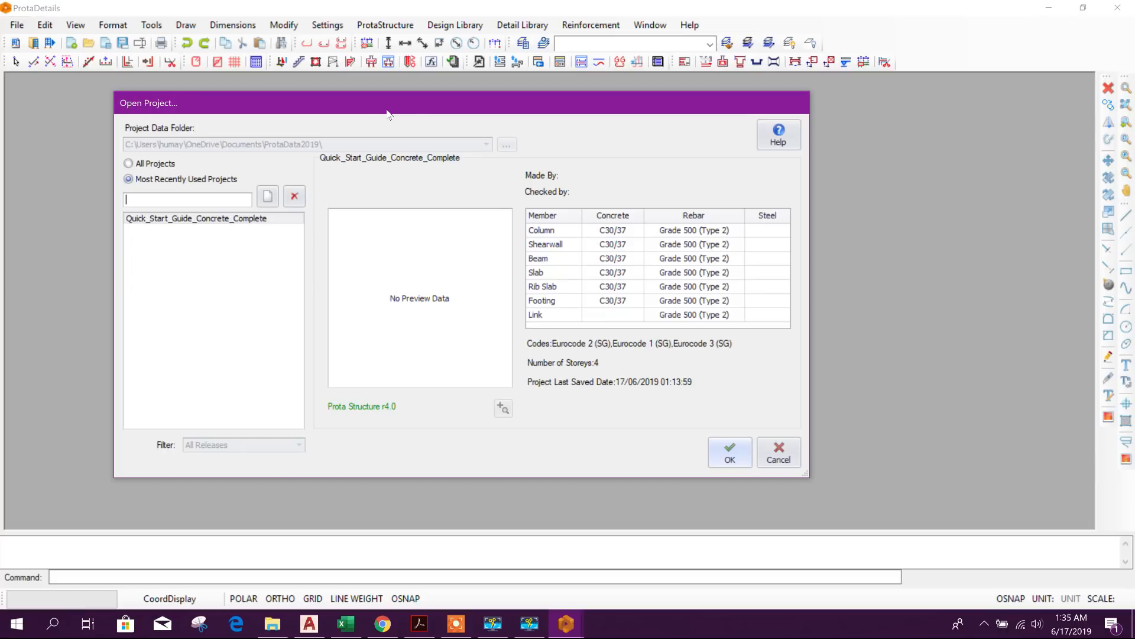
pyautogui.moveTo(414, 118)
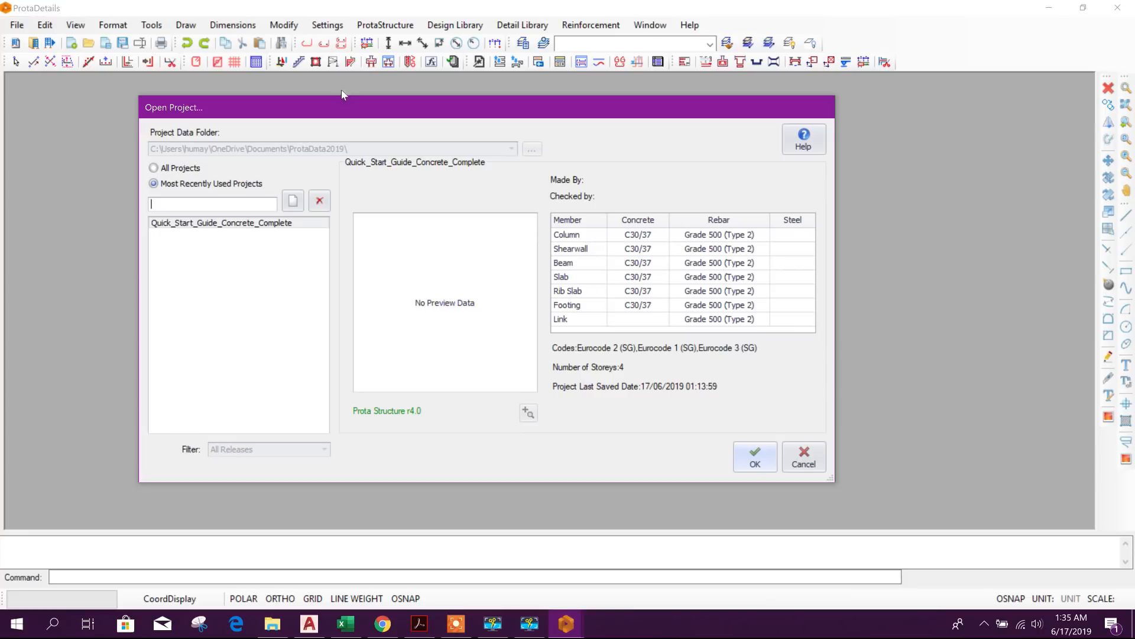
pyautogui.moveTo(485, 82)
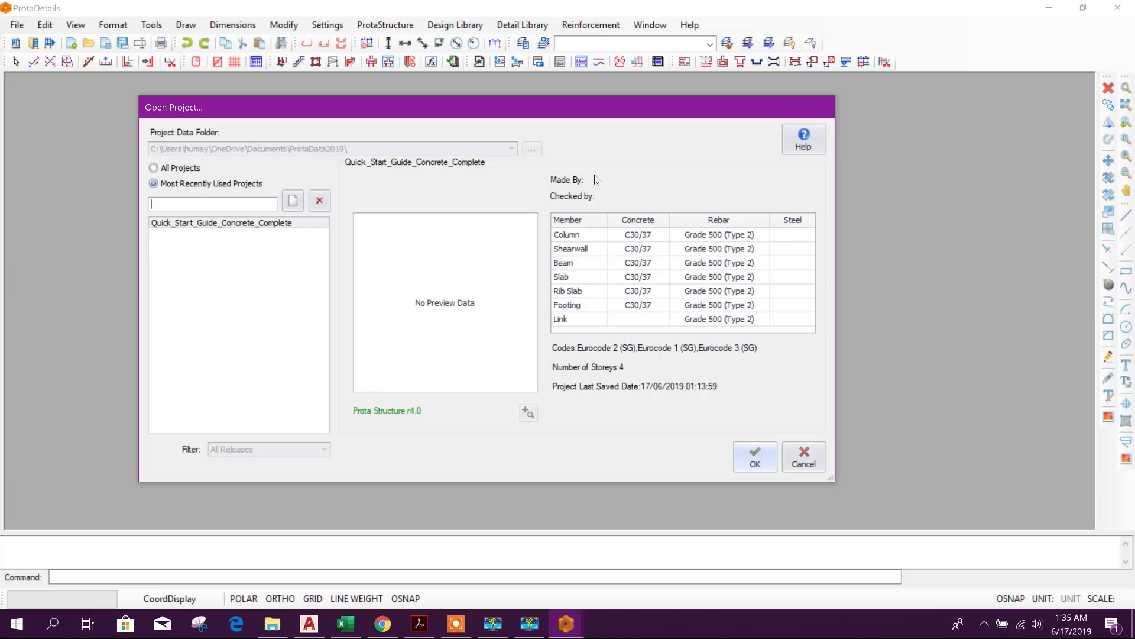
pyautogui.moveTo(779, 175)
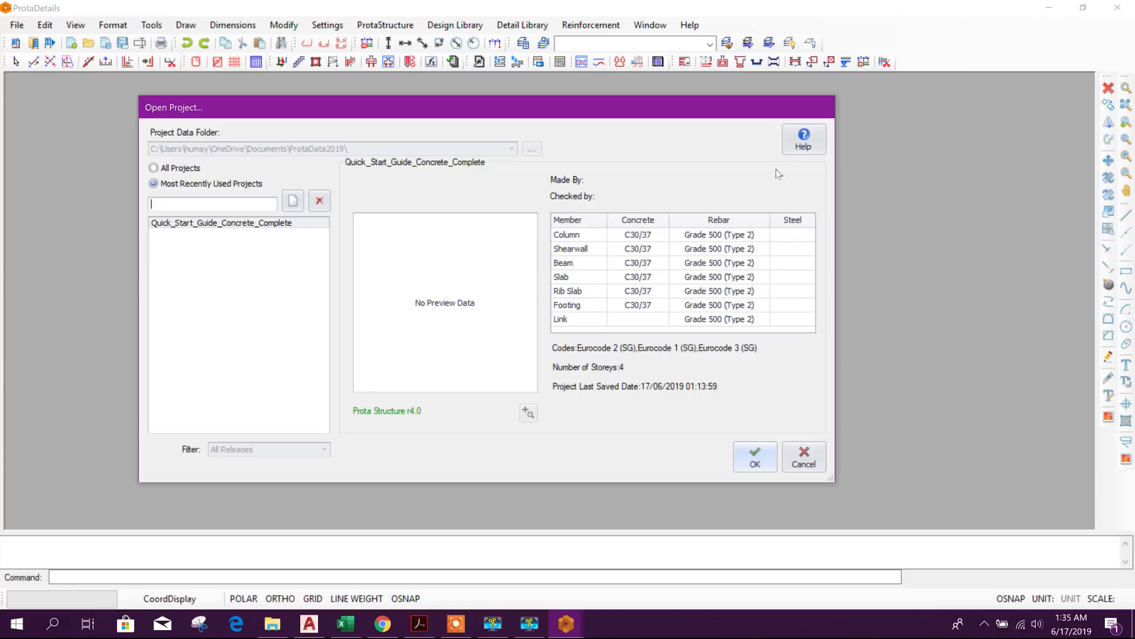
pyautogui.moveTo(750, 113)
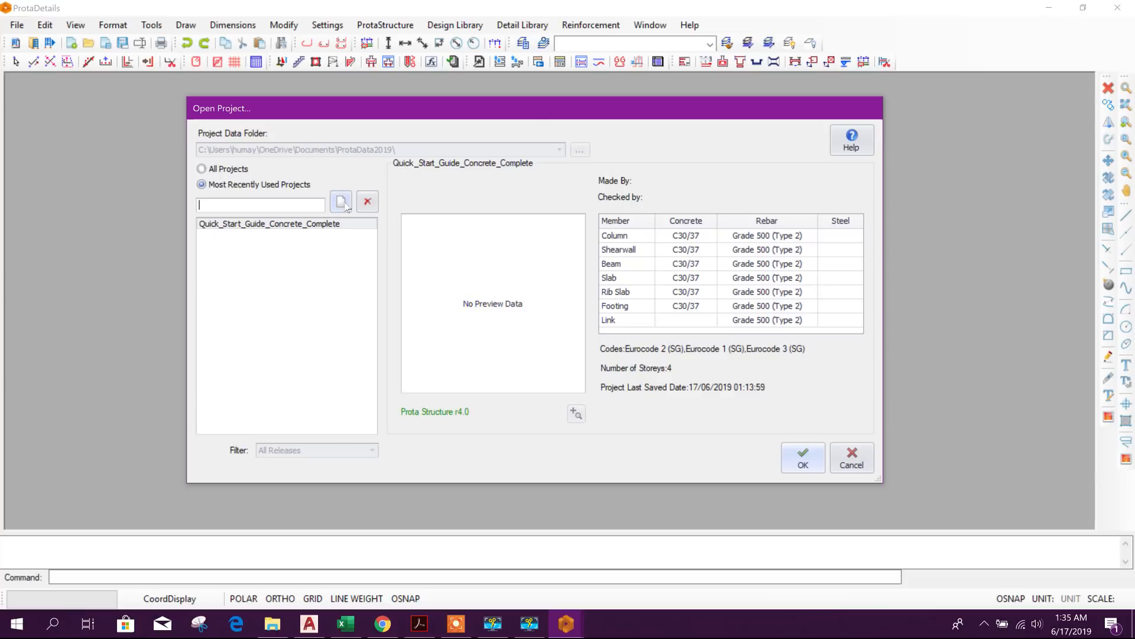
pyautogui.click(801, 457)
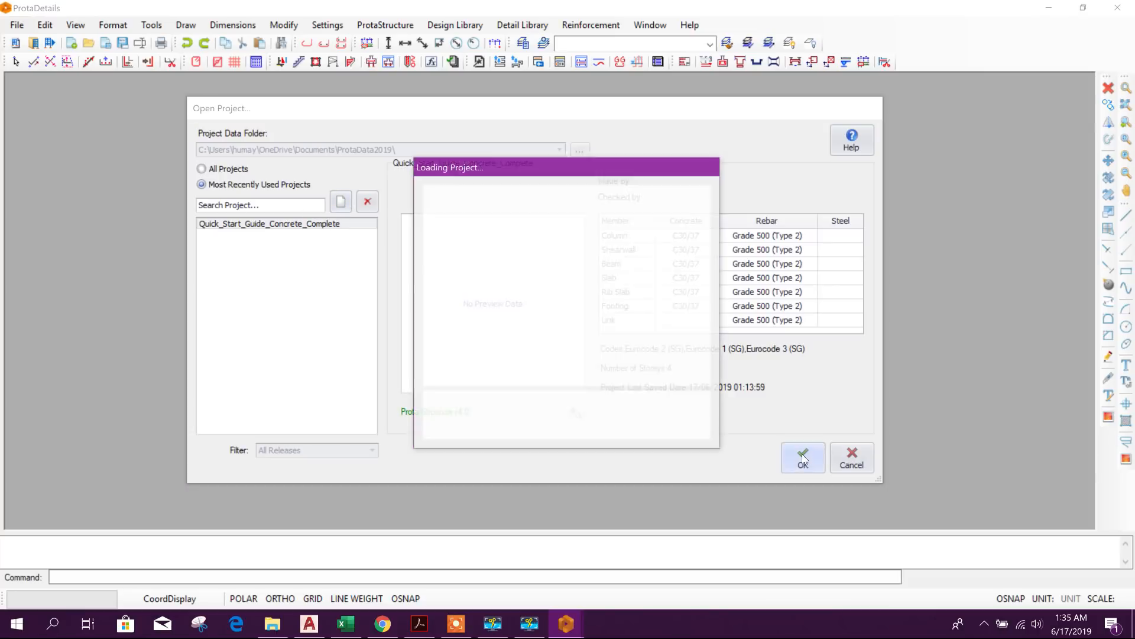
pyautogui.click(802, 457)
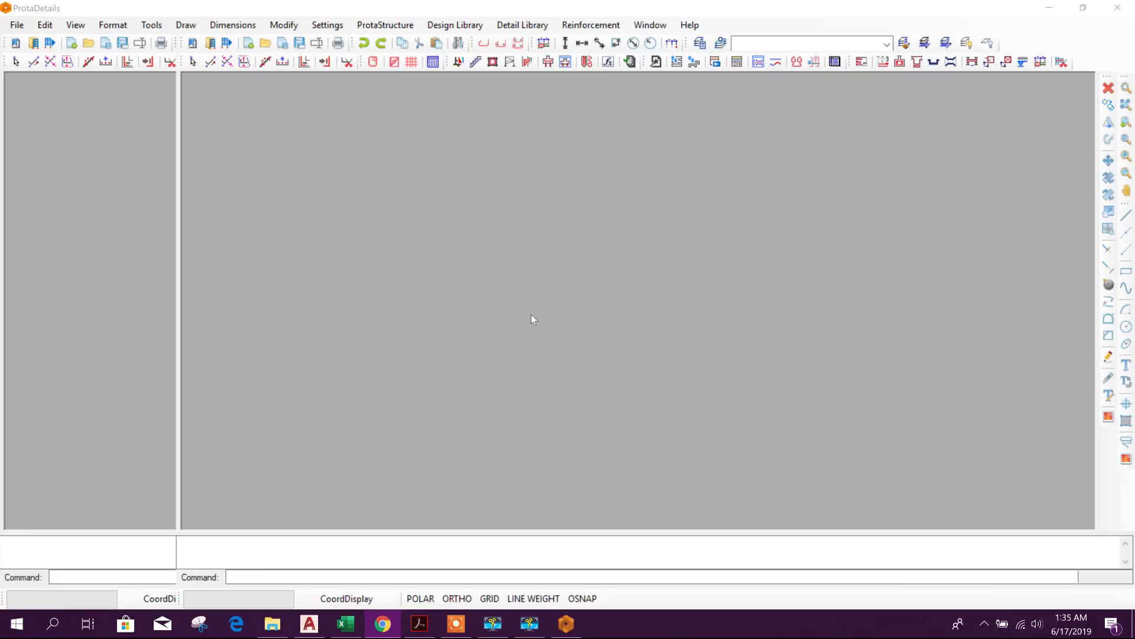
pyautogui.click(565, 623)
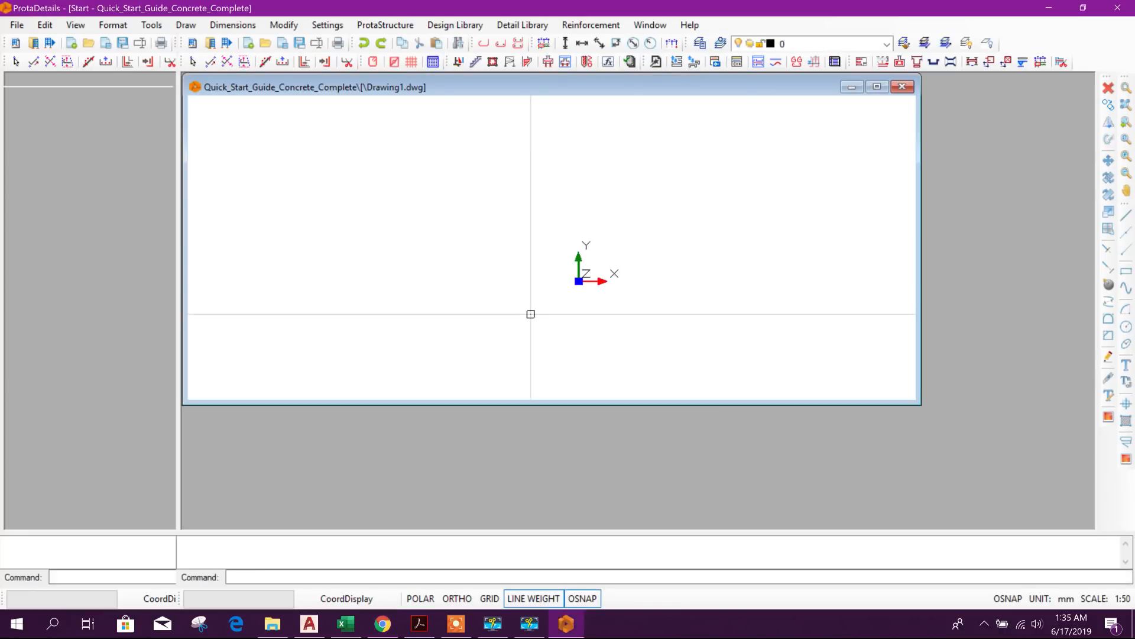
pyautogui.click(16, 25)
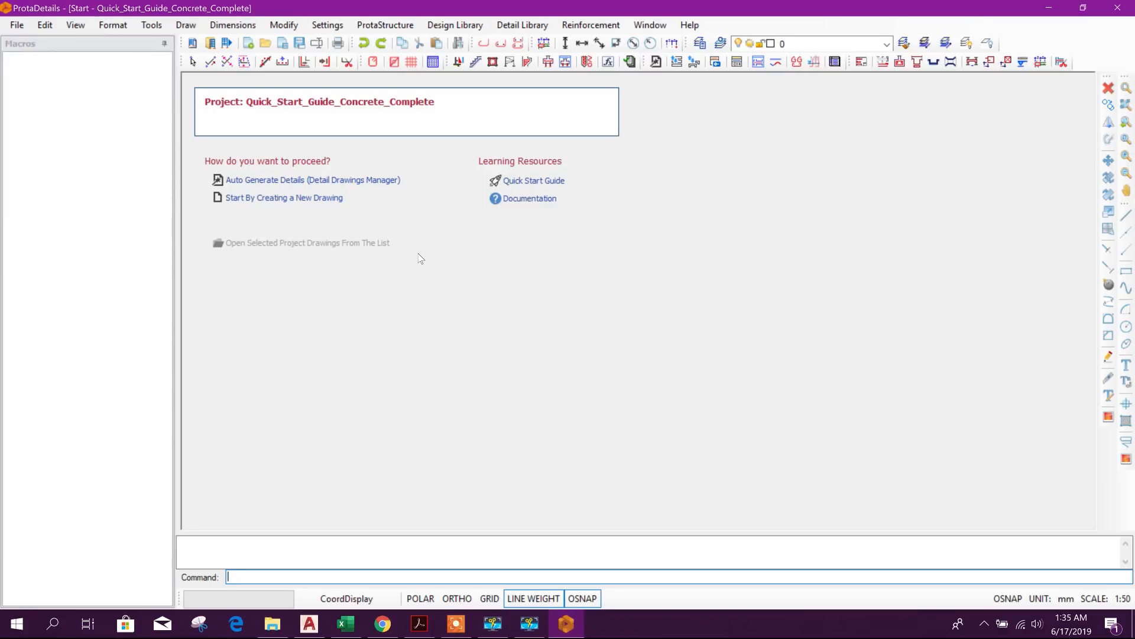
# - Create a new project with project code 'PileDesign'
pyautogui.click(284, 198)
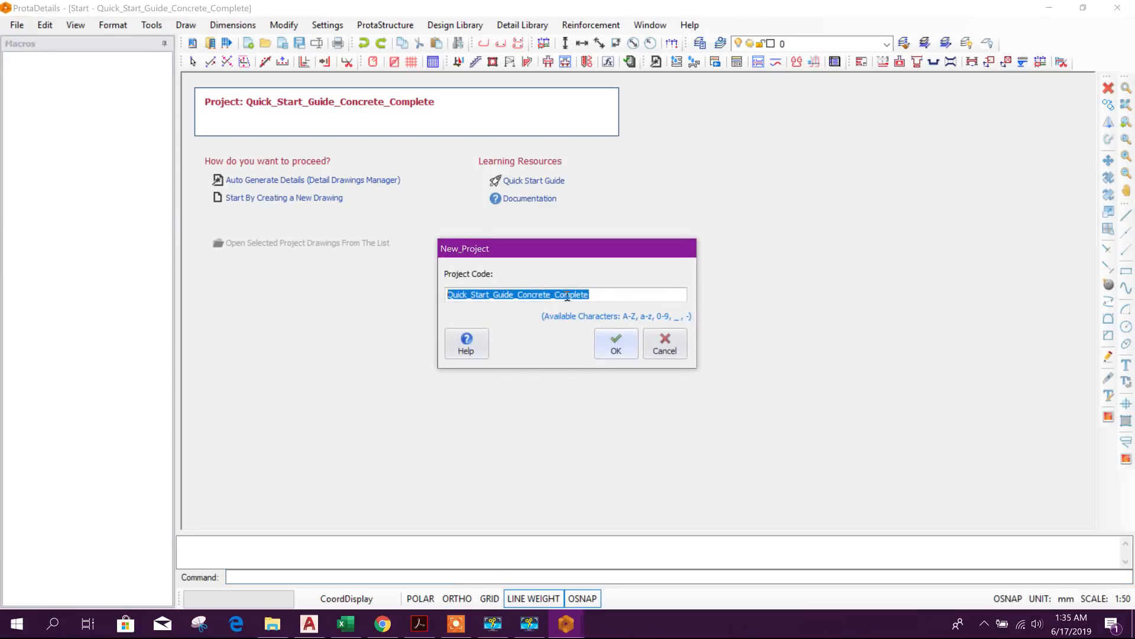
pyautogui.write('pi')
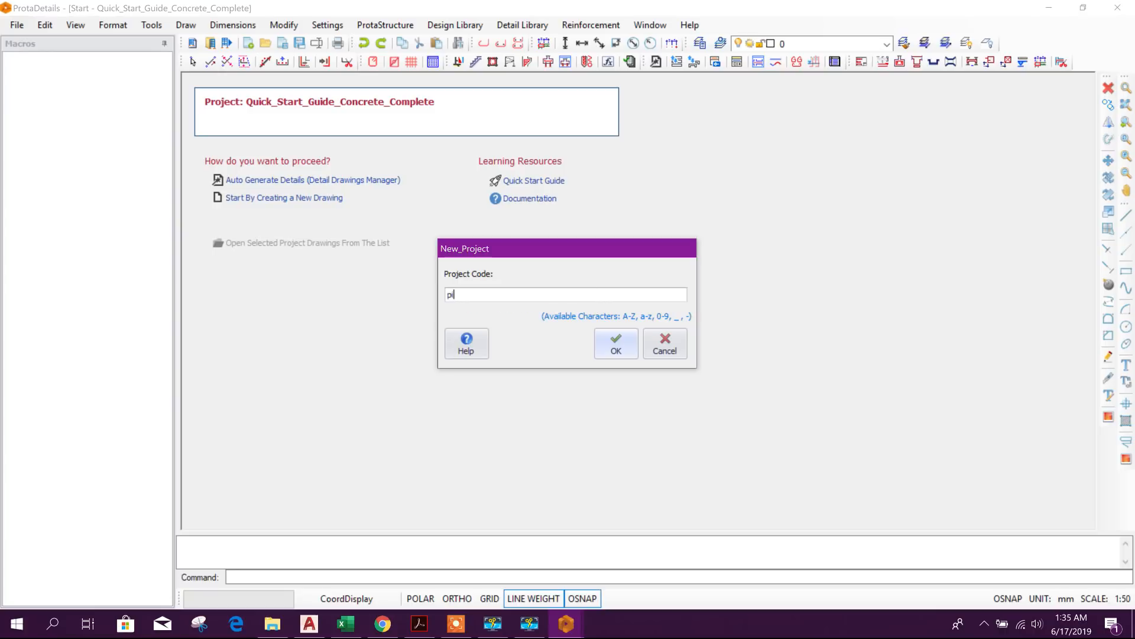
pyautogui.write('O')
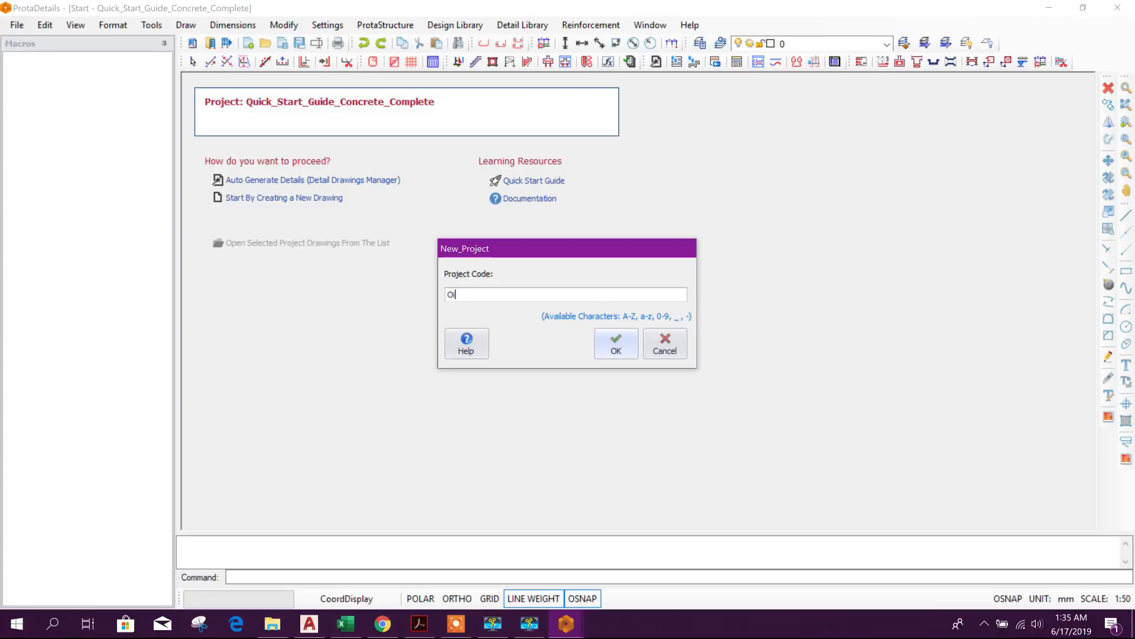
pyautogui.press('Backspace')
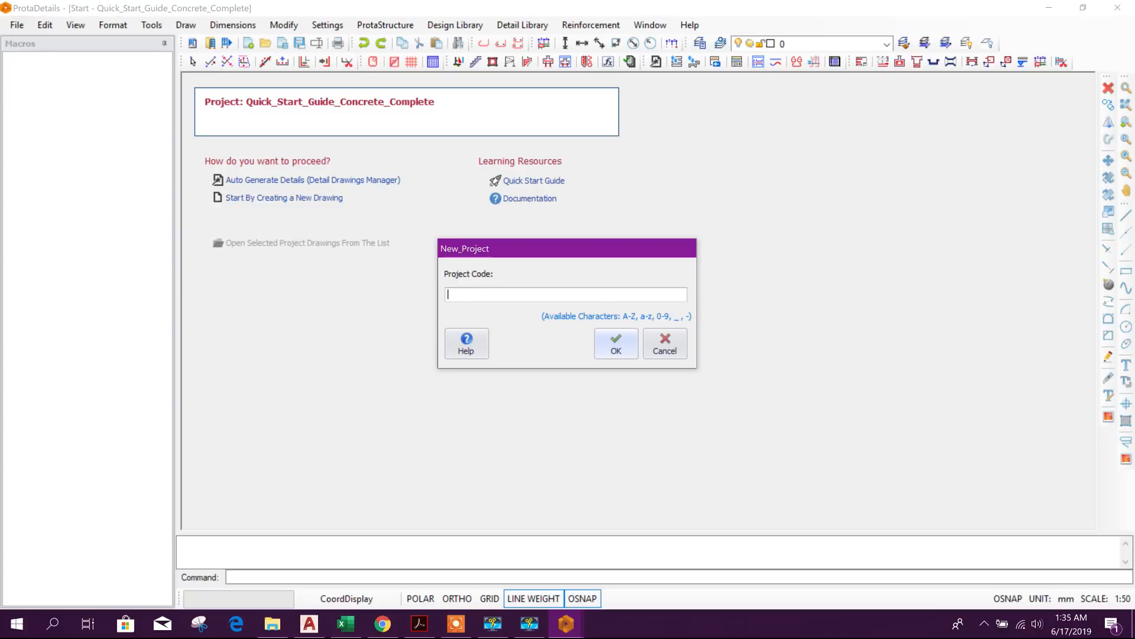
pyautogui.write('Pile')
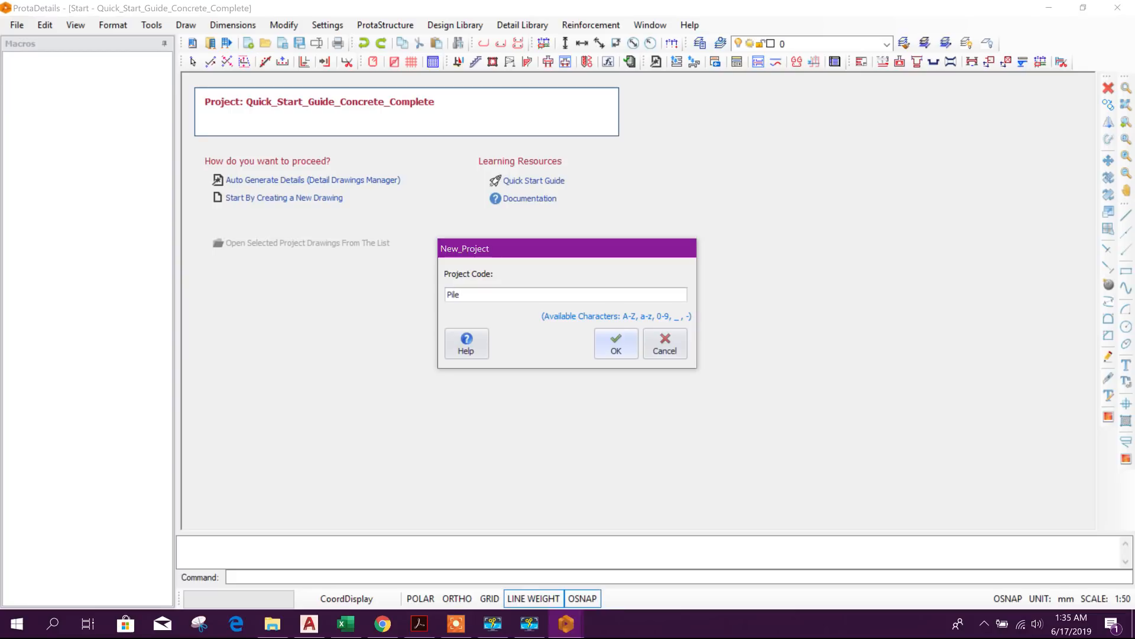
pyautogui.write('Desig')
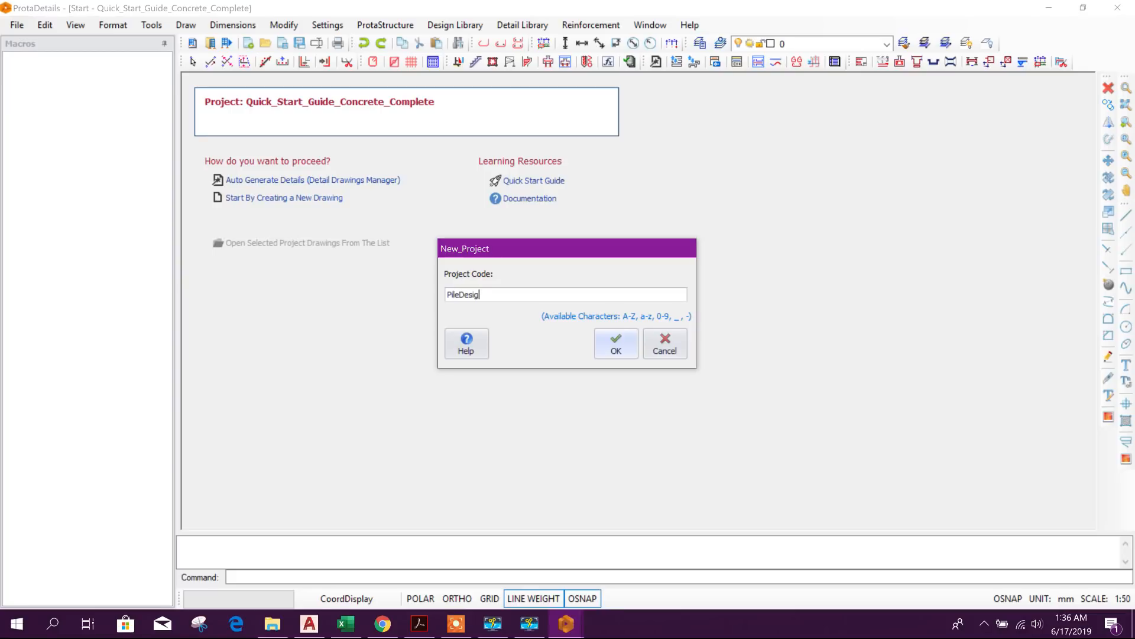
pyautogui.click(615, 343)
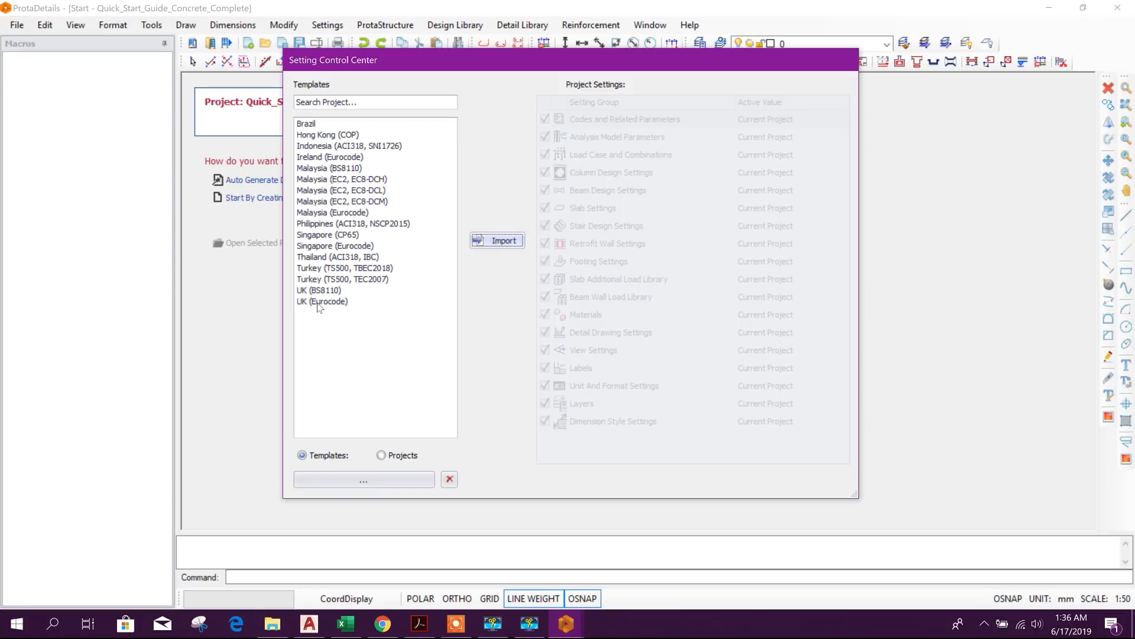
# - Import the UK (BS8110) settings template into the new project
pyautogui.click(319, 289)
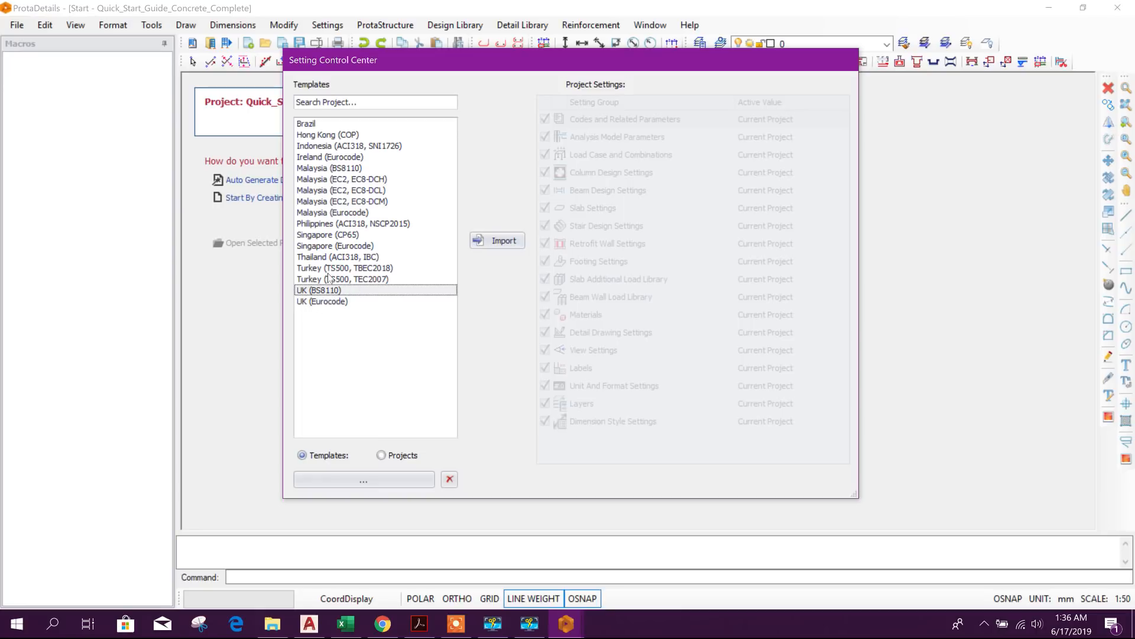
pyautogui.click(337, 257)
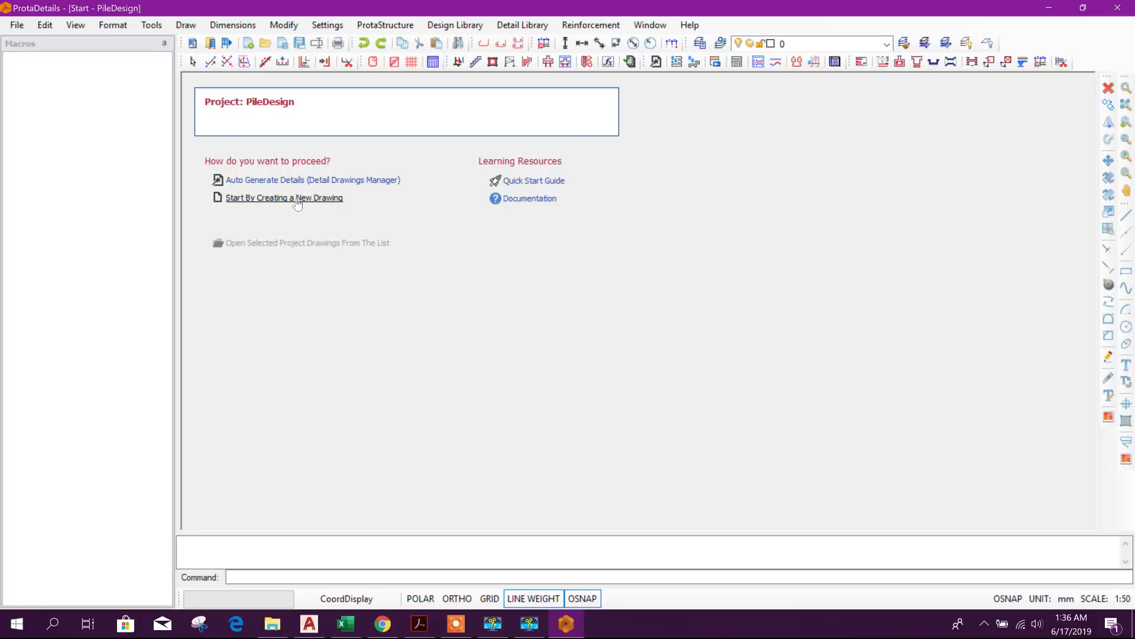
# - Start a new drawing in PileDesign and bring up the Pile Geometry page
pyautogui.click(283, 197)
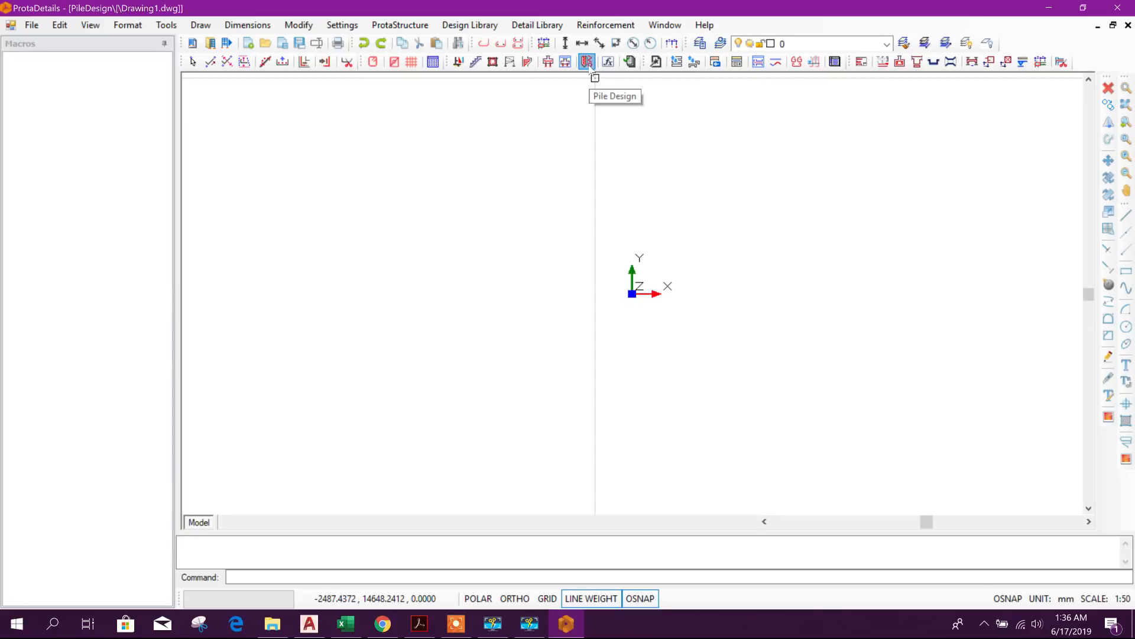
pyautogui.click(586, 61)
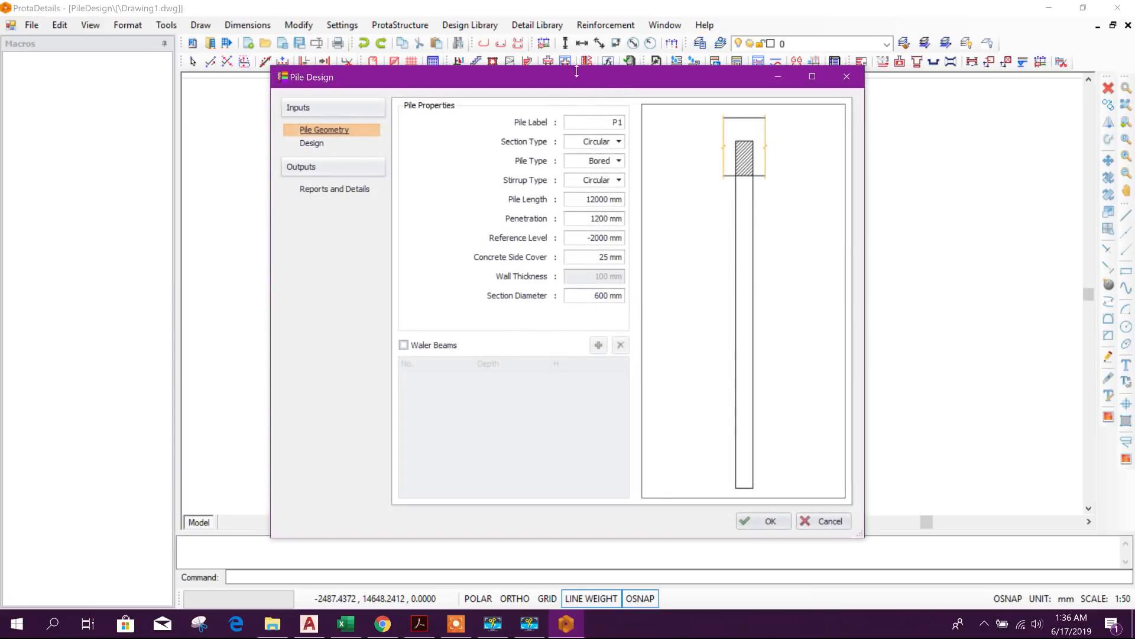
pyautogui.moveTo(576, 75); pyautogui.dragTo(591, 76)
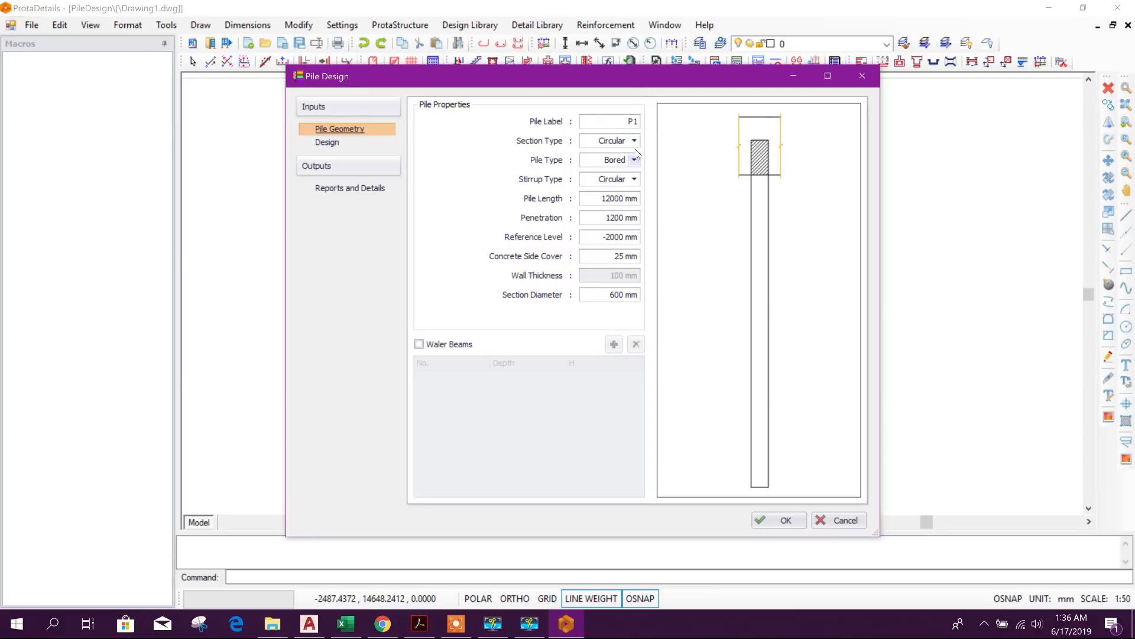
pyautogui.click(634, 141)
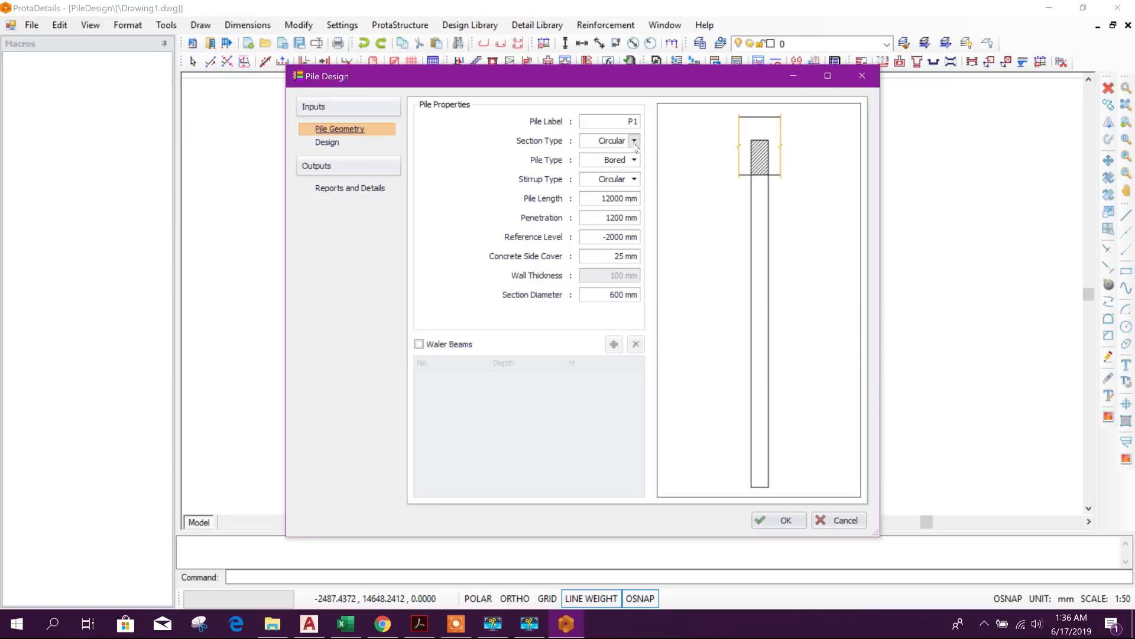
pyautogui.moveTo(565, 76); pyautogui.dragTo(600, 72)
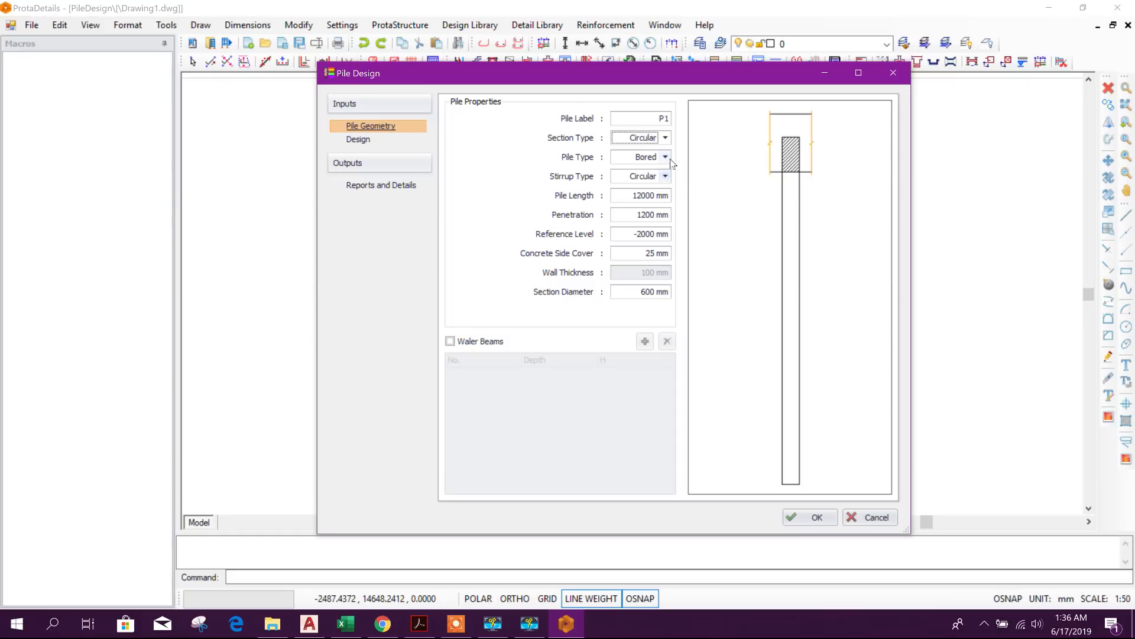
# - Keep pile P1 as Bored type and change its stirrups to Spiral
pyautogui.click(663, 158)
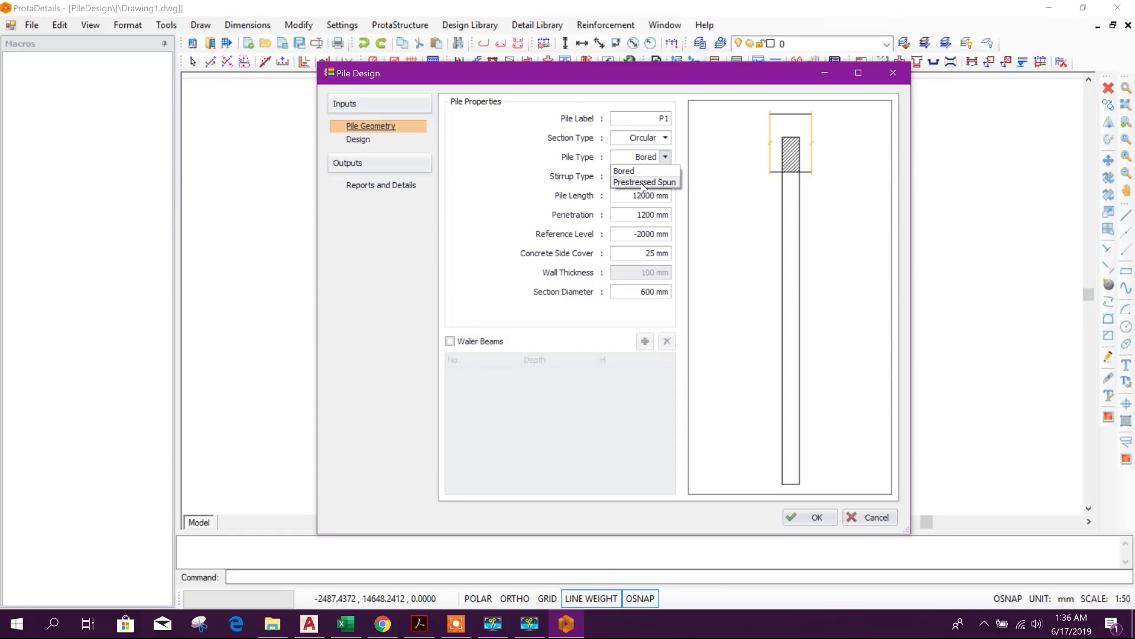
pyautogui.moveTo(680, 156)
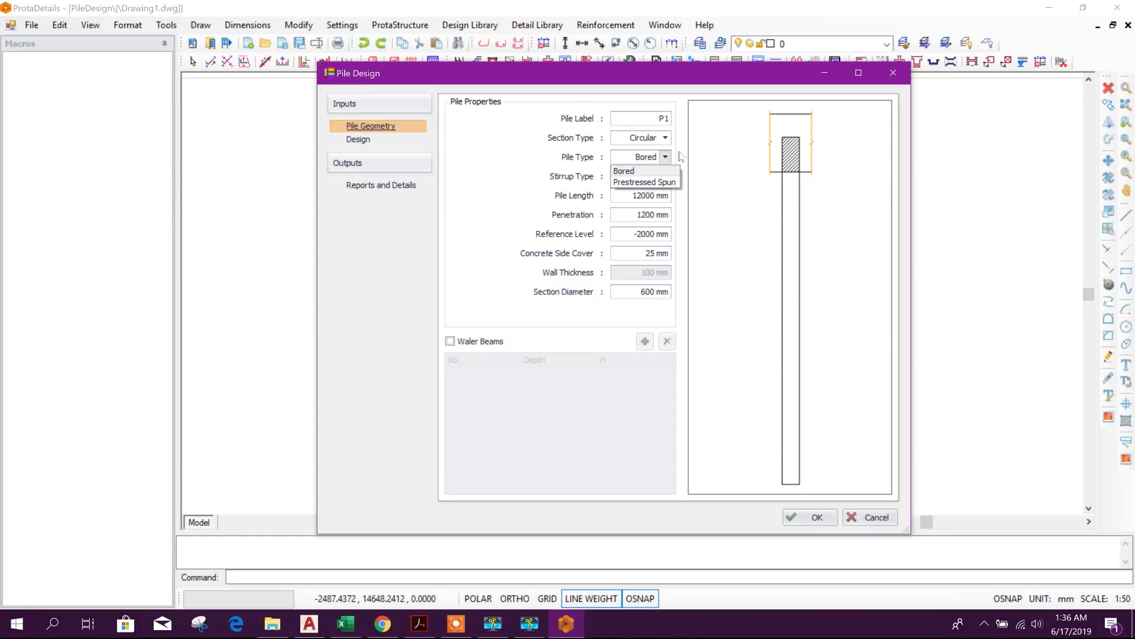
pyautogui.click(624, 171)
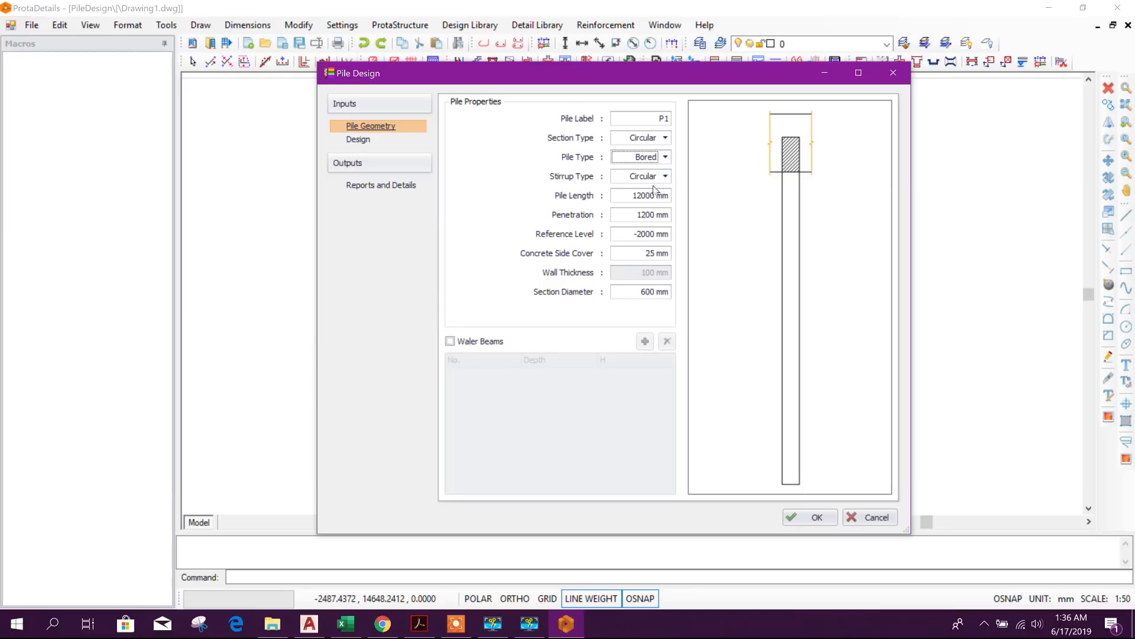
pyautogui.click(640, 176)
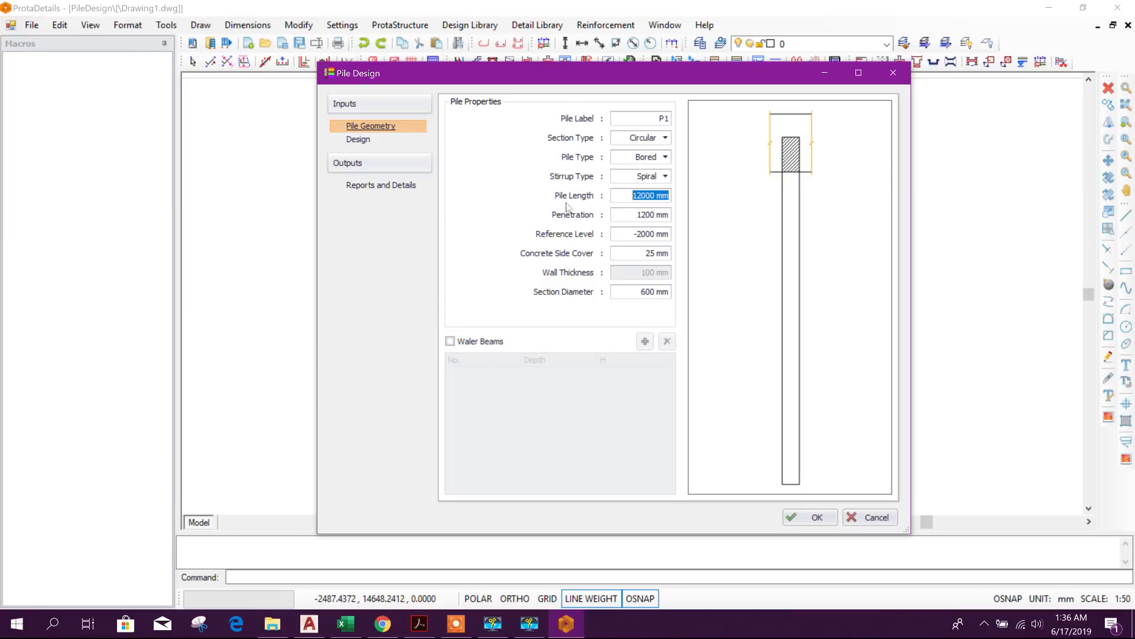
pyautogui.click(419, 624)
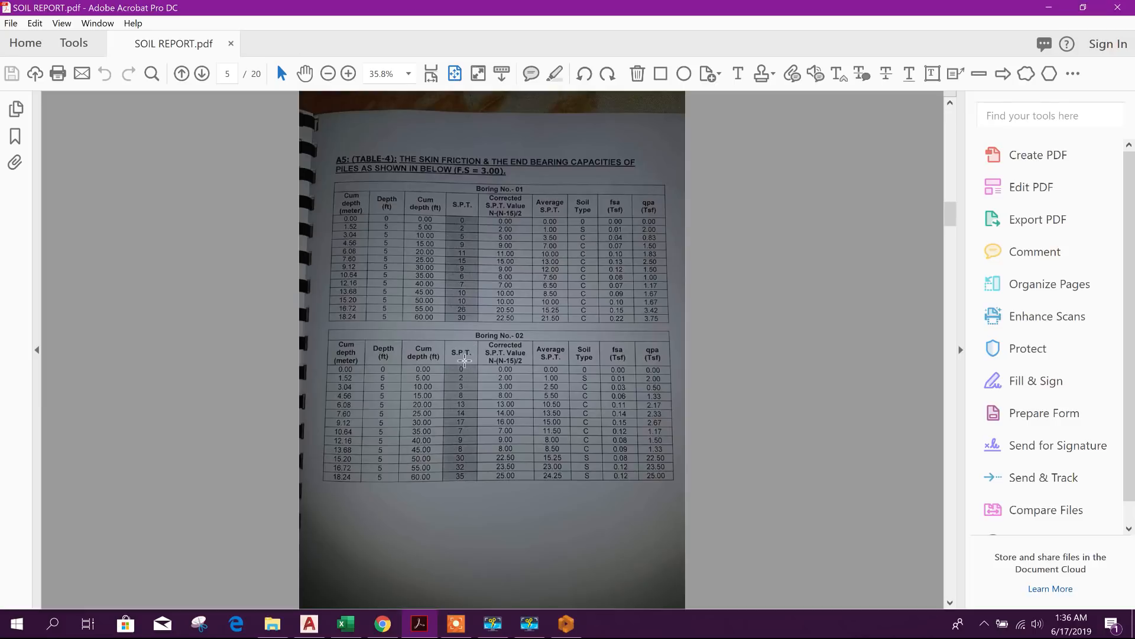
# - View page 5 of SOIL REPORT.pdf with the skin friction and end bearing tables
pyautogui.click(201, 73)
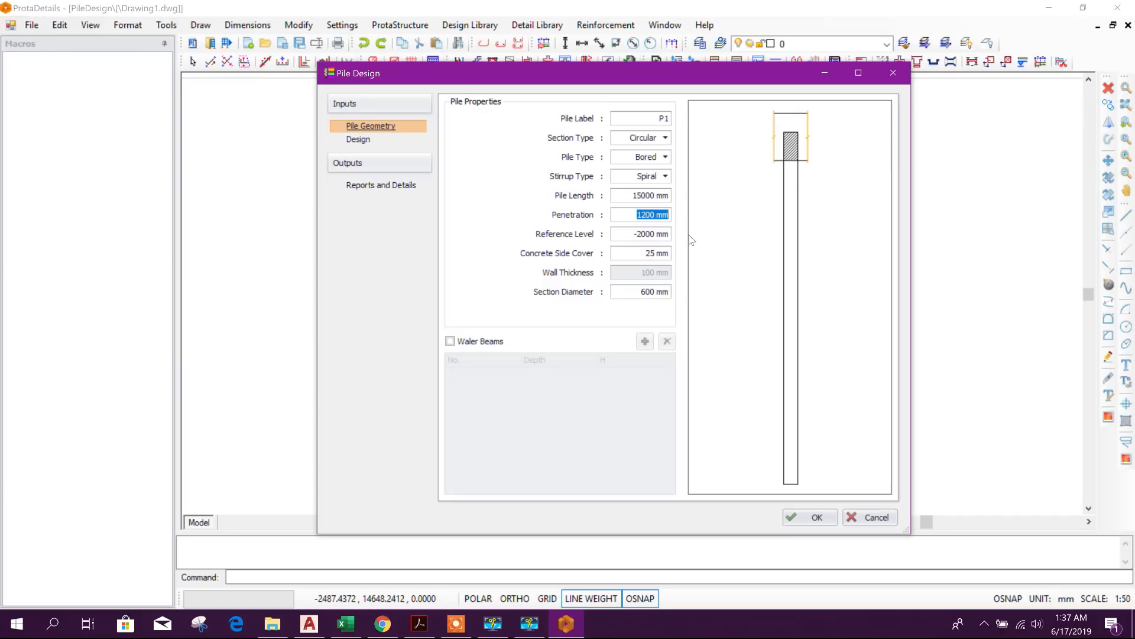
# - Set penetration 600, reference level -1000, cover 50 for P1 and enable Working Load design
pyautogui.write('600')
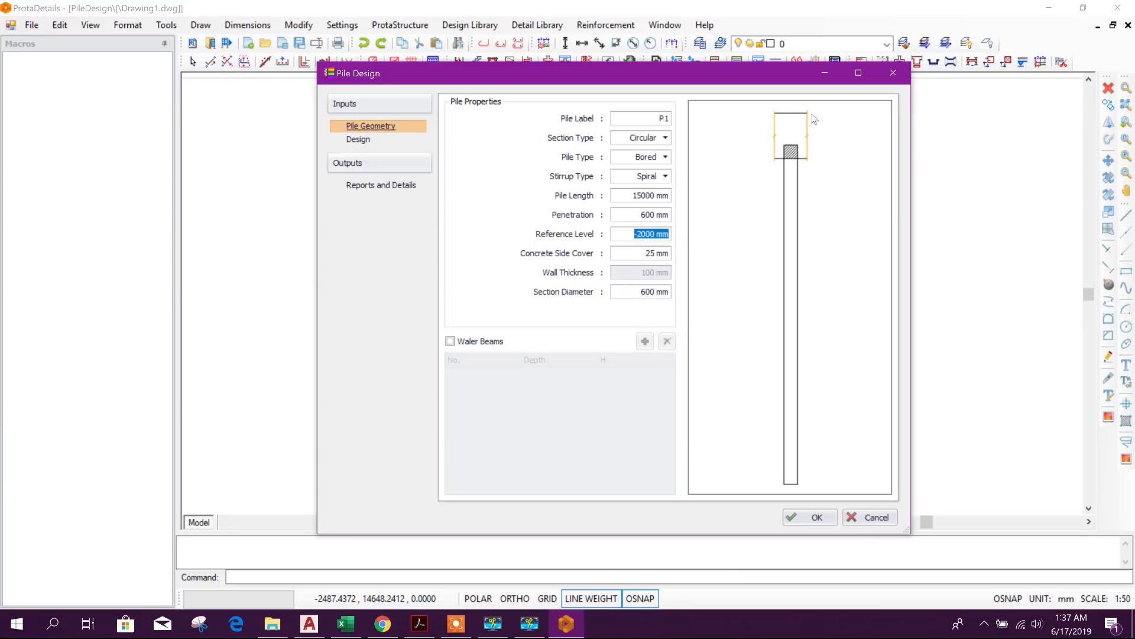
pyautogui.moveTo(552, 246)
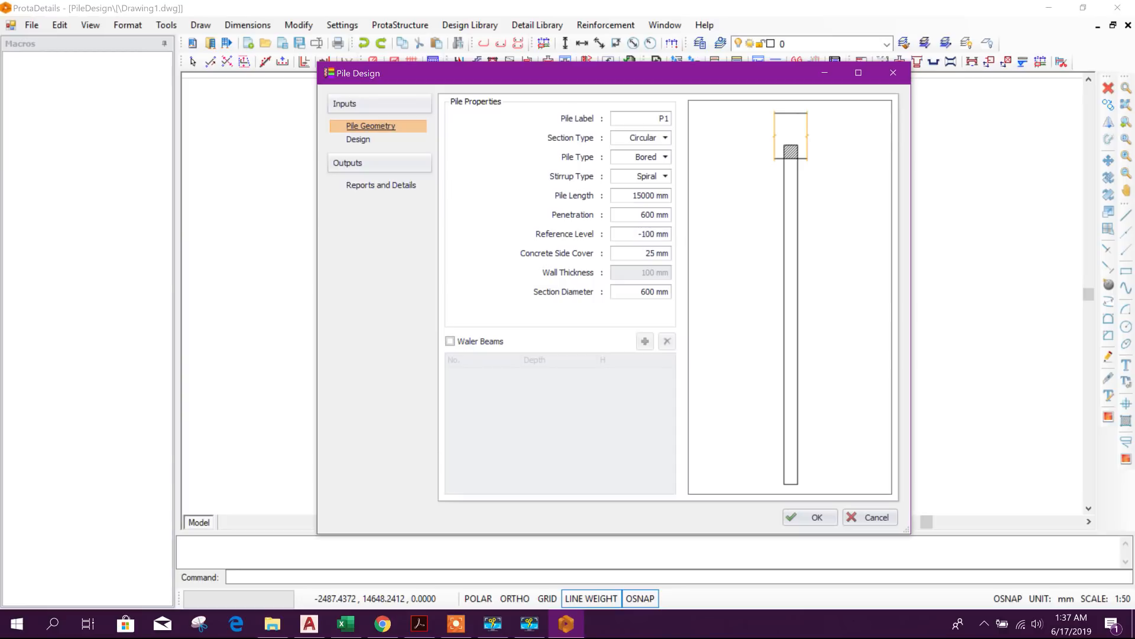
pyautogui.write('-1000')
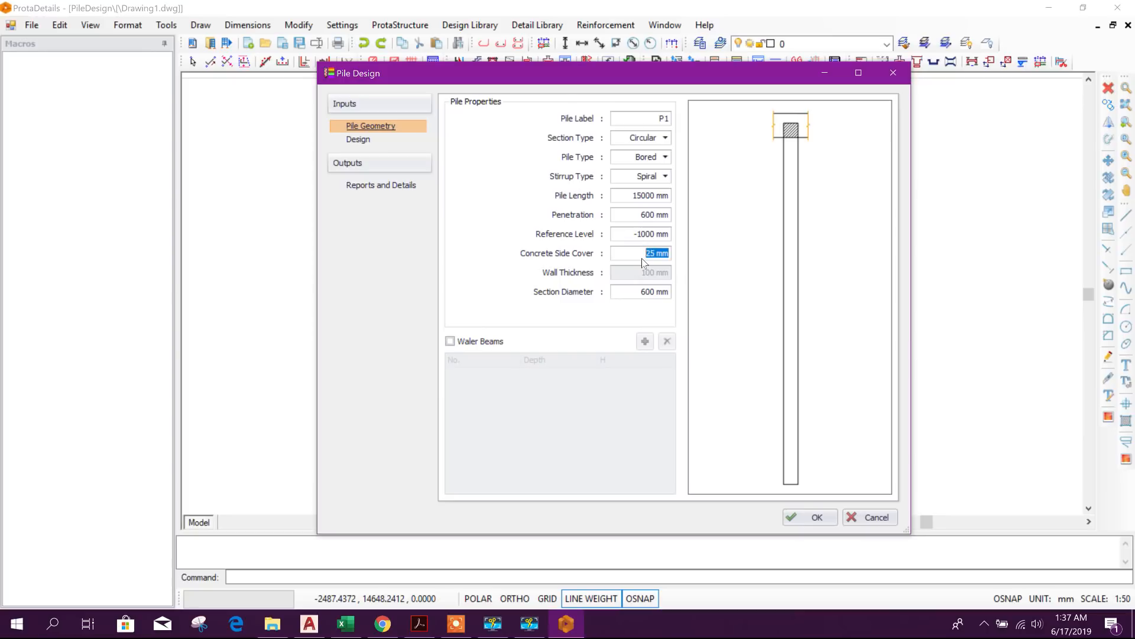
pyautogui.write('5')
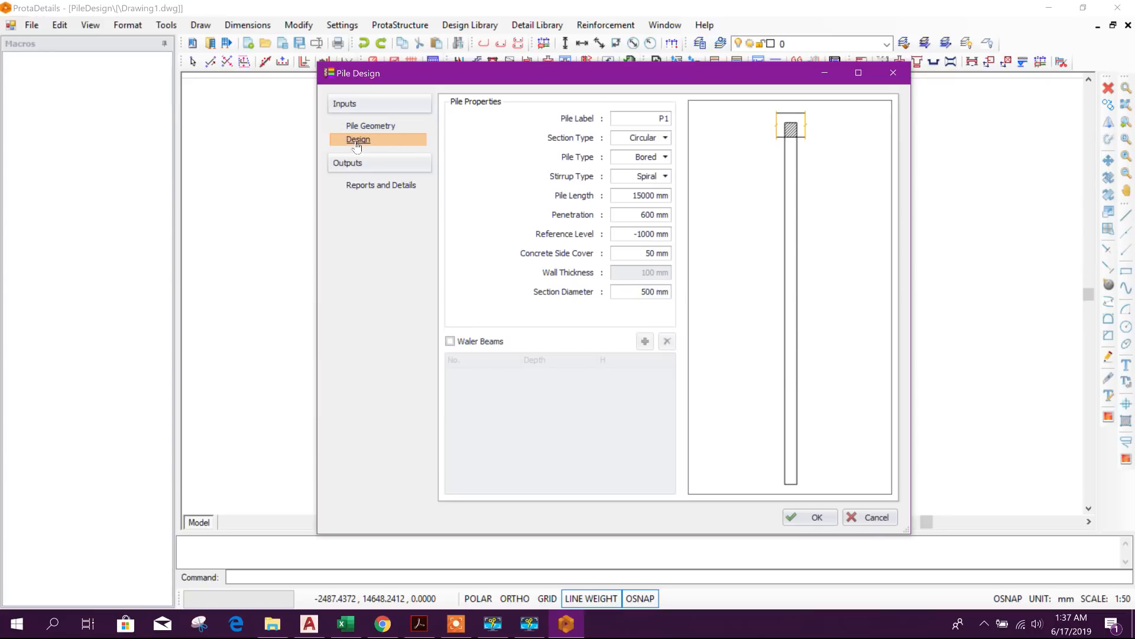
pyautogui.click(358, 140)
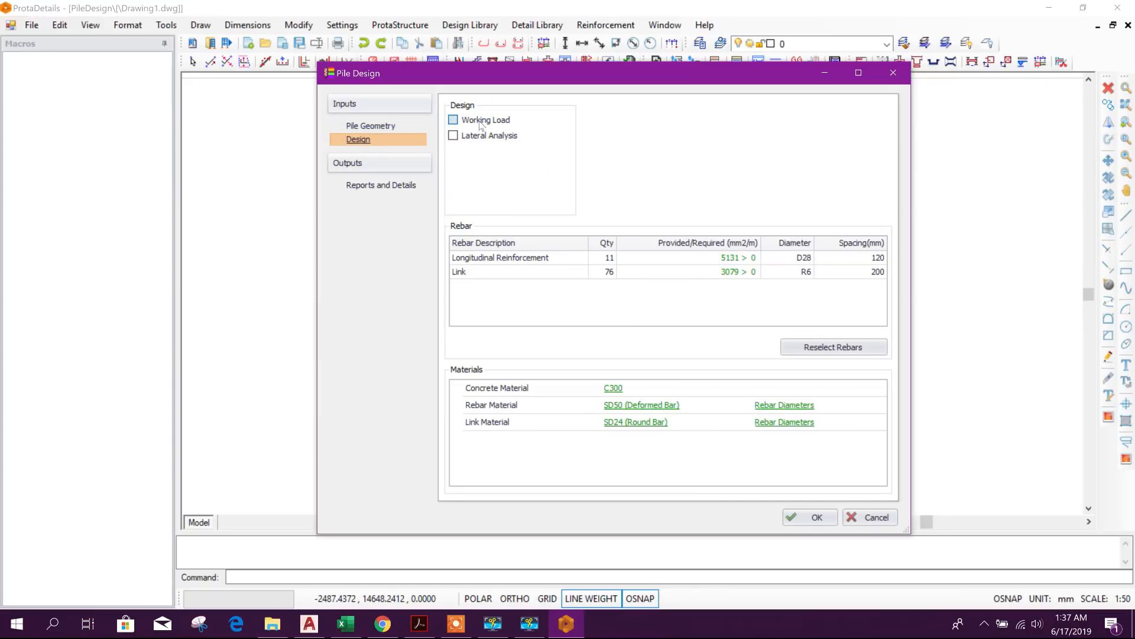
pyautogui.click(453, 120)
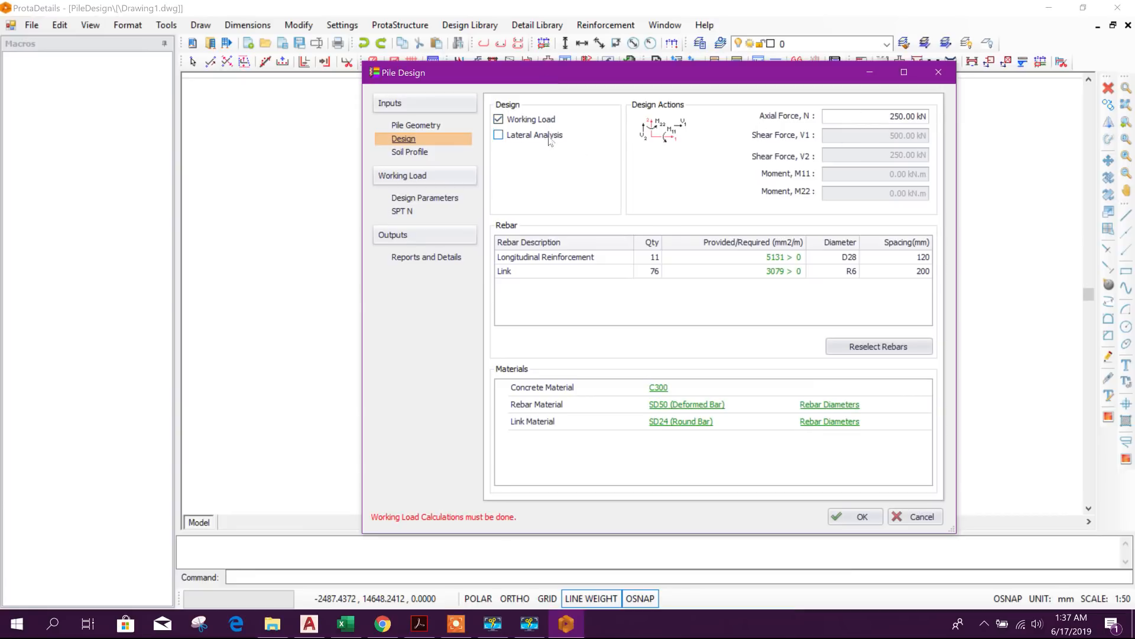
pyautogui.moveTo(861, 146)
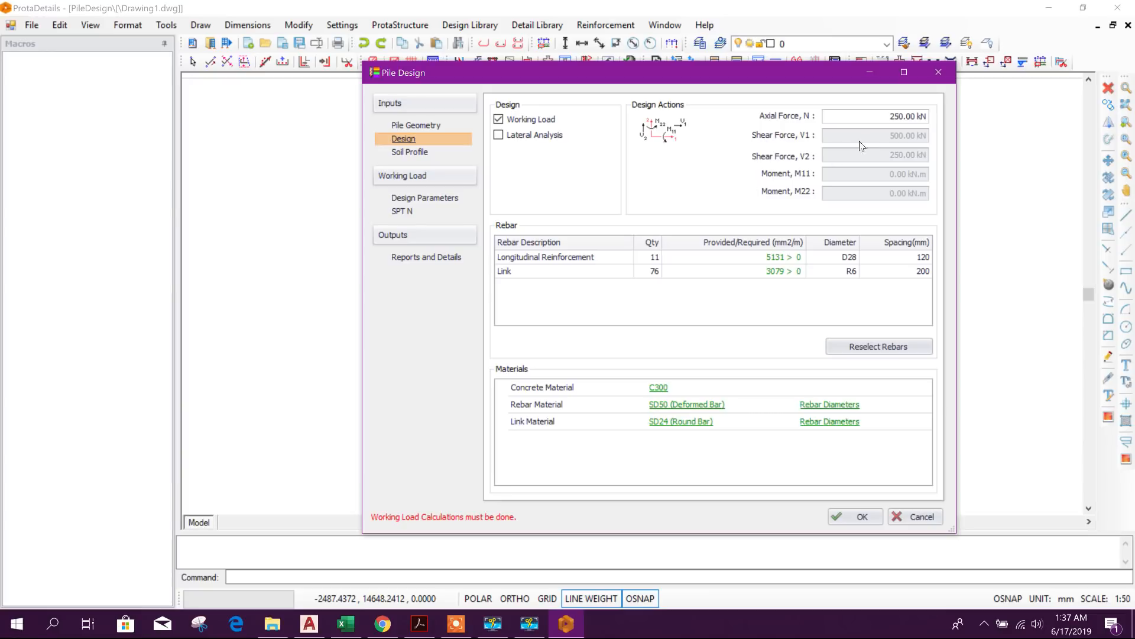
pyautogui.moveTo(808, 150)
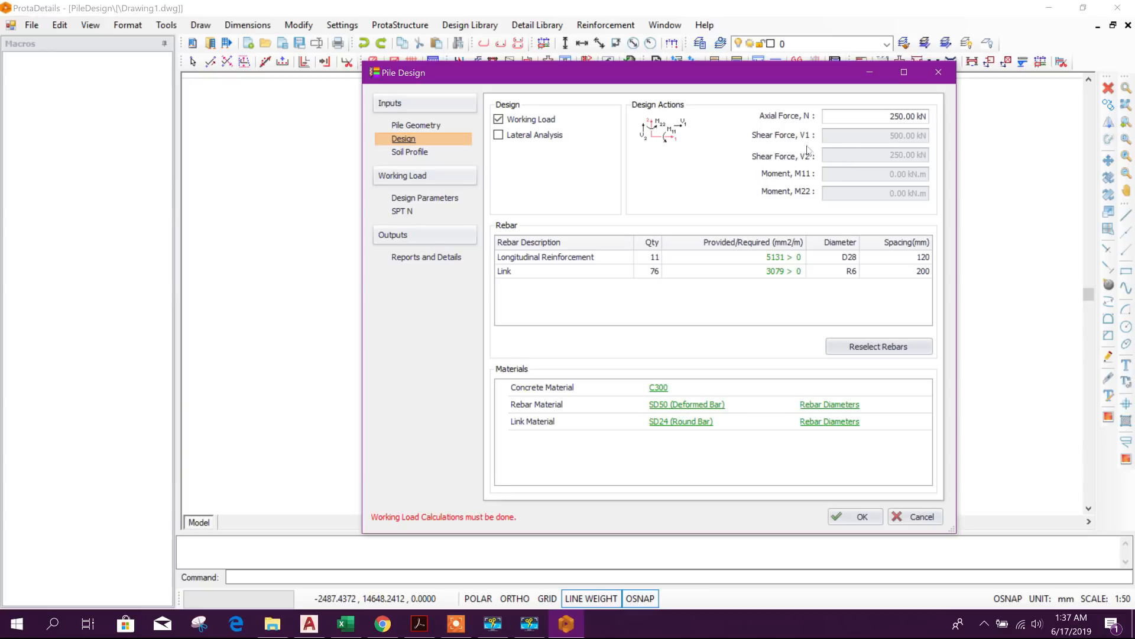
pyautogui.moveTo(813, 203)
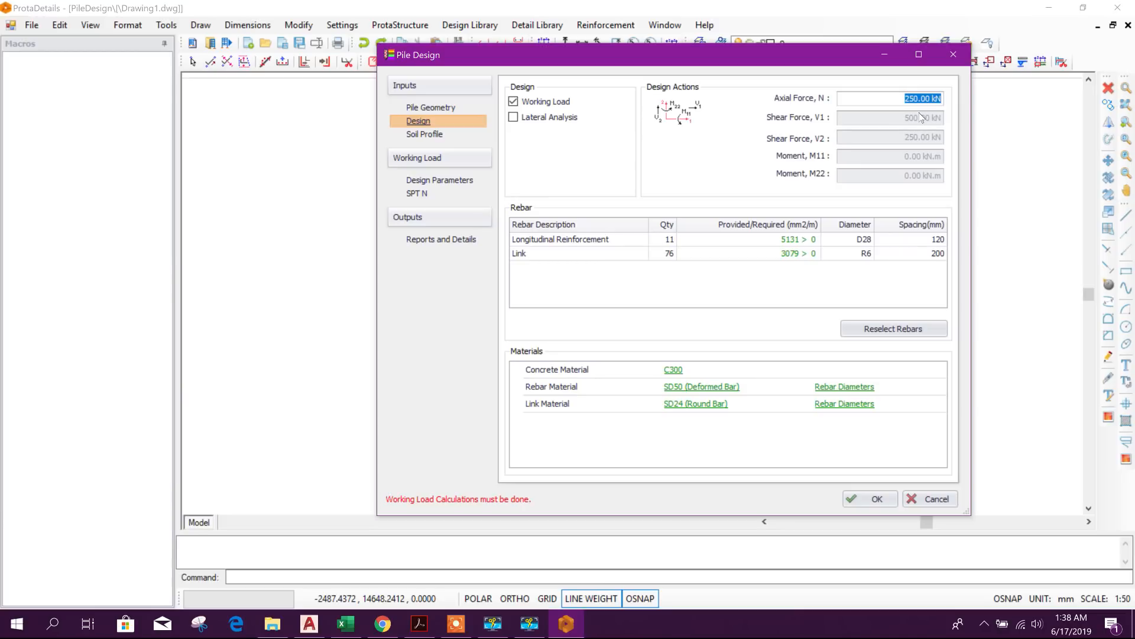
pyautogui.moveTo(921, 117)
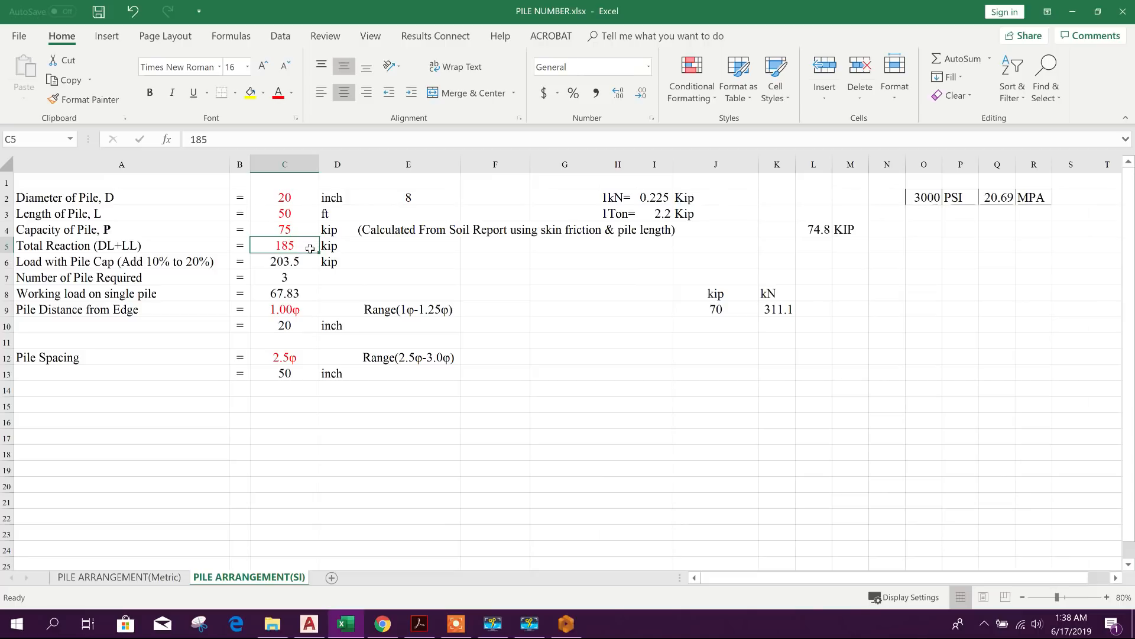
pyautogui.moveTo(415, 278)
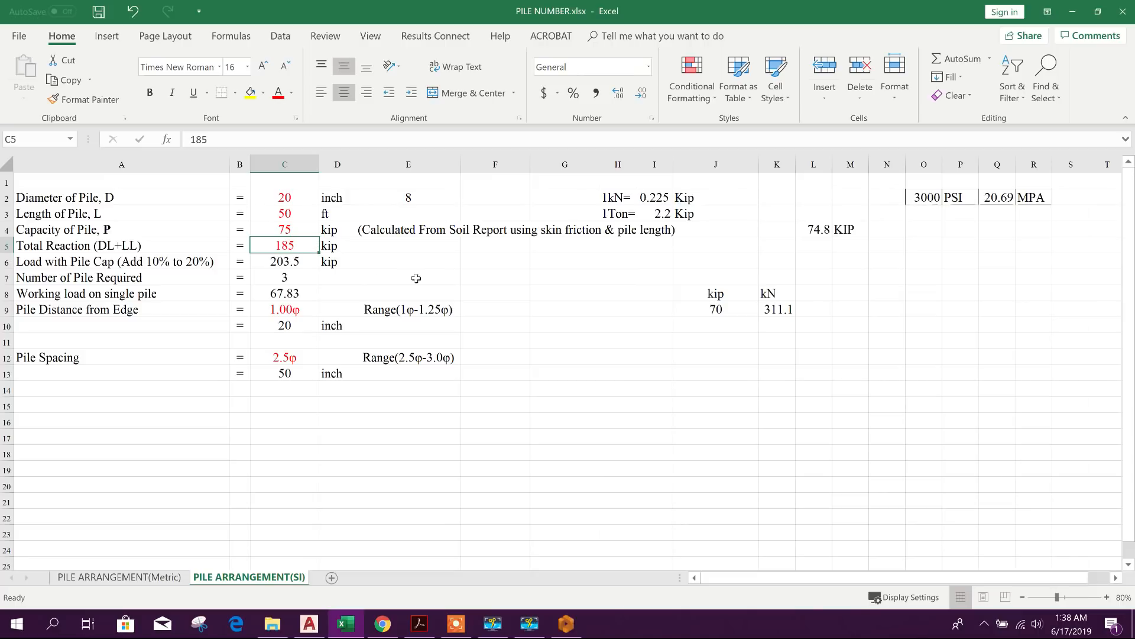
pyautogui.moveTo(56, 293)
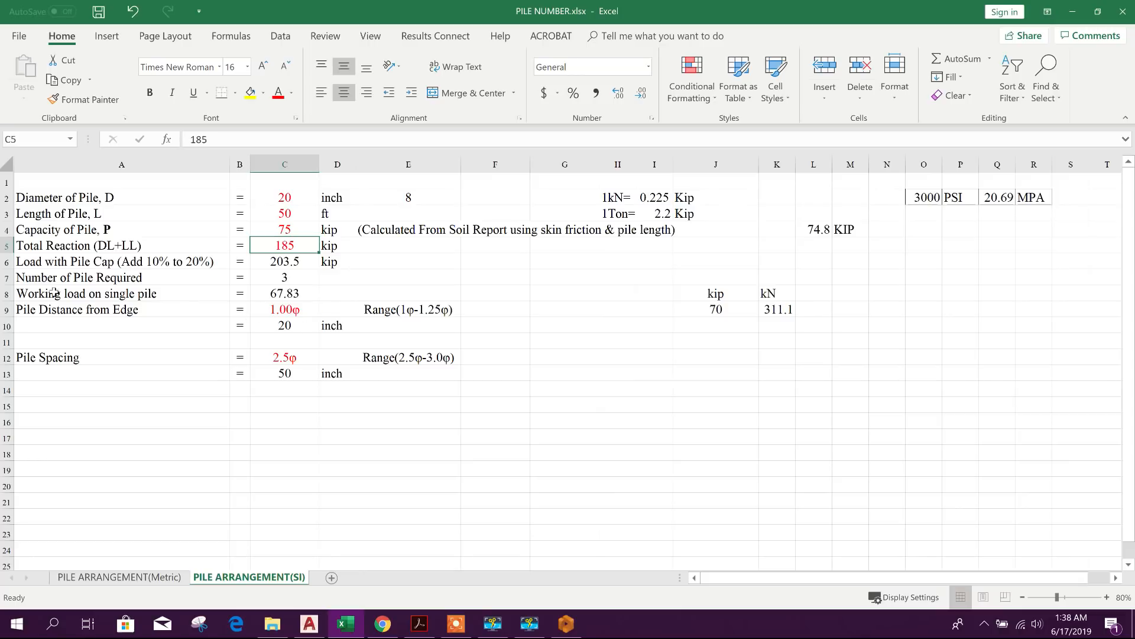
pyautogui.moveTo(154, 279)
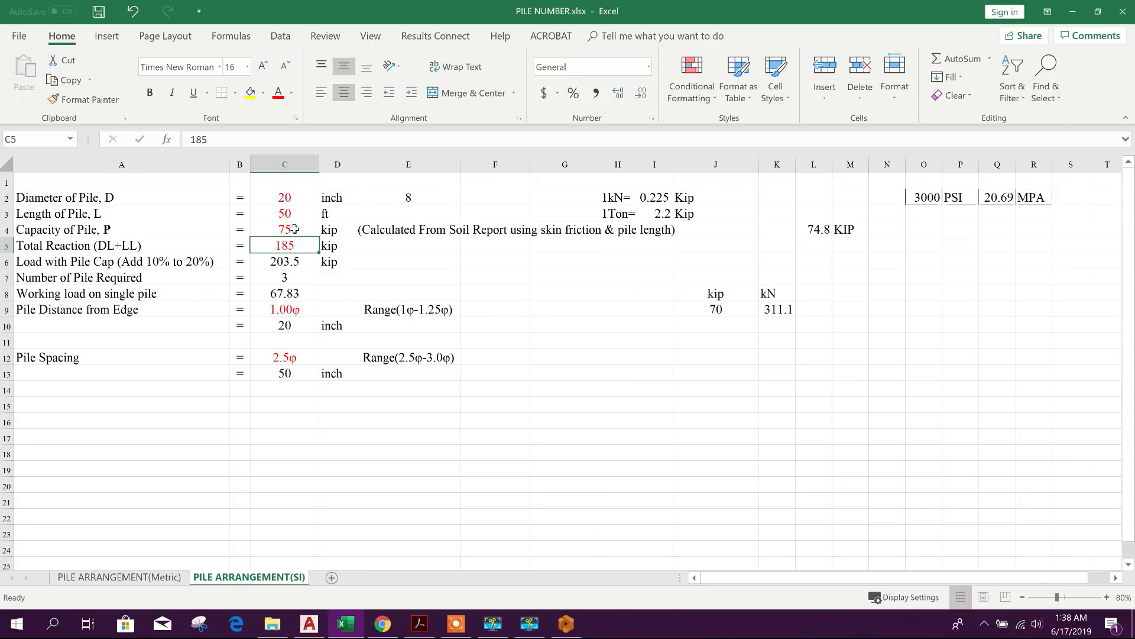
# - Review the pile capacity and working-load formulas in Excel, noting the 70 kip (311.1 kN) load per pile
pyautogui.click(284, 228)
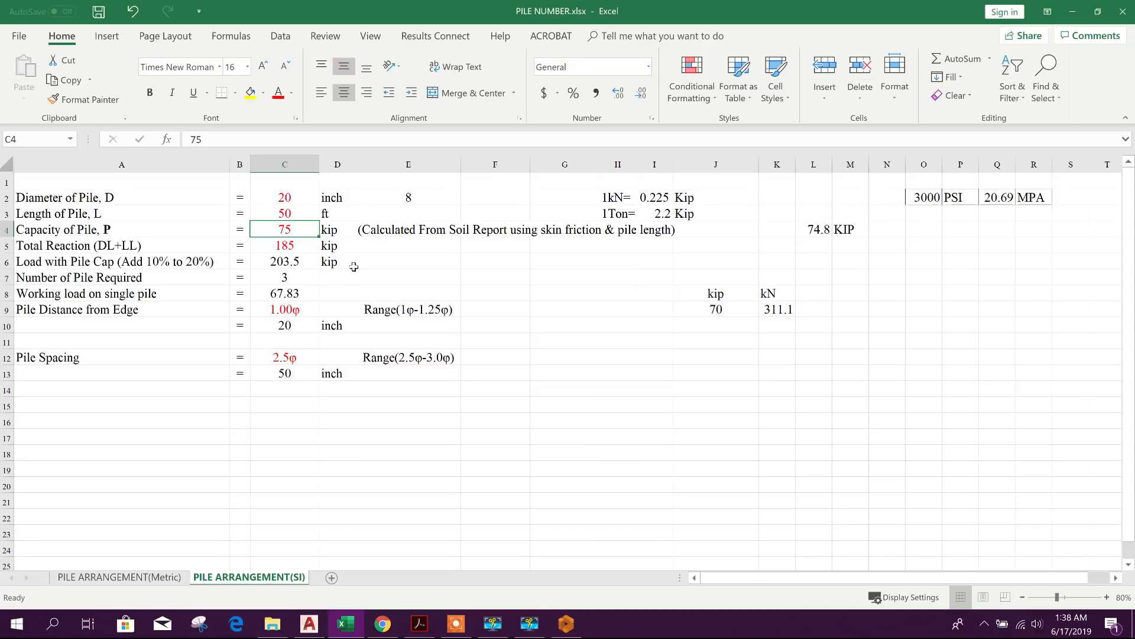
pyautogui.click(284, 276)
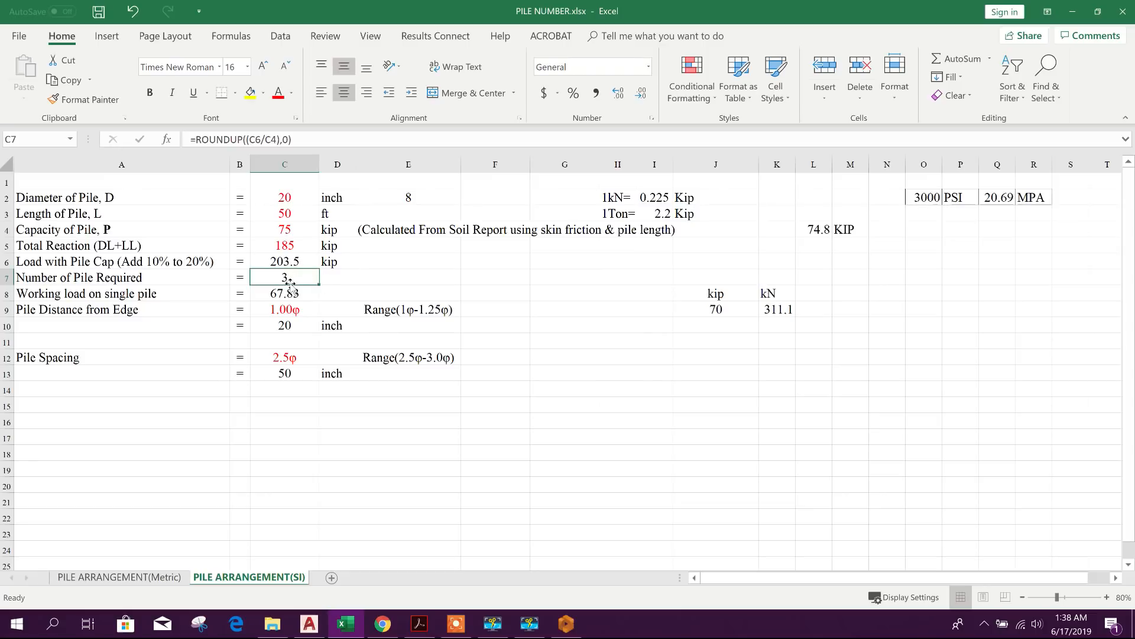
pyautogui.moveTo(304, 301)
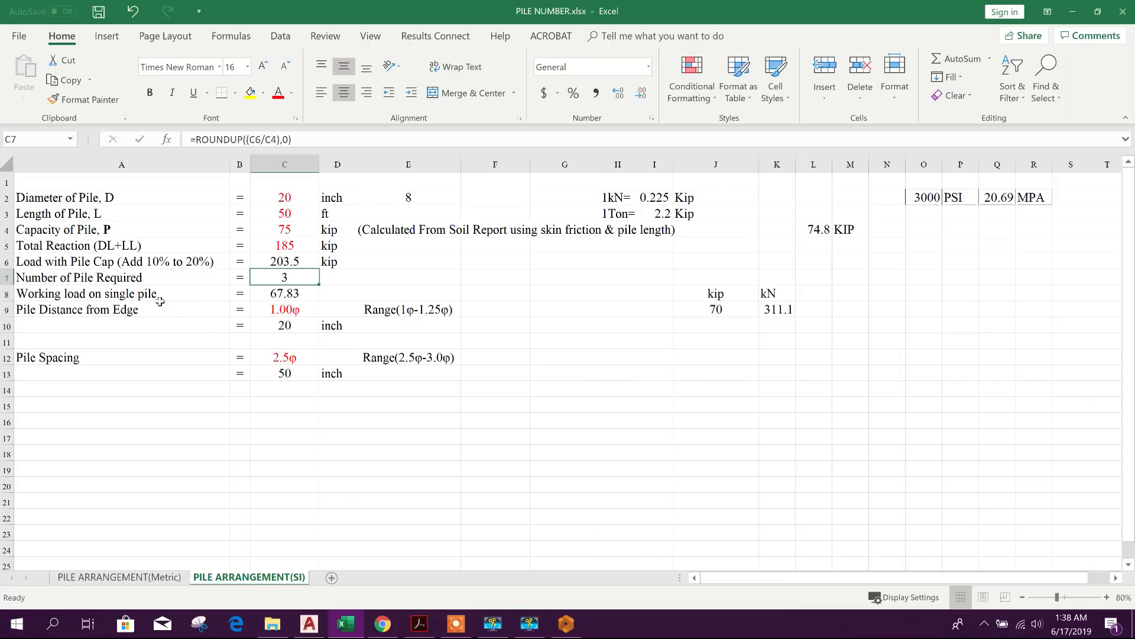
pyautogui.click(121, 293)
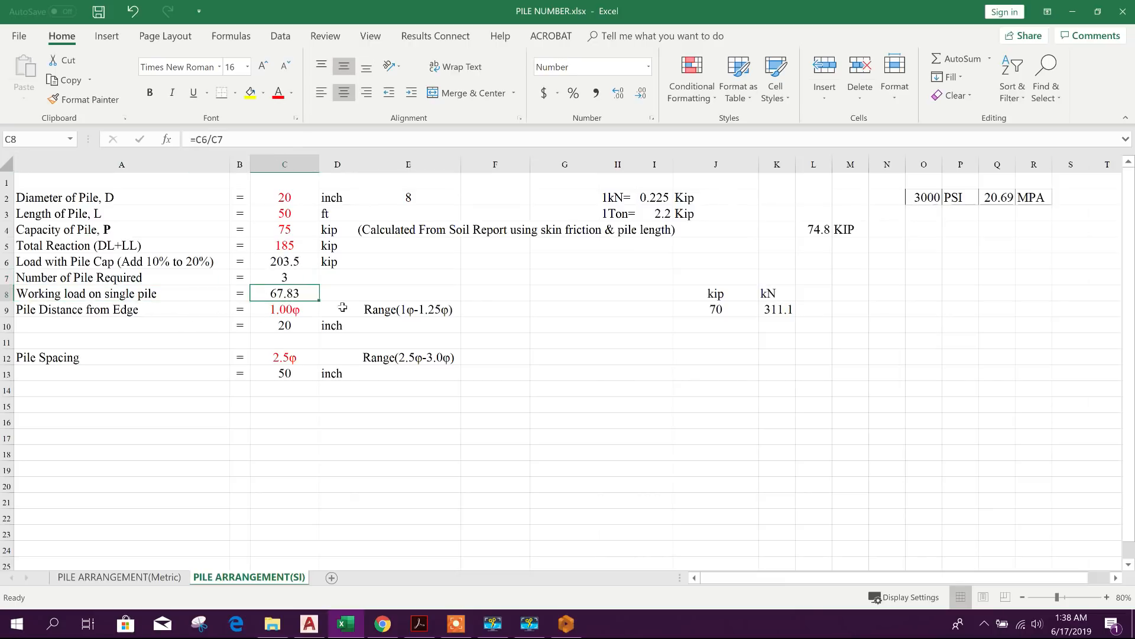
pyautogui.moveTo(372, 299)
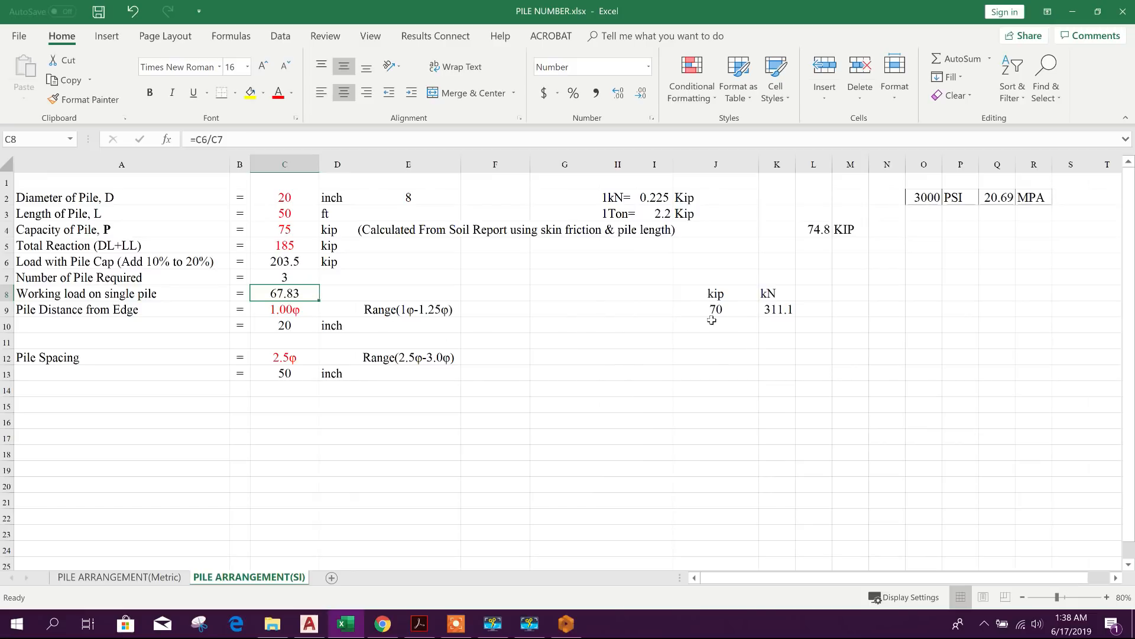
pyautogui.click(714, 309)
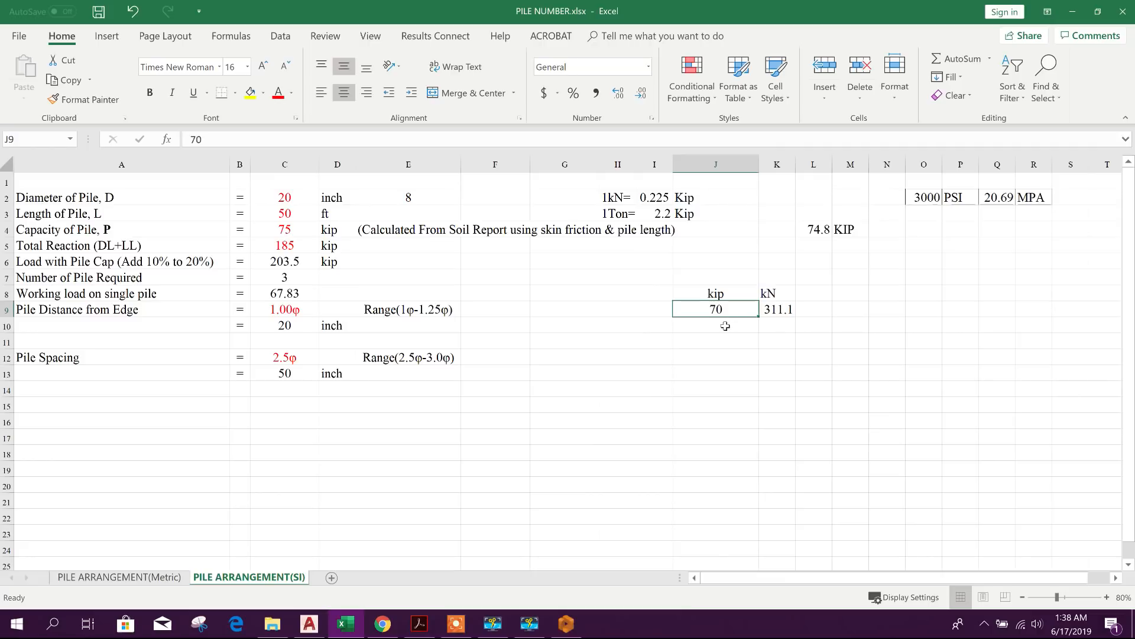
pyautogui.moveTo(809, 320)
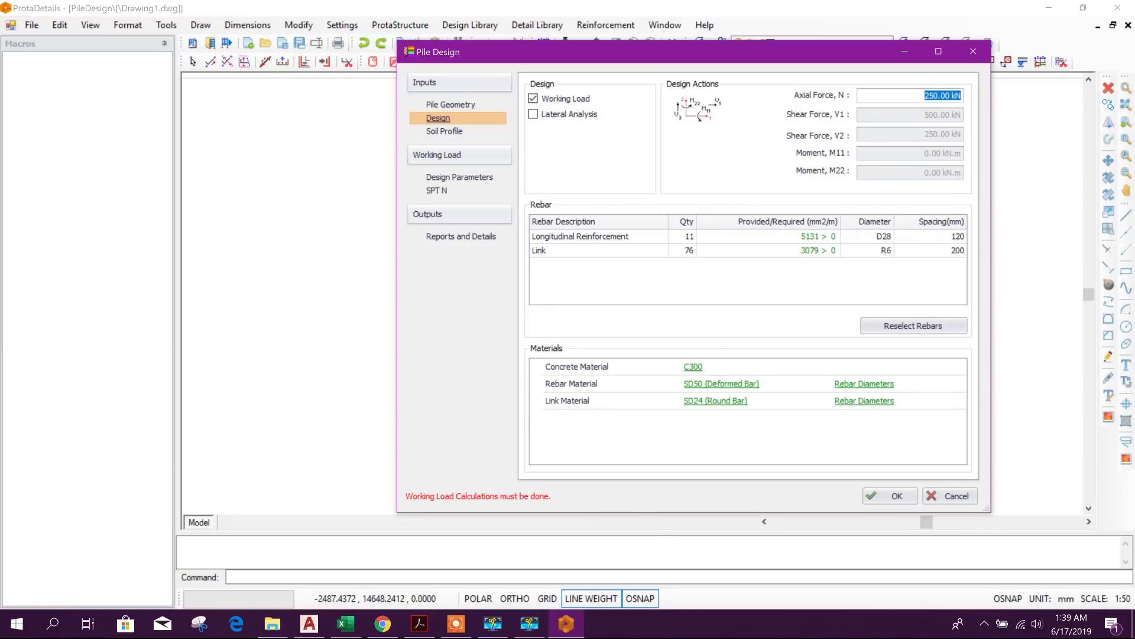
pyautogui.click(343, 623)
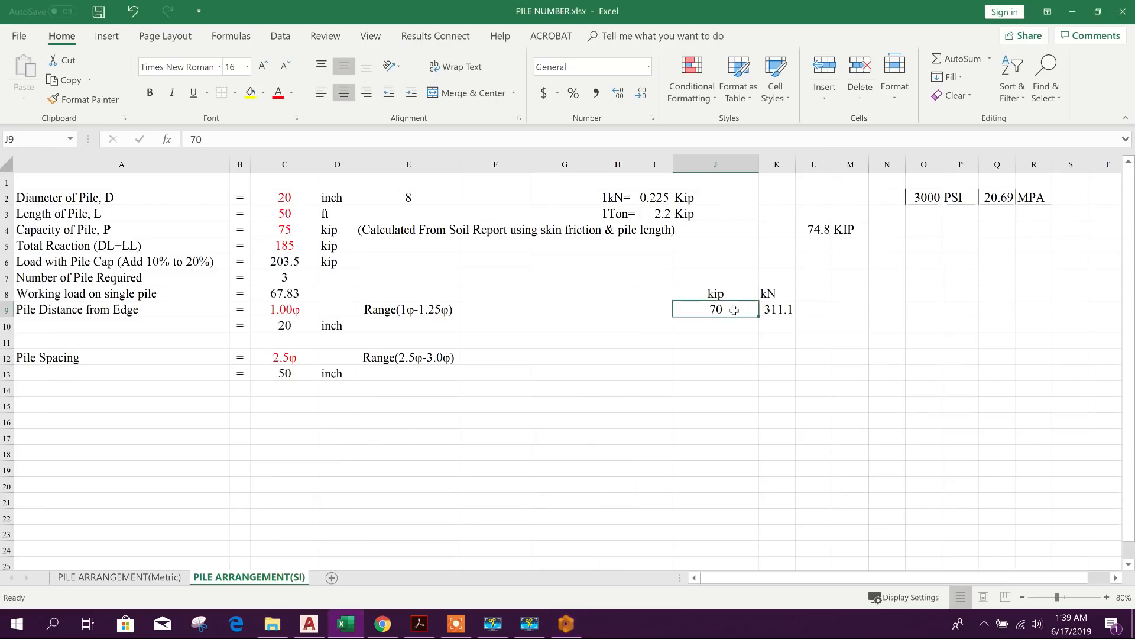
pyautogui.moveTo(773, 294)
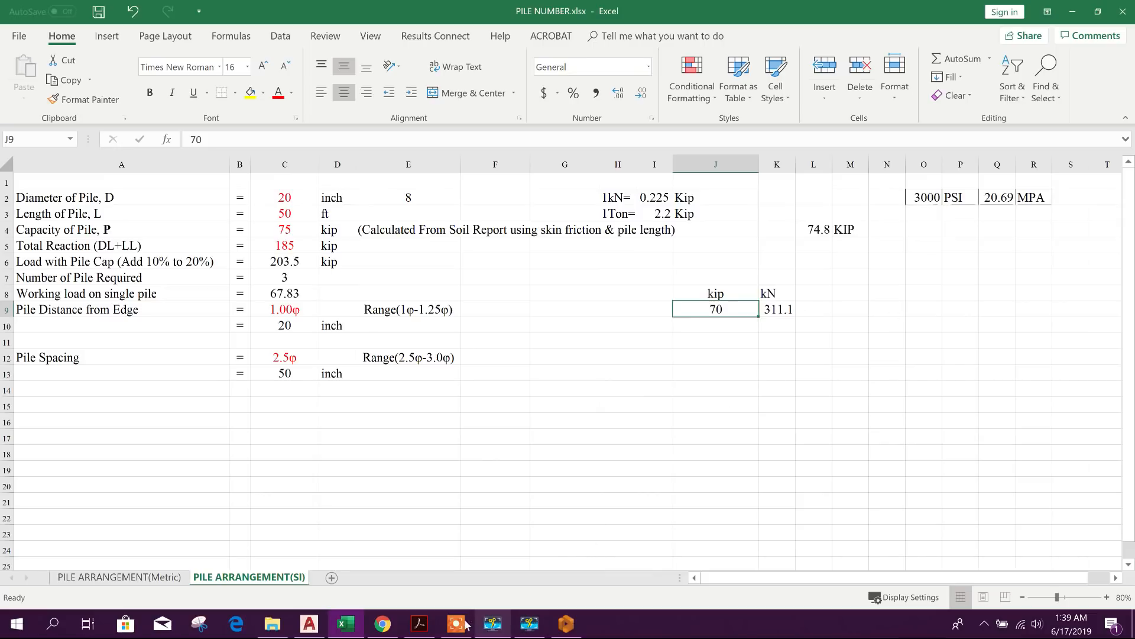
pyautogui.click(567, 624)
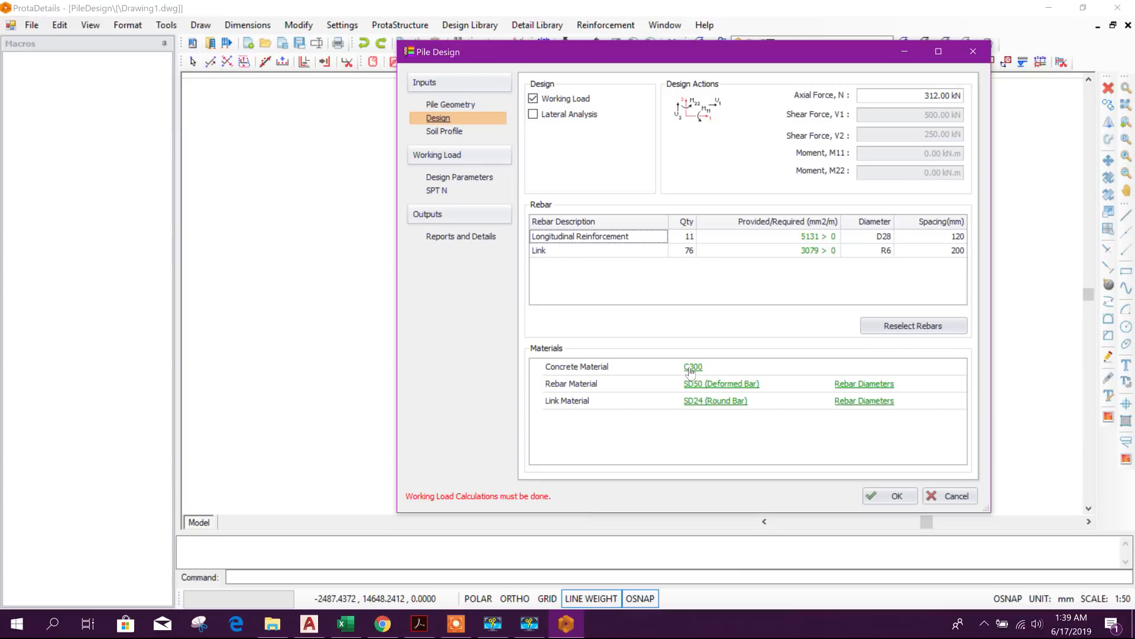
# - Set the pile concrete to C240 and the rebar material to SD40 deformed bar
pyautogui.click(692, 367)
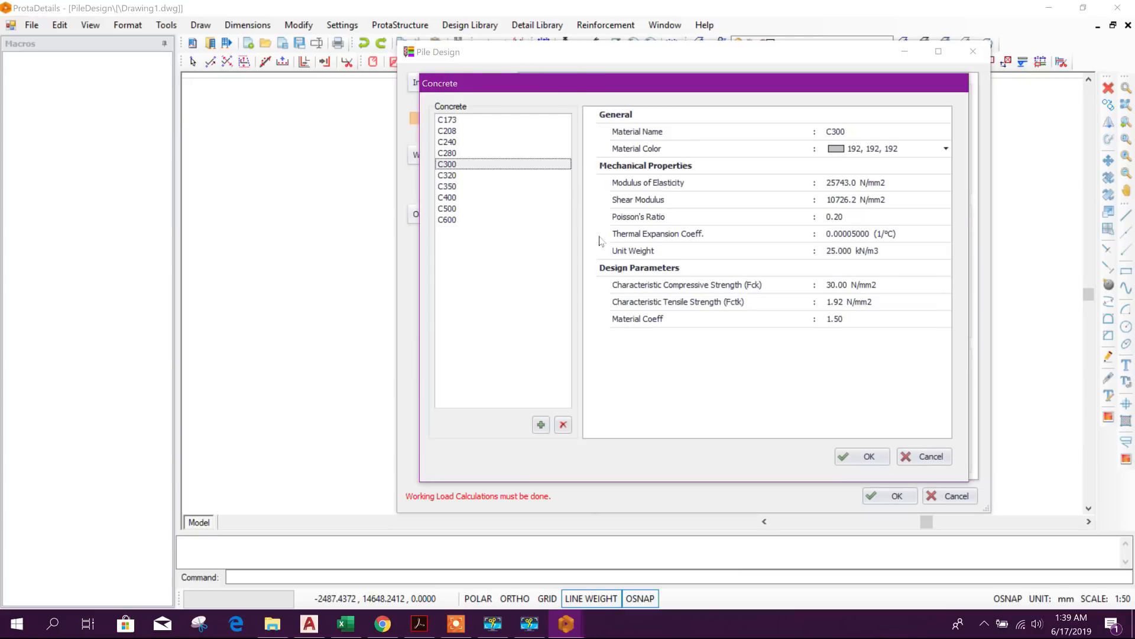
pyautogui.click(447, 142)
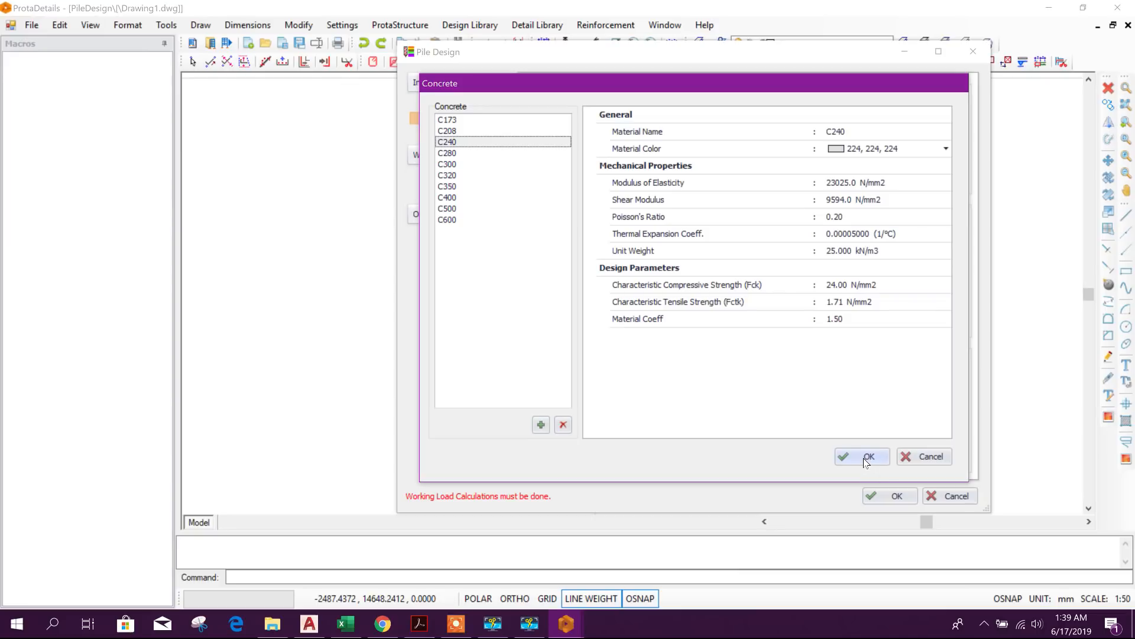
pyautogui.click(862, 457)
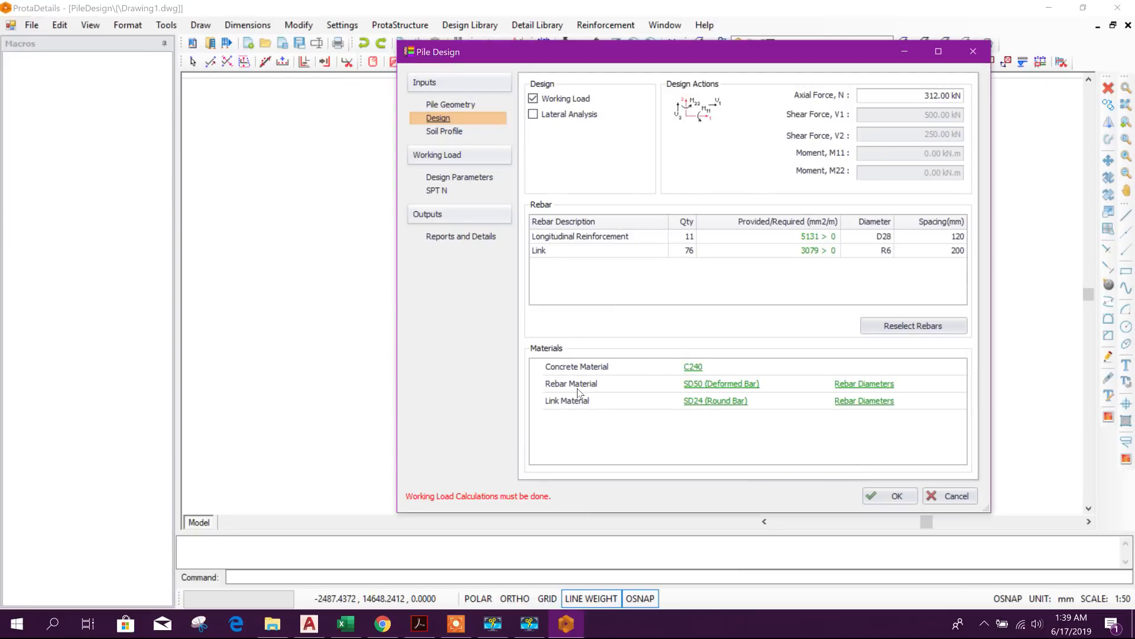
pyautogui.click(720, 384)
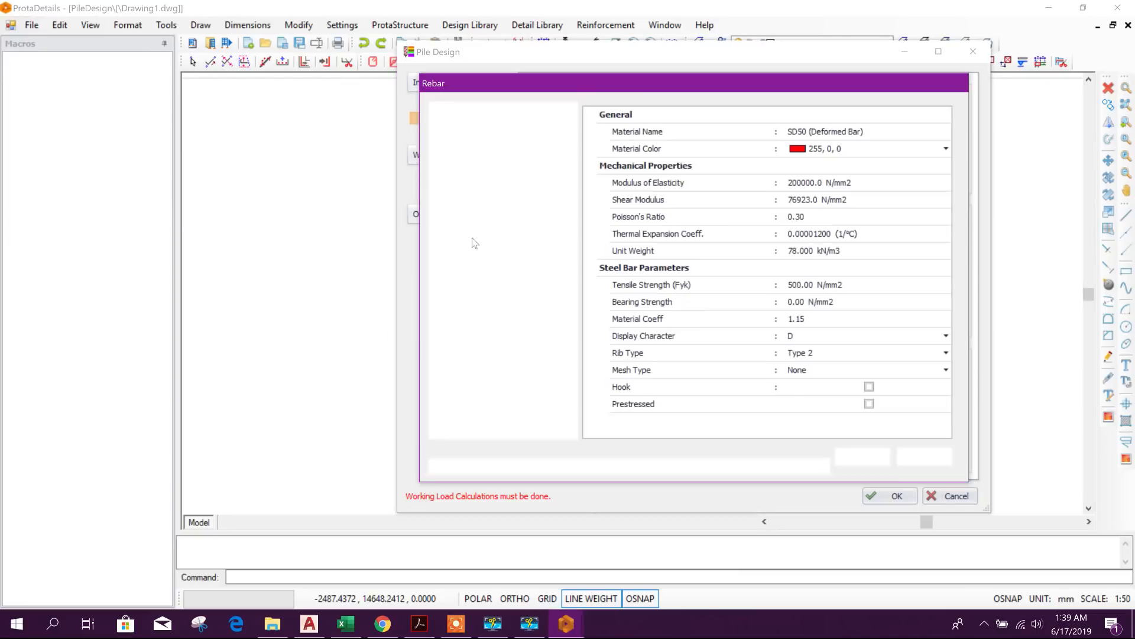
pyautogui.click(474, 130)
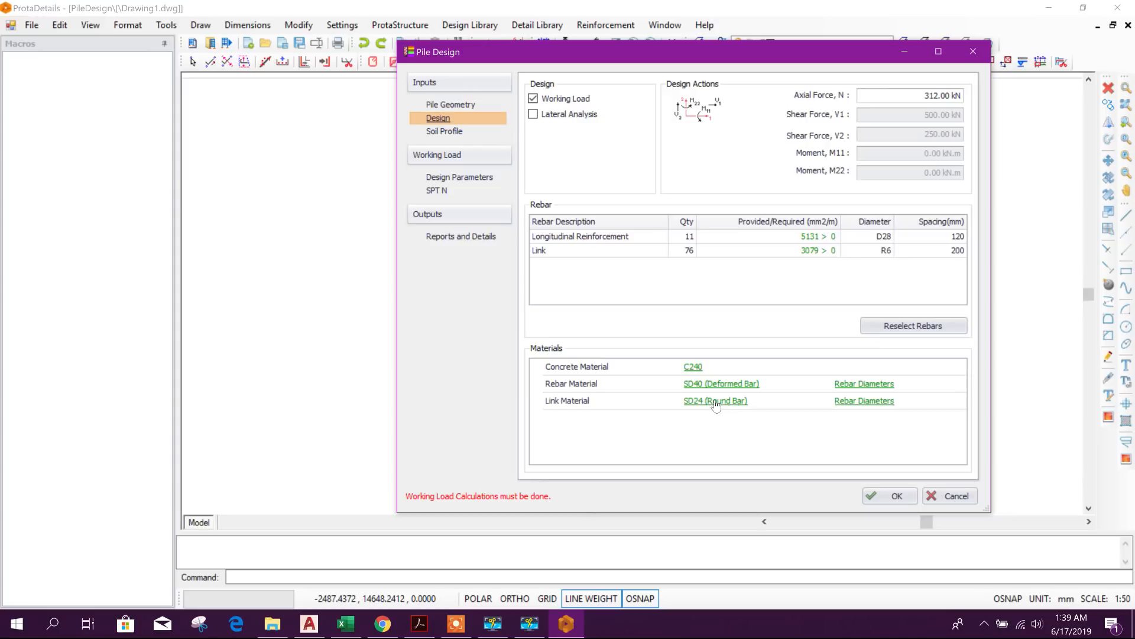
pyautogui.moveTo(784, 403)
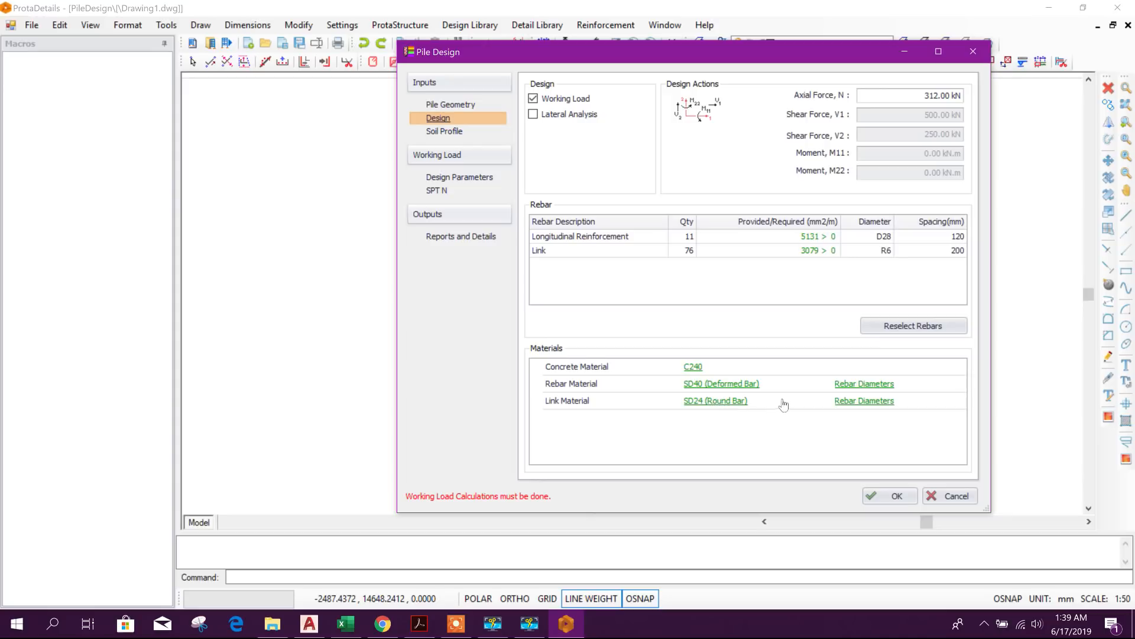
pyautogui.moveTo(840, 377)
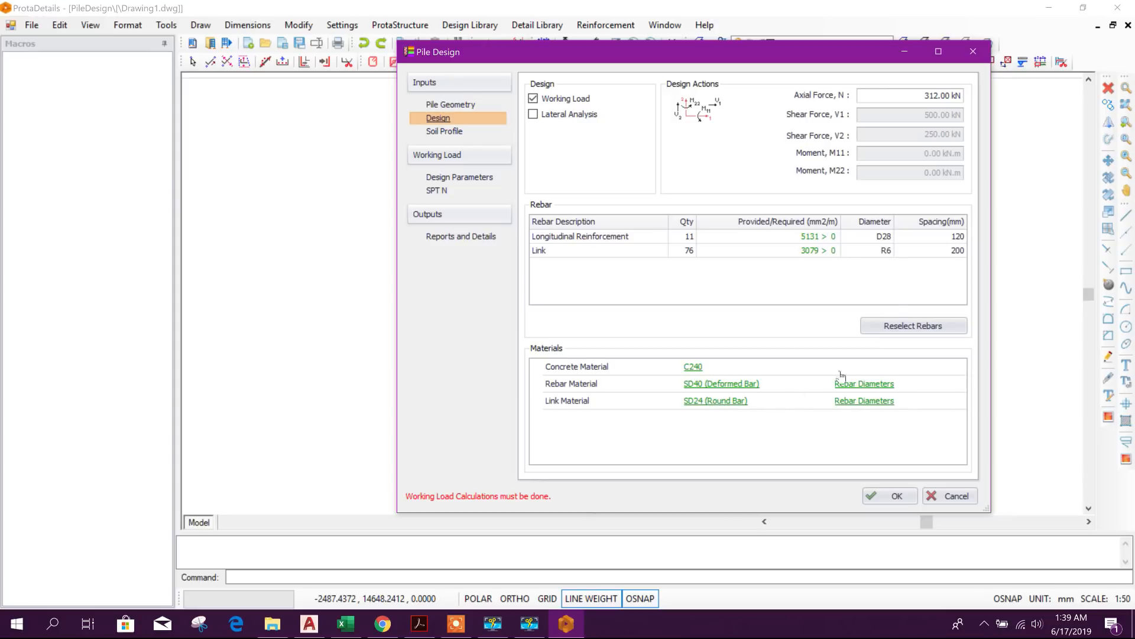
# - Set longitudinal bars to 10 D20, links to R10, and enter the link spacing value
pyautogui.click(872, 237)
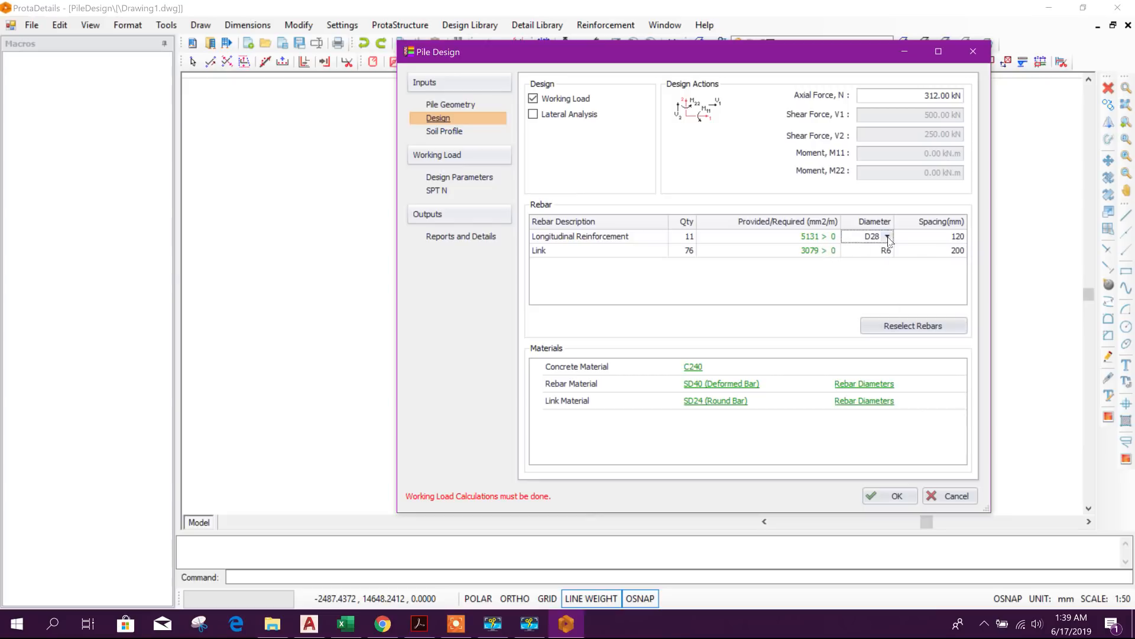
pyautogui.click(886, 237)
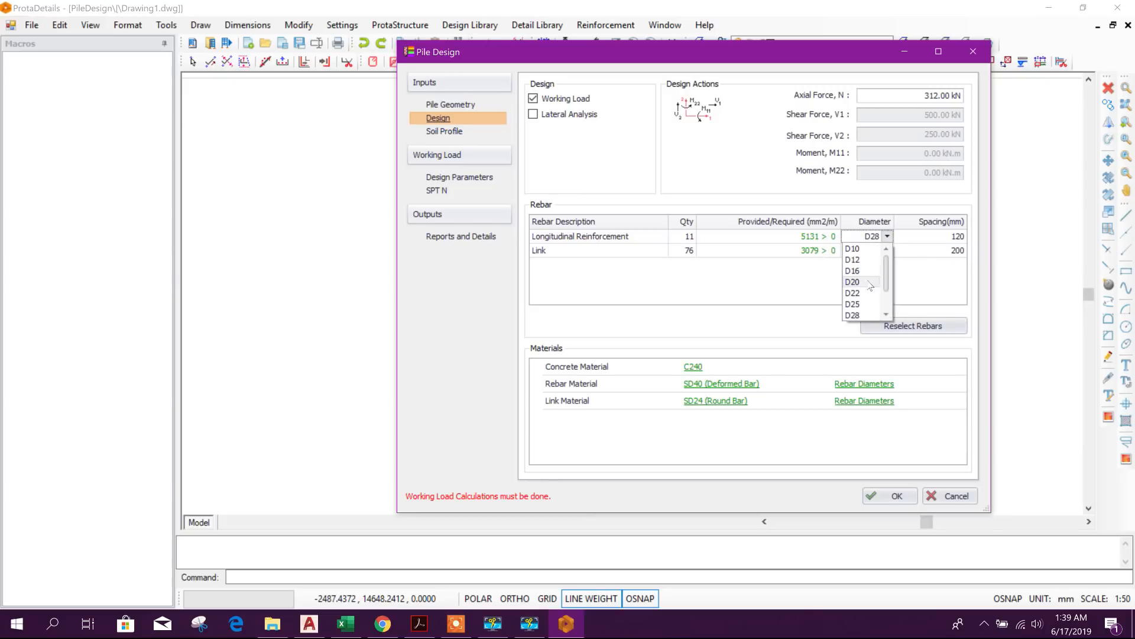
pyautogui.click(853, 282)
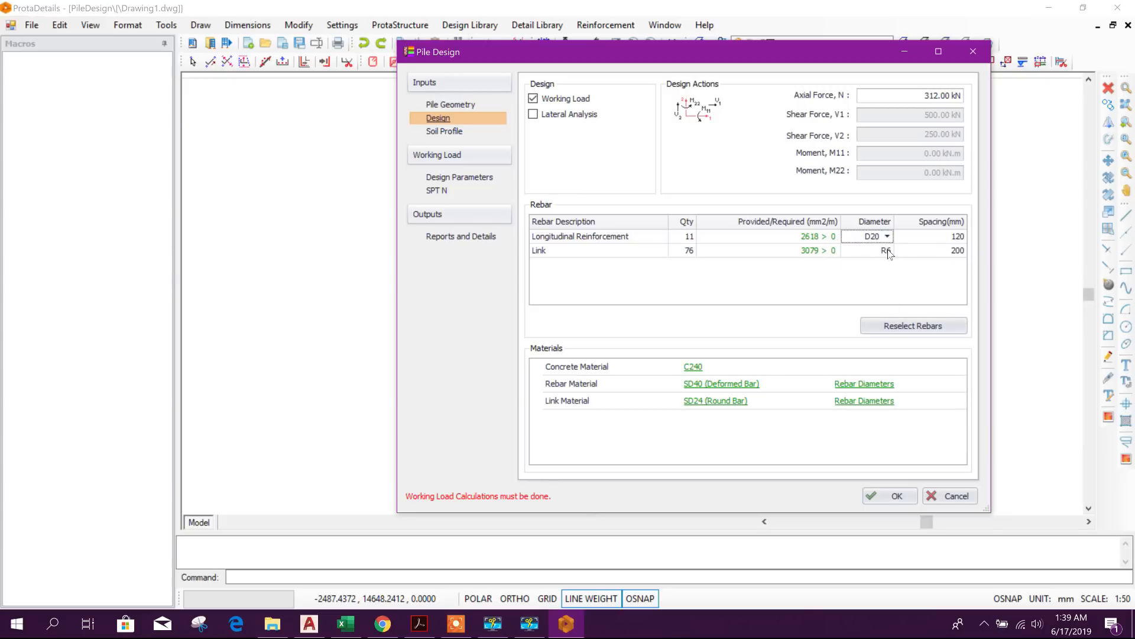
pyautogui.click(886, 250)
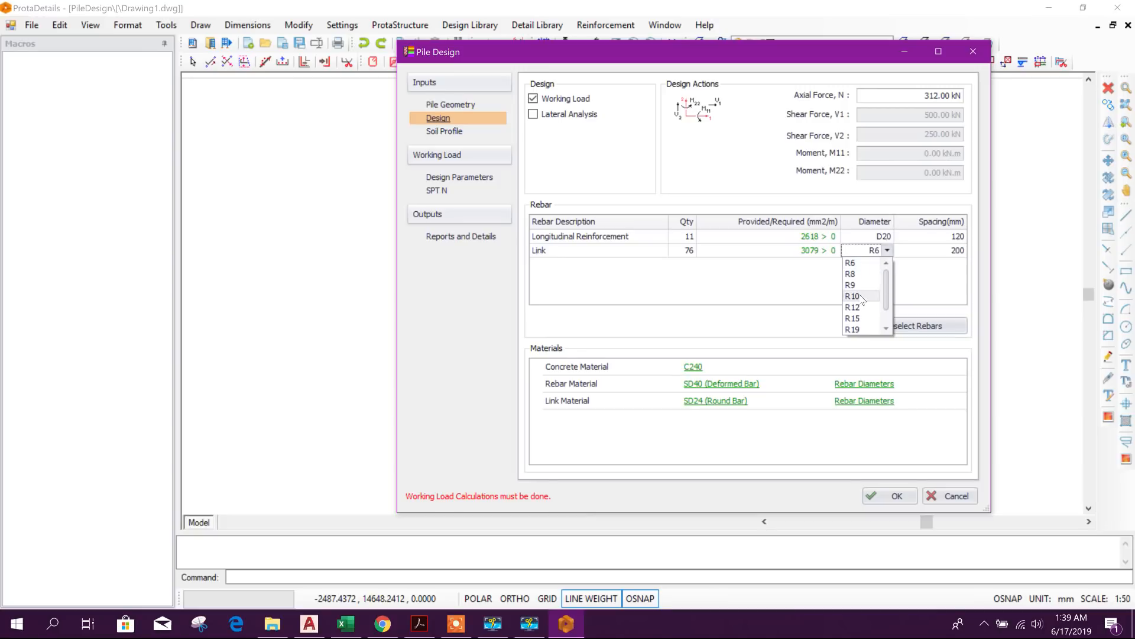
pyautogui.click(853, 296)
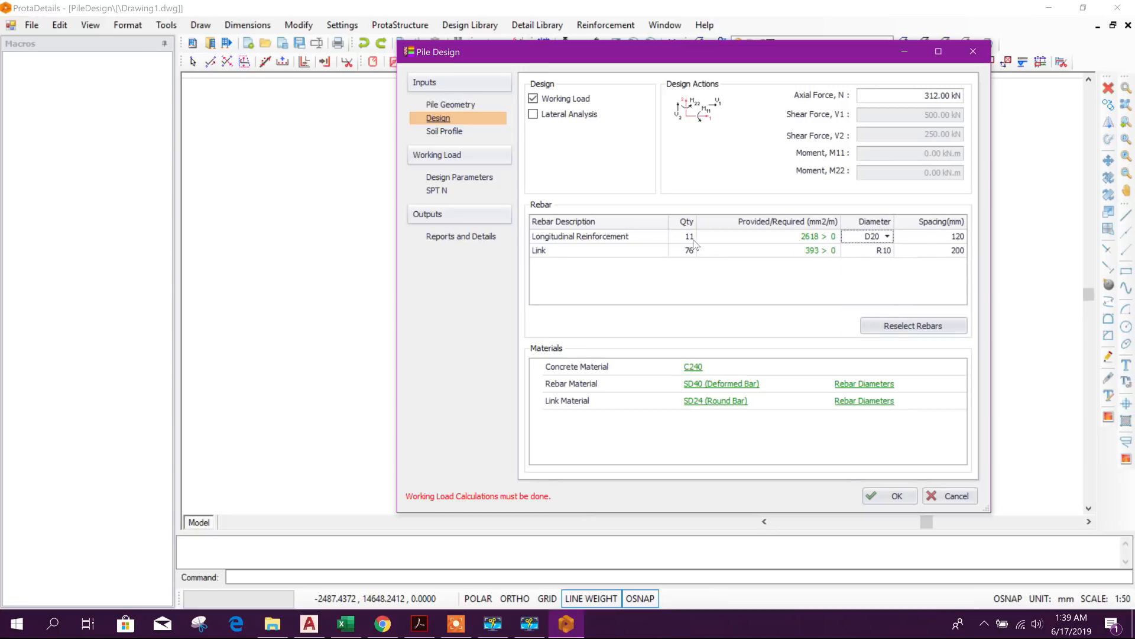
pyautogui.write('10')
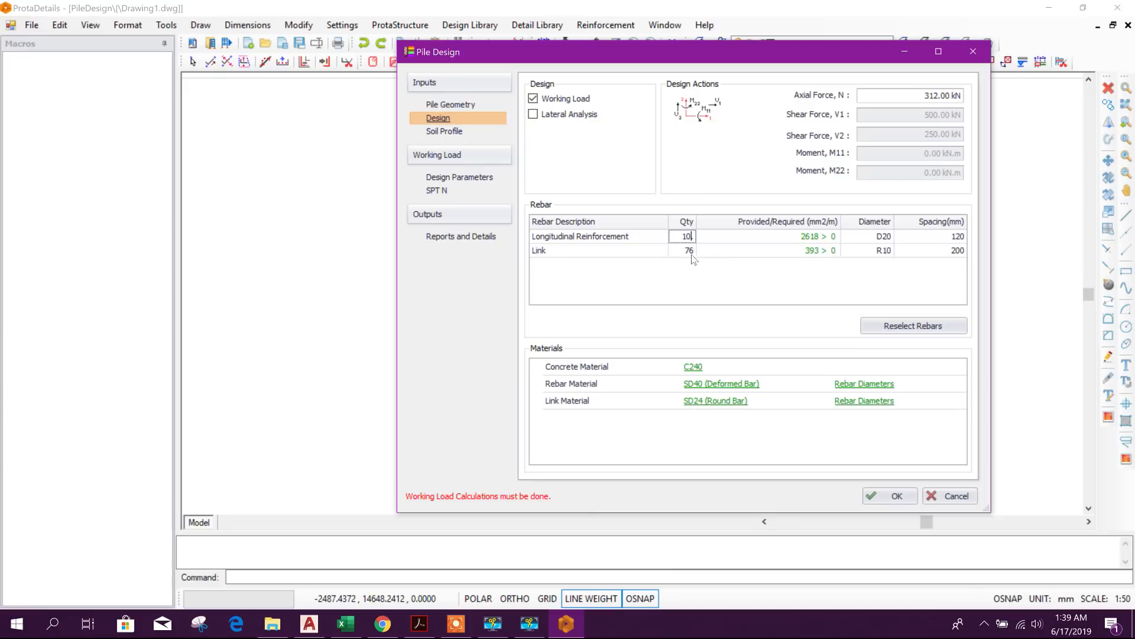
pyautogui.click(684, 250)
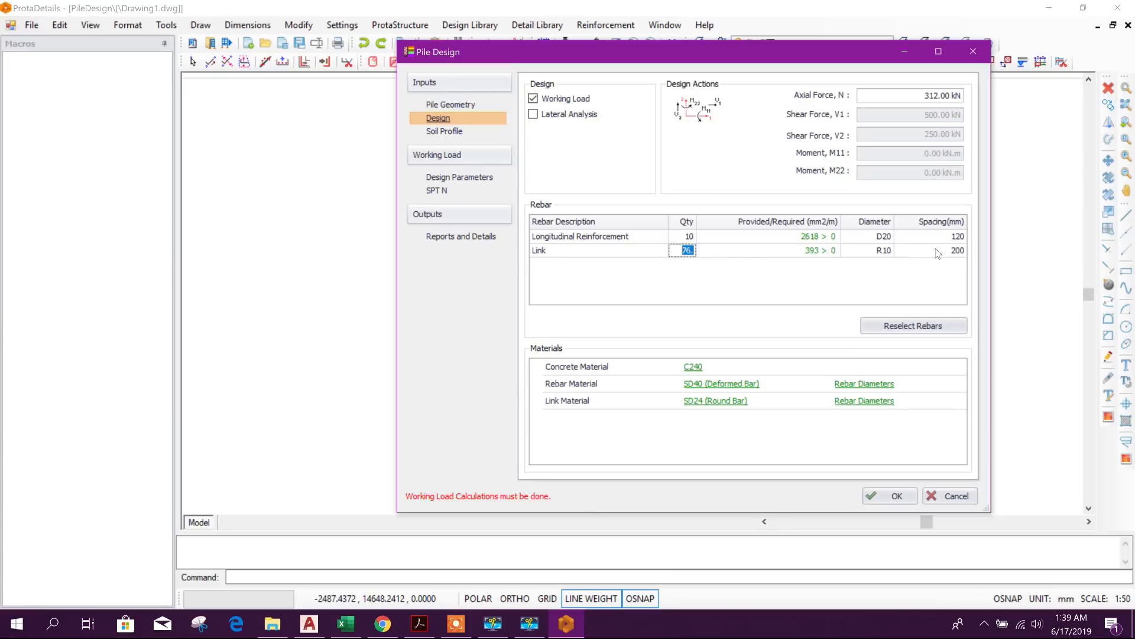
pyautogui.click(954, 250)
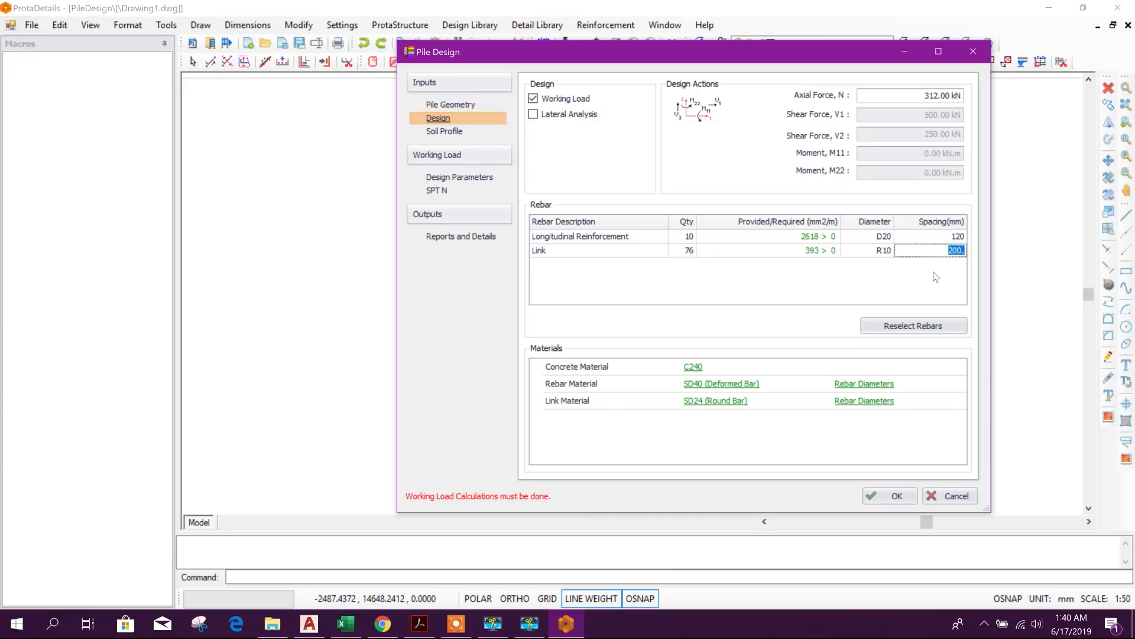
pyautogui.write('150')
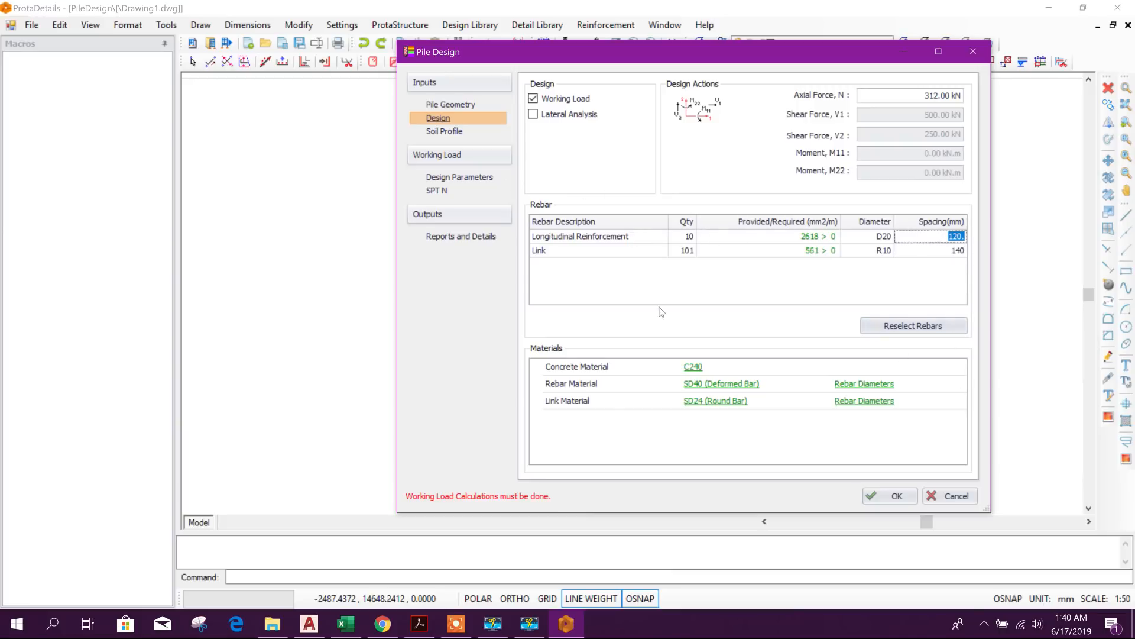
# - Review the Soil Profile layers table and borehole chart for the pile
pyautogui.click(443, 132)
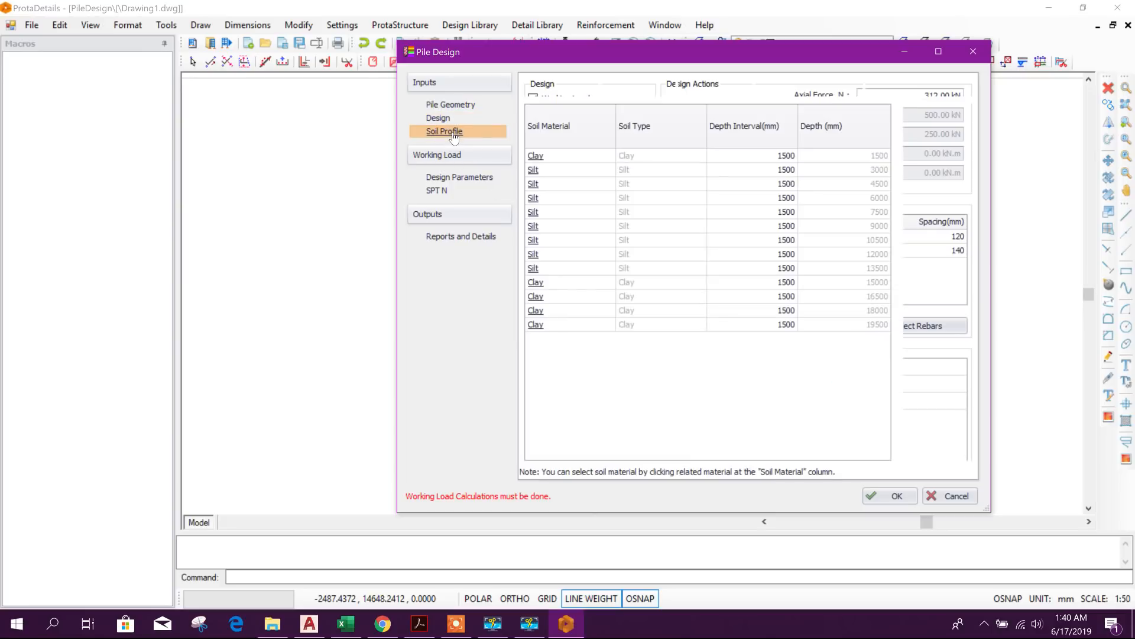
pyautogui.click(444, 131)
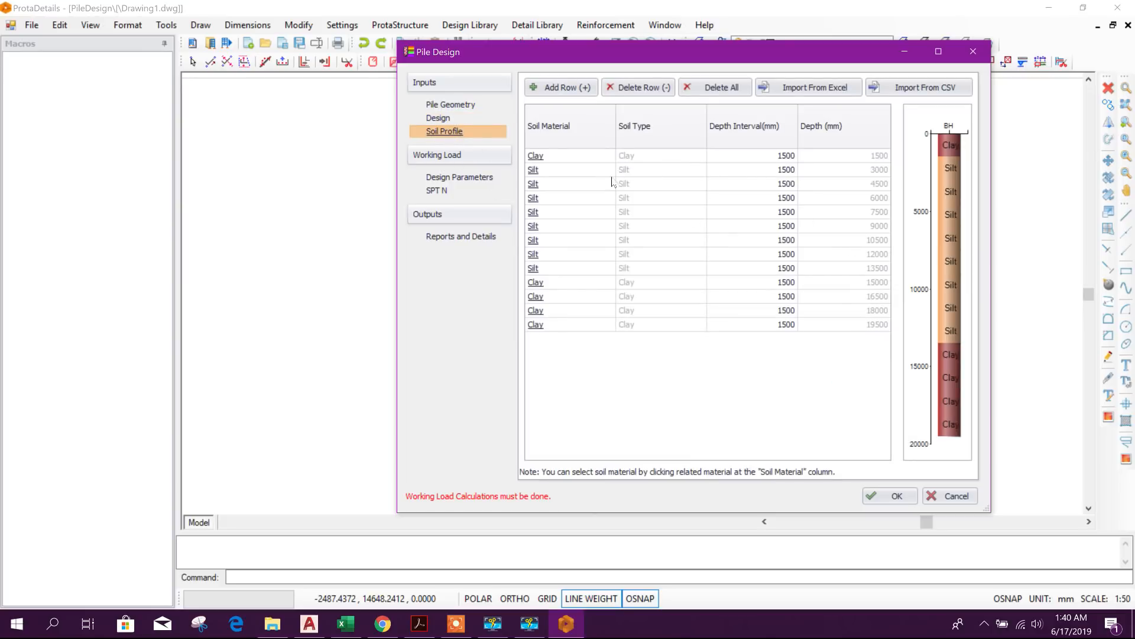
pyautogui.moveTo(812, 205)
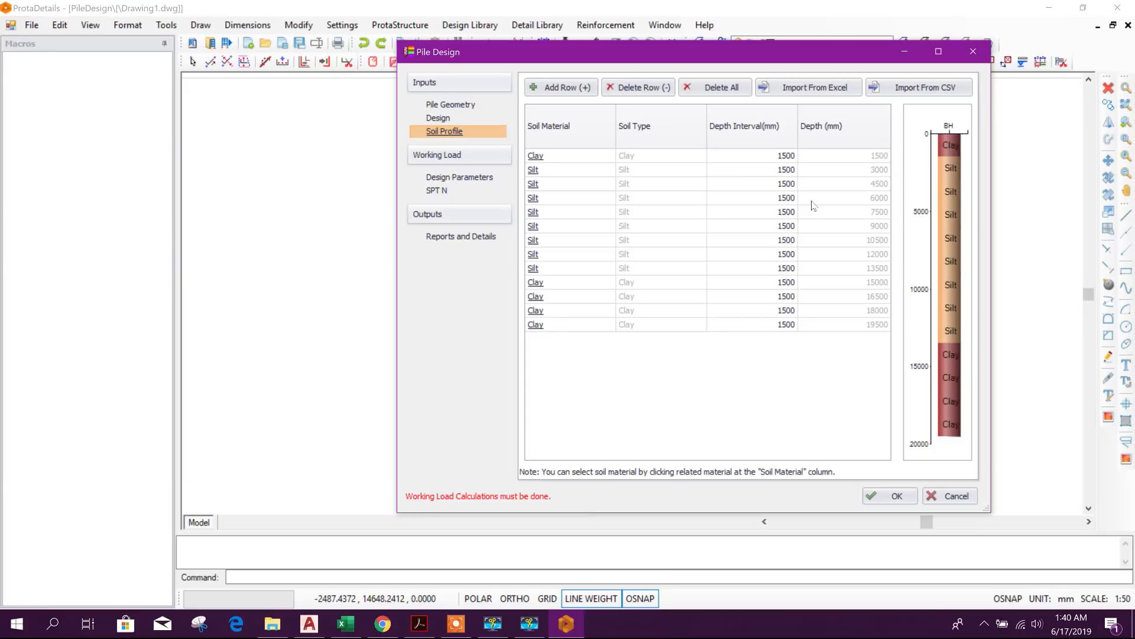
pyautogui.moveTo(607, 488)
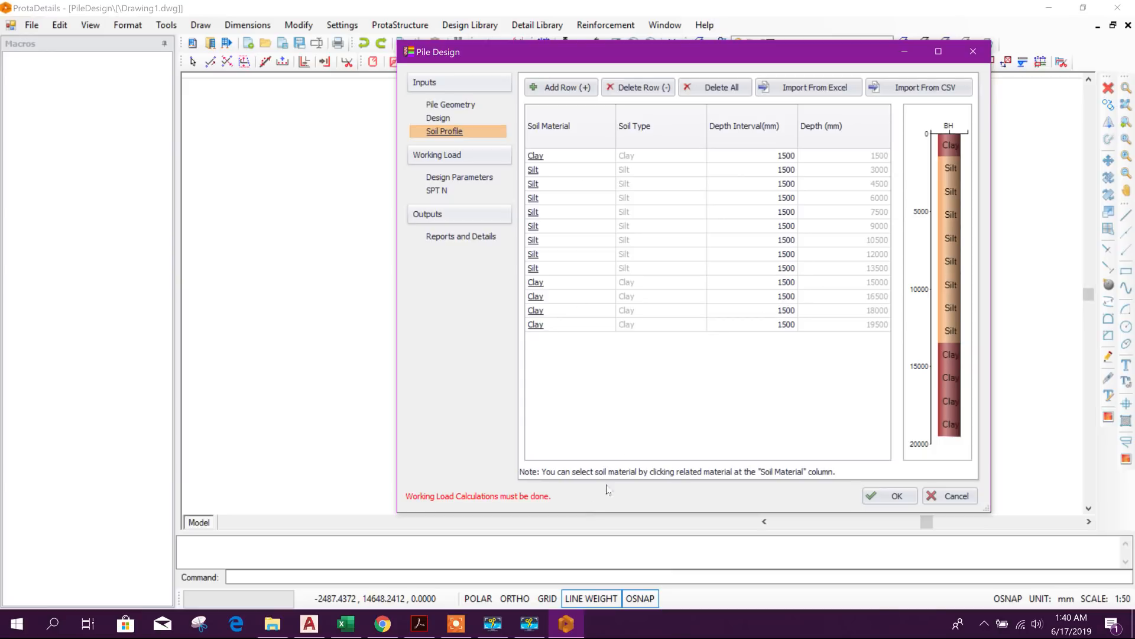
pyautogui.click(418, 624)
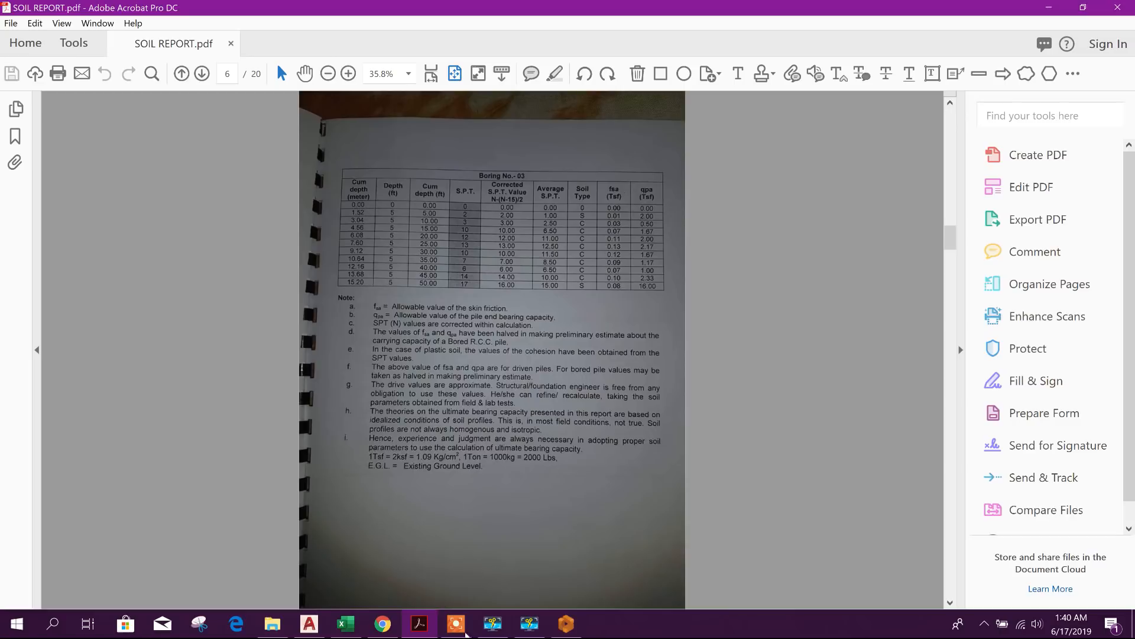
pyautogui.moveTo(375, 243)
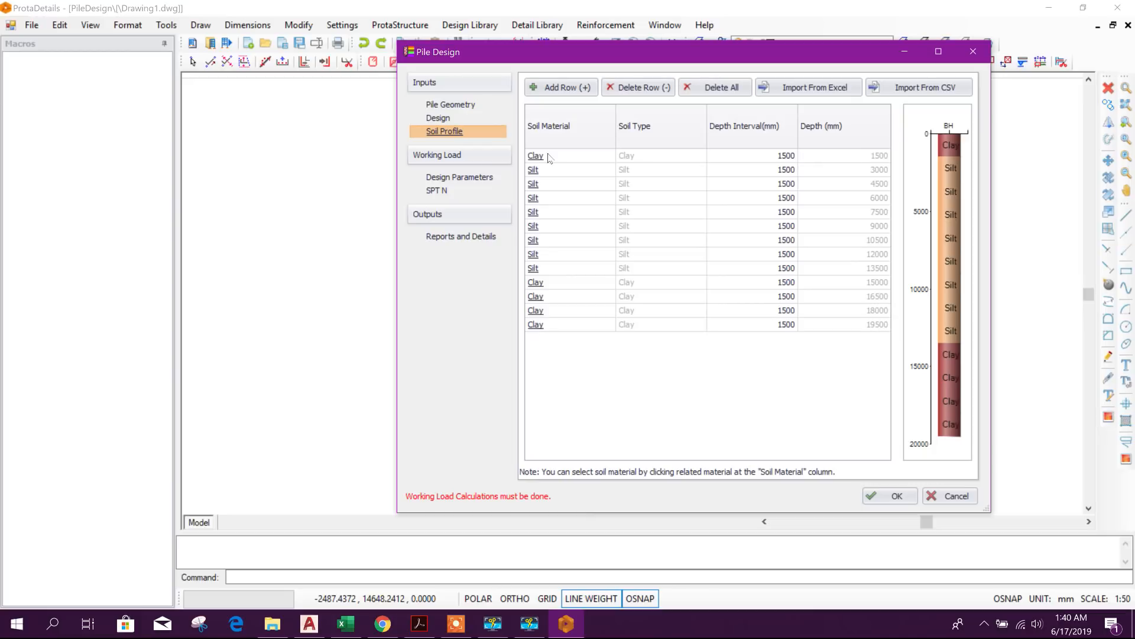
# - Browse the Soil Materials library, checking the Sand and Silt design parameters
pyautogui.click(535, 155)
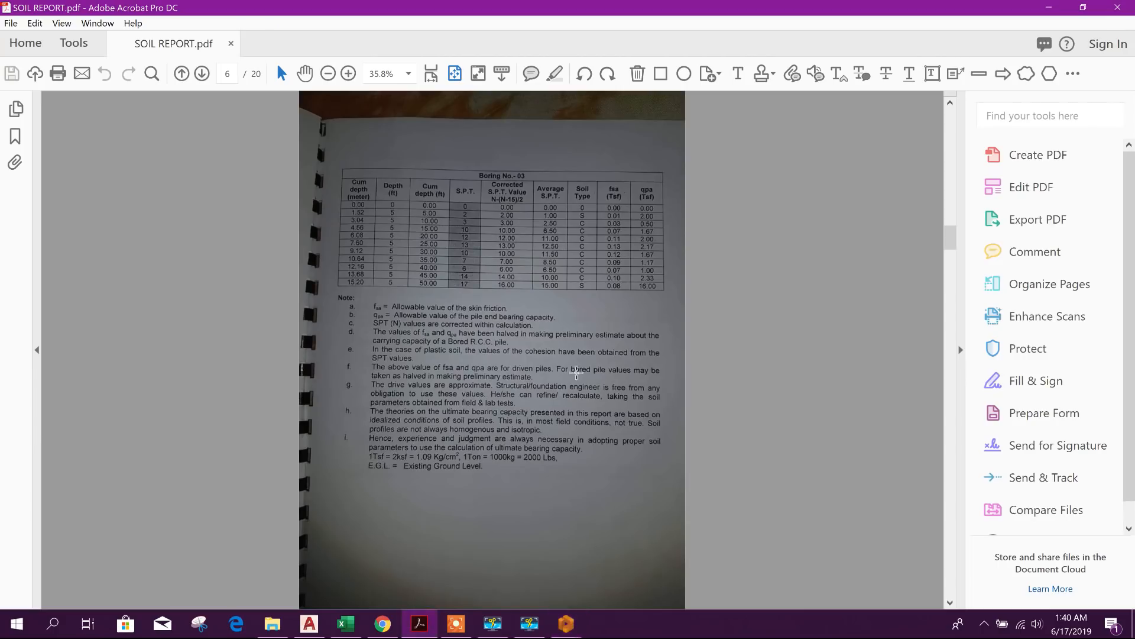
pyautogui.click(201, 73)
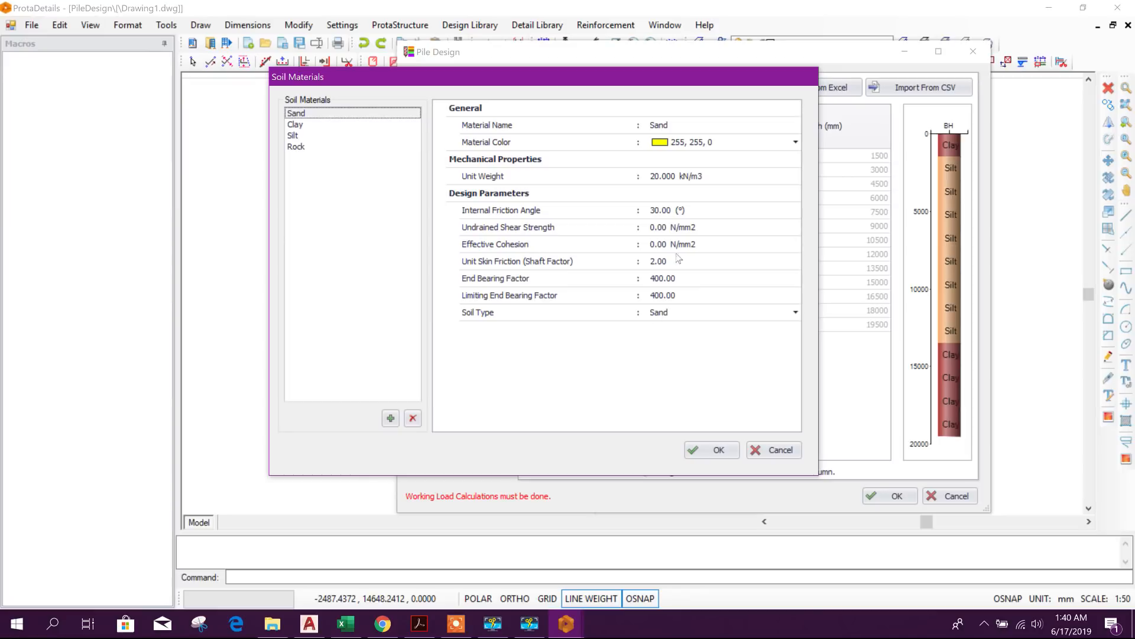
pyautogui.moveTo(572, 160)
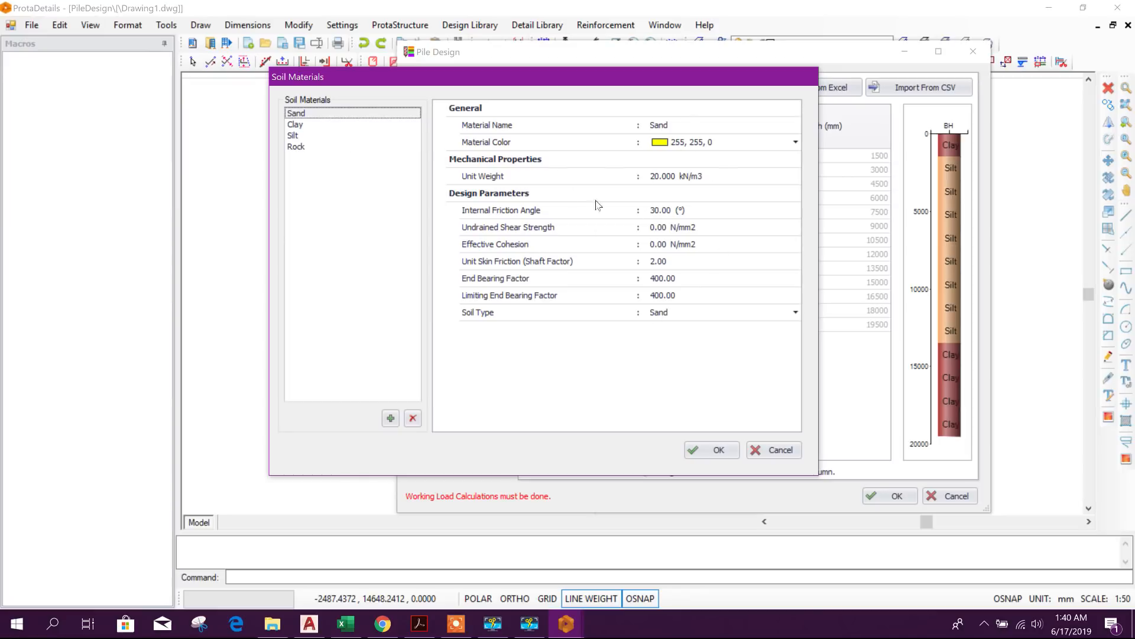
pyautogui.click(711, 450)
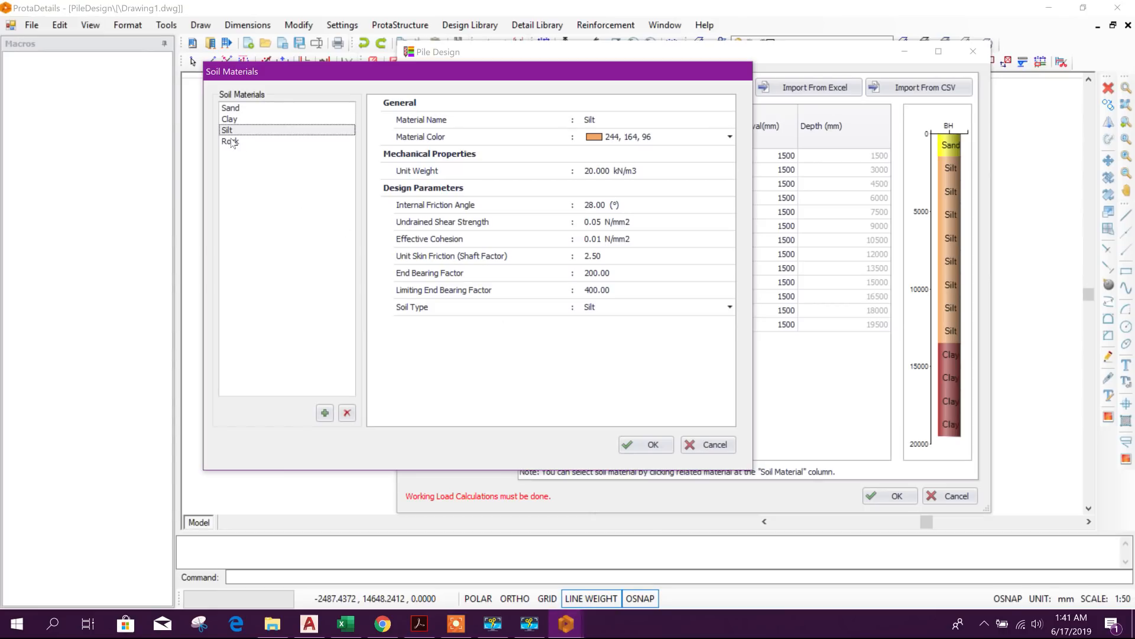
# - Copy the Clay material into a new soil material named Stiff Clay
pyautogui.click(230, 118)
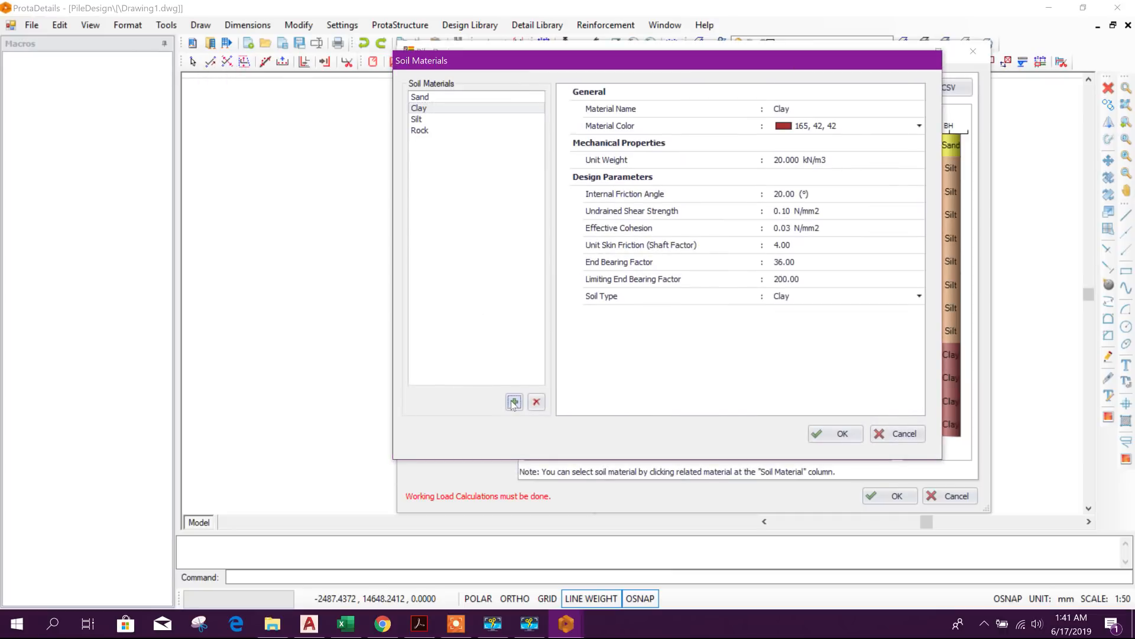
pyautogui.click(514, 403)
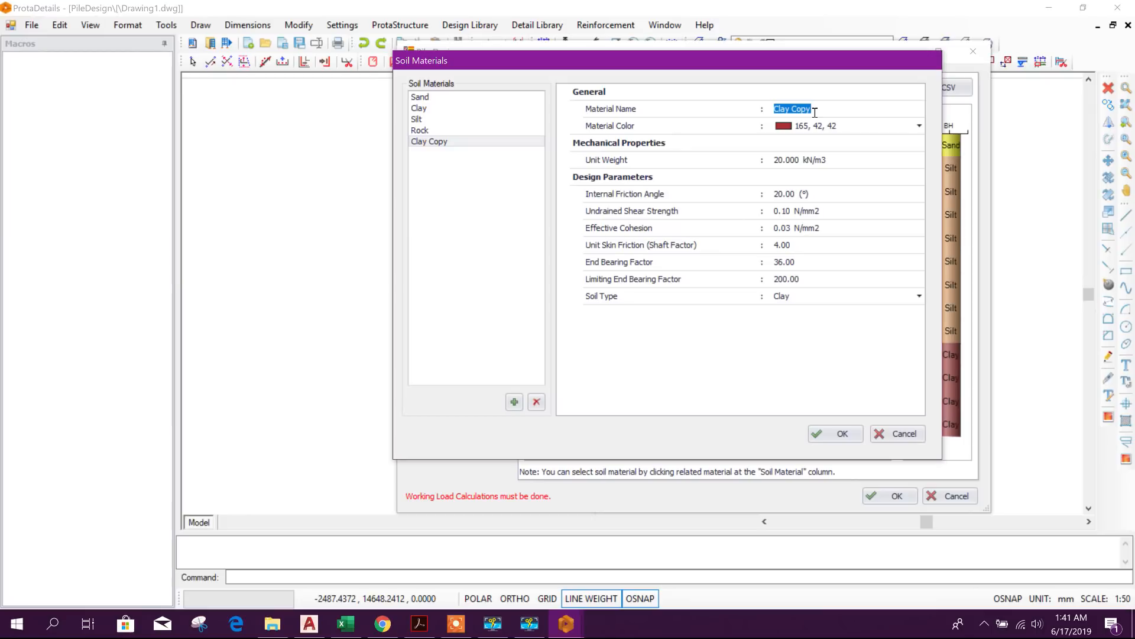
pyautogui.write('Stiff C')
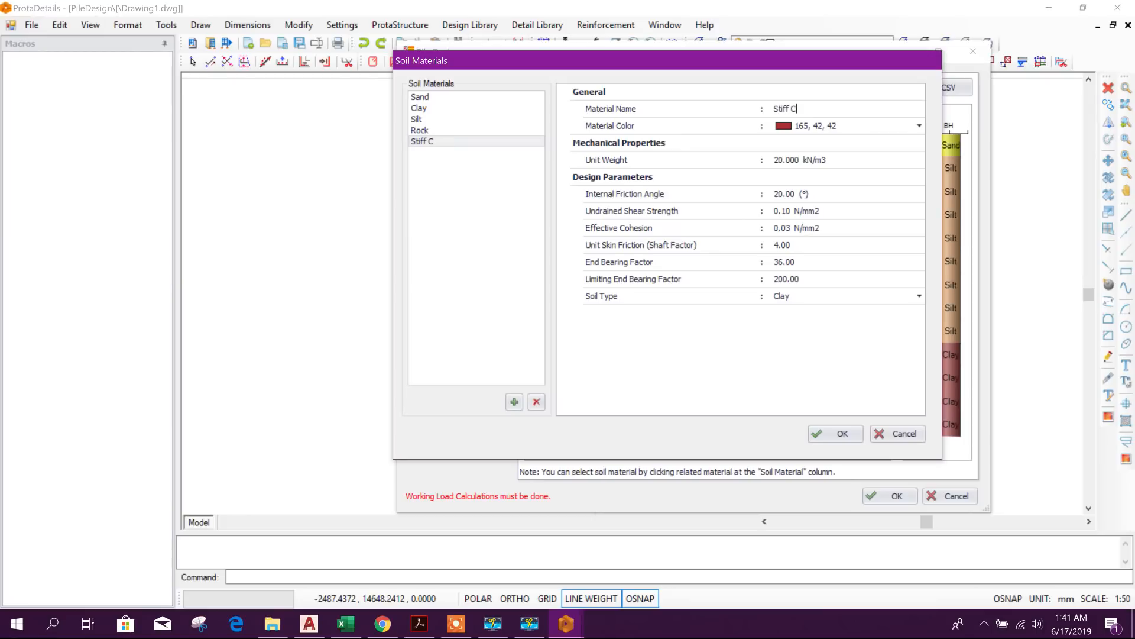
pyautogui.write('lay')
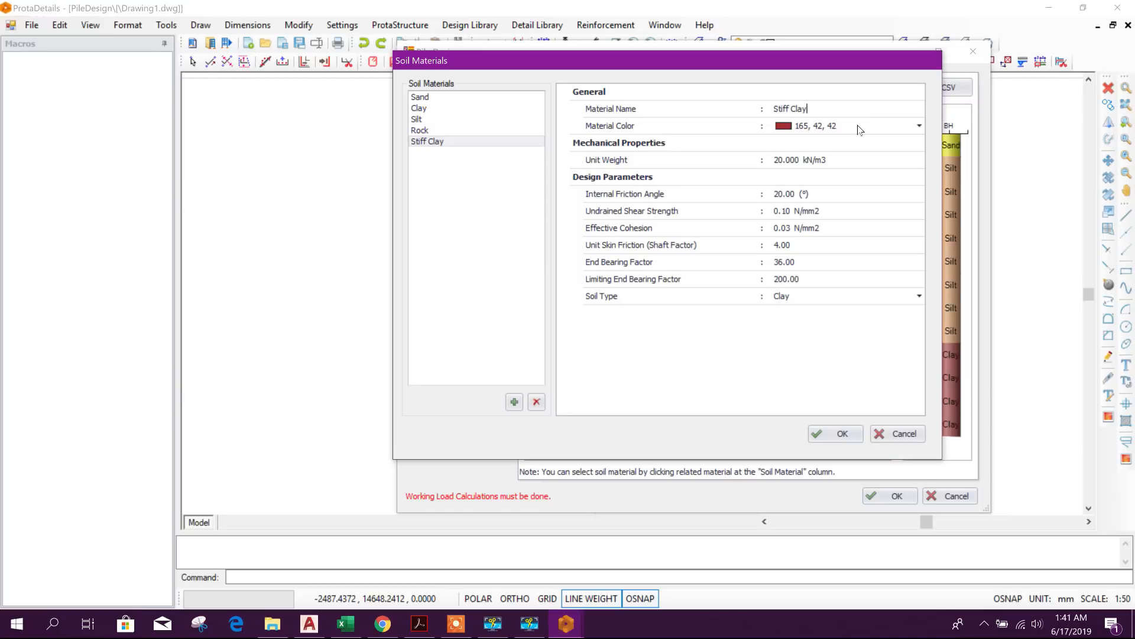
# - Give Stiff Clay an orange colour (255, 128, 0) and select its unit weight for replacement with 19
pyautogui.click(919, 125)
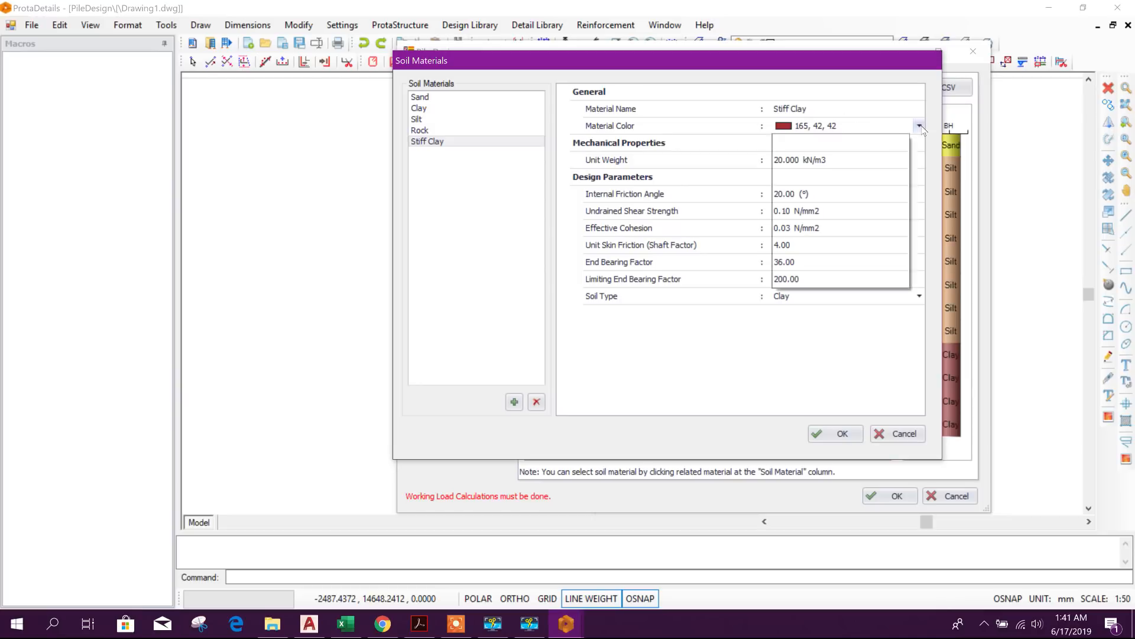
pyautogui.click(920, 125)
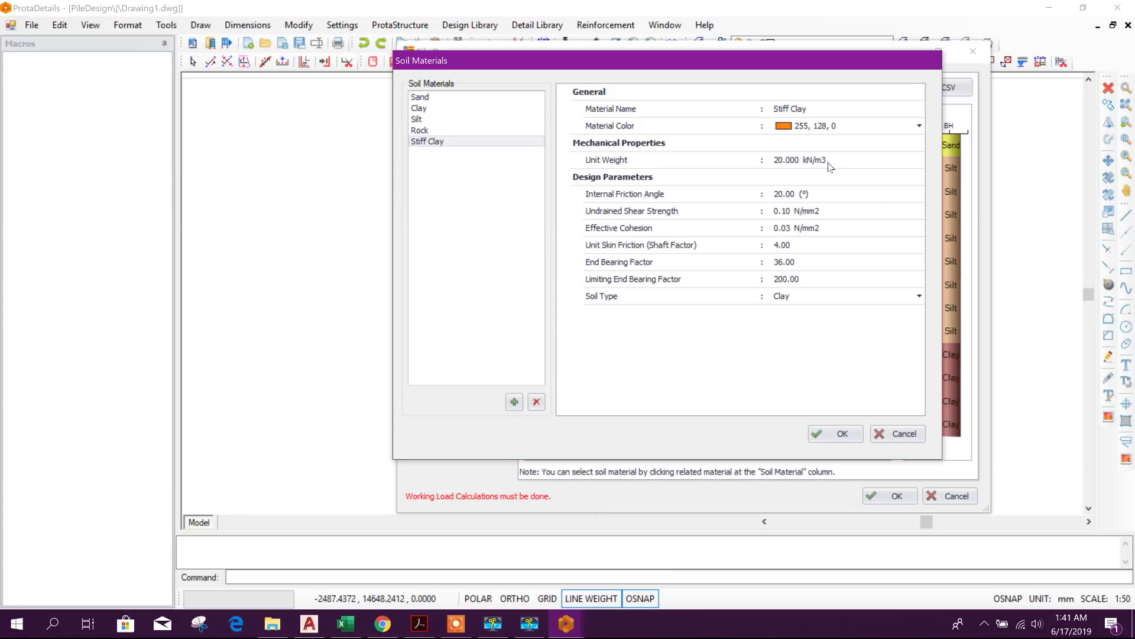
pyautogui.tripleClick(799, 160)
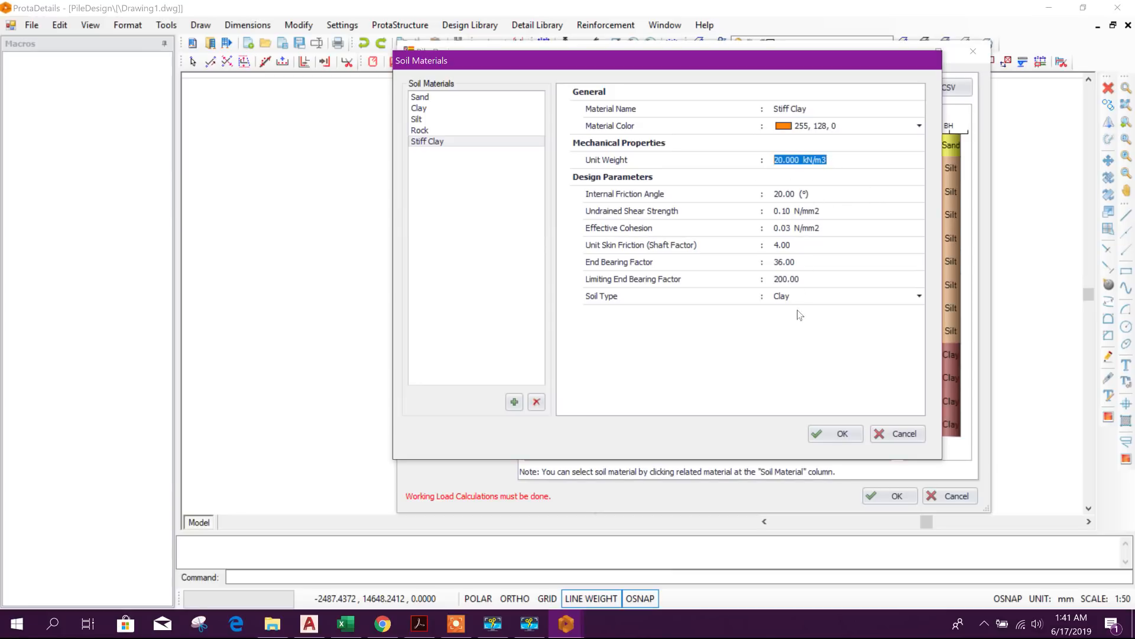
pyautogui.moveTo(484, 161)
pyautogui.write('19')
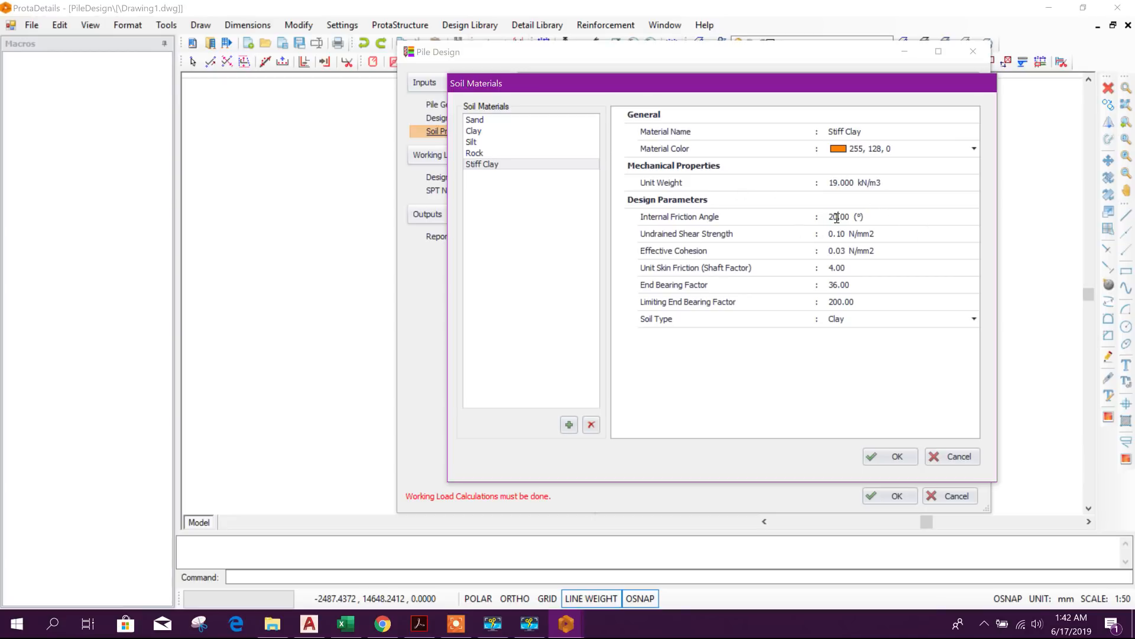
# - Set Stiff Clay's friction angle to 18.00° and shaft factor to 3.5, check its soil type and confirm
pyautogui.write('18.00')
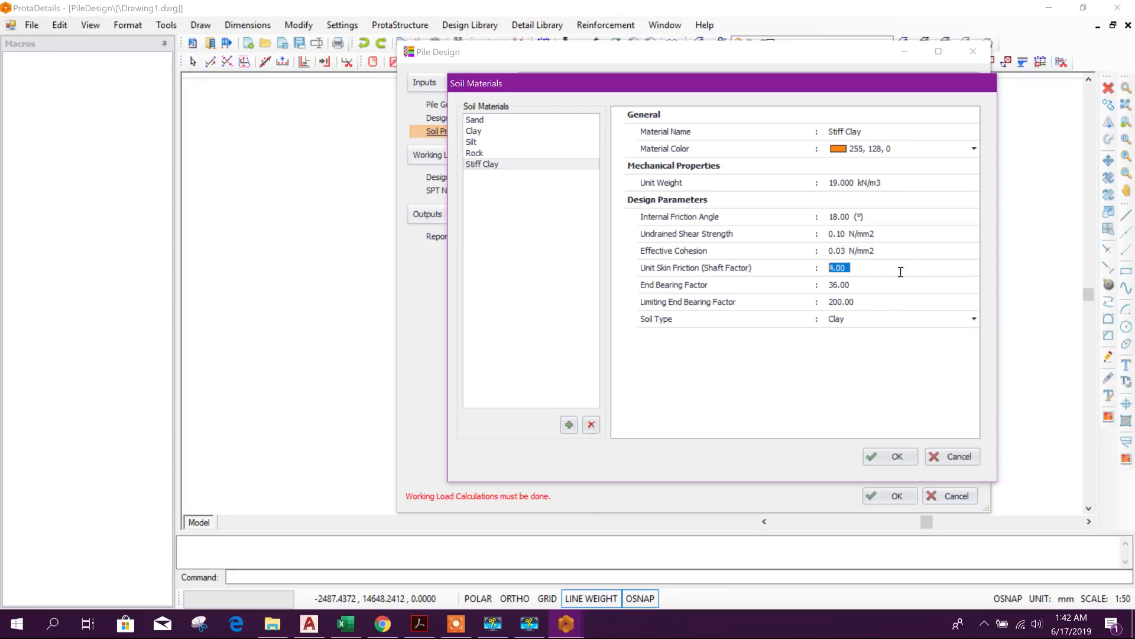
pyautogui.moveTo(867, 287)
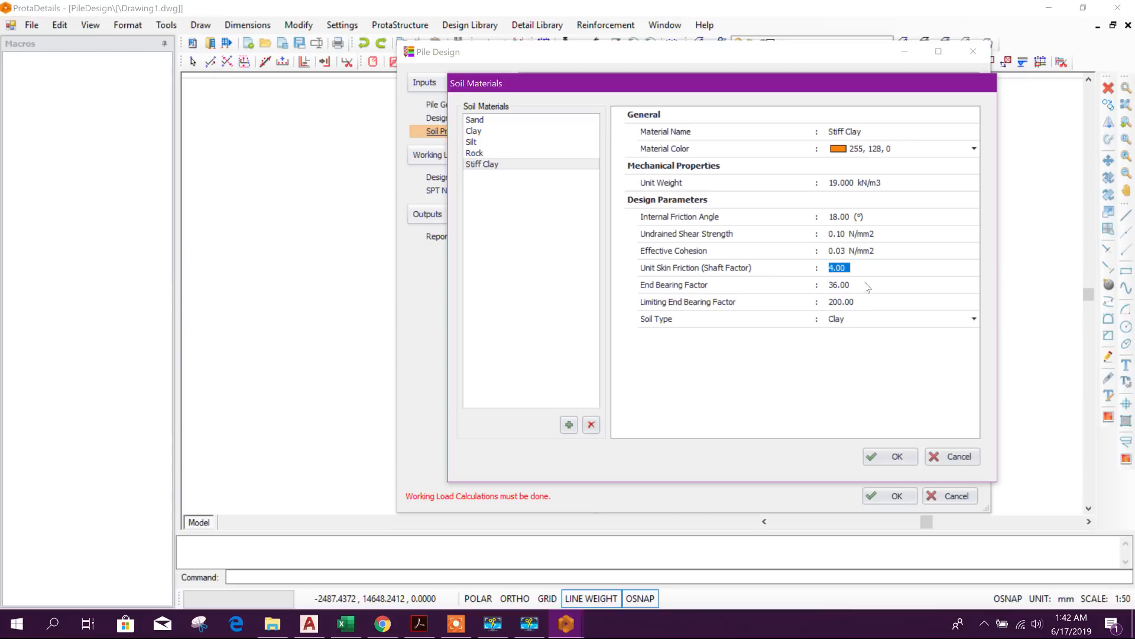
pyautogui.write('3.5')
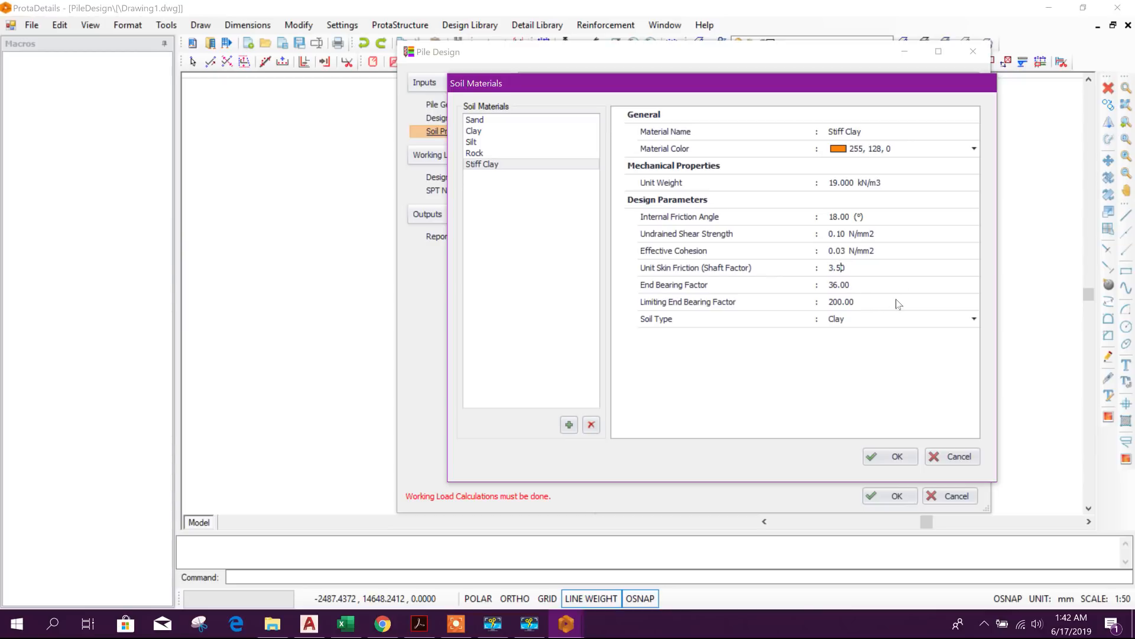
pyautogui.tripleClick(839, 284)
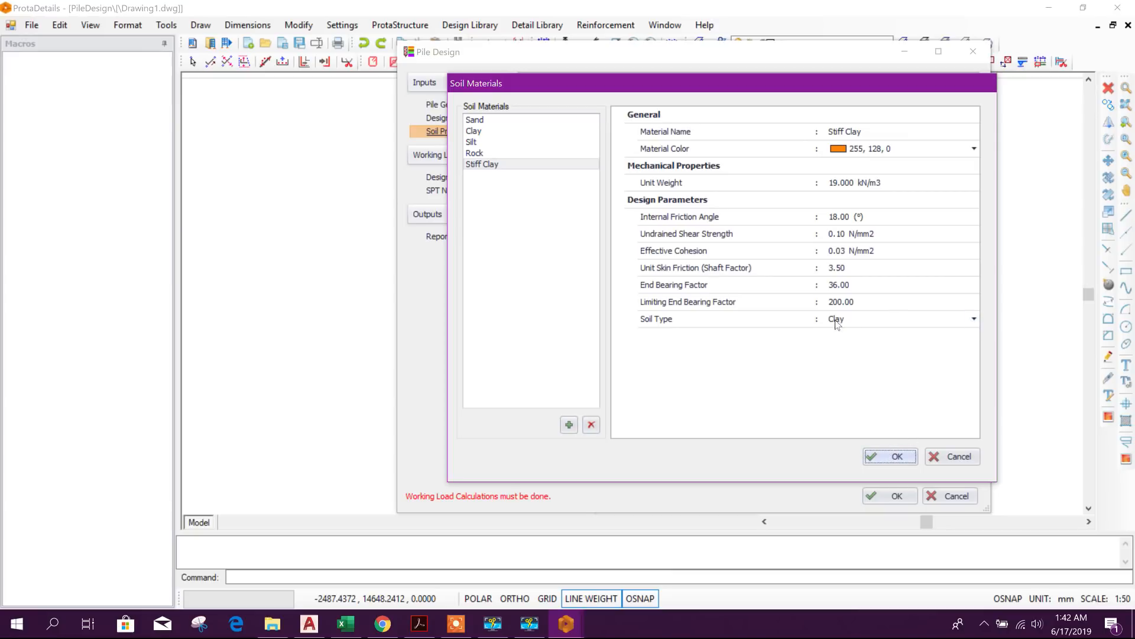
pyautogui.moveTo(785, 333)
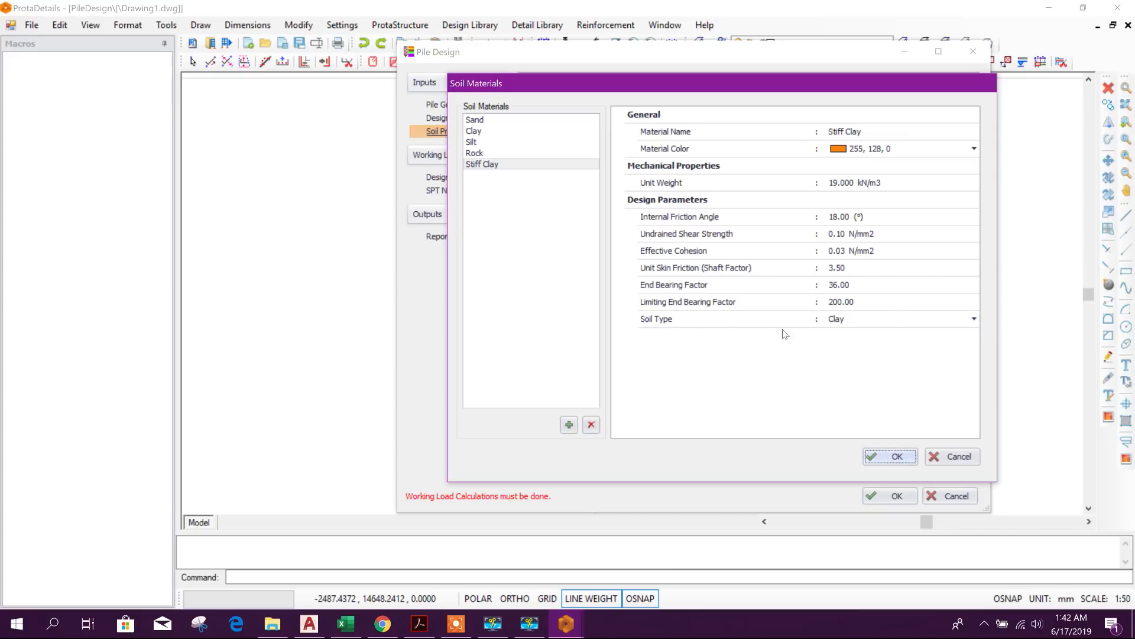
pyautogui.click(870, 318)
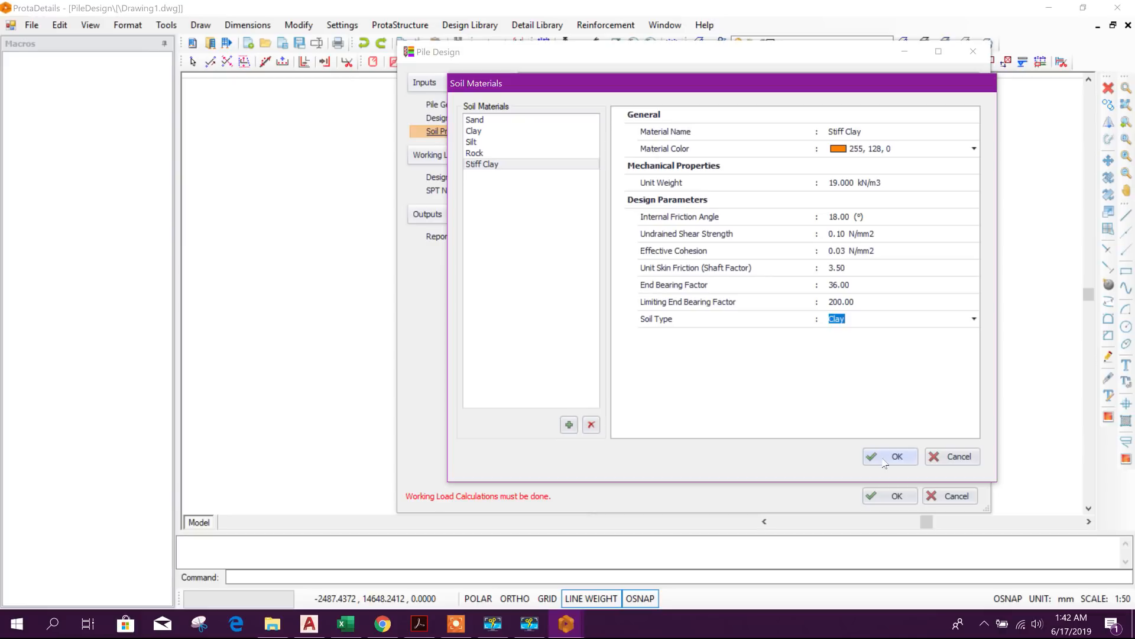
pyautogui.click(889, 457)
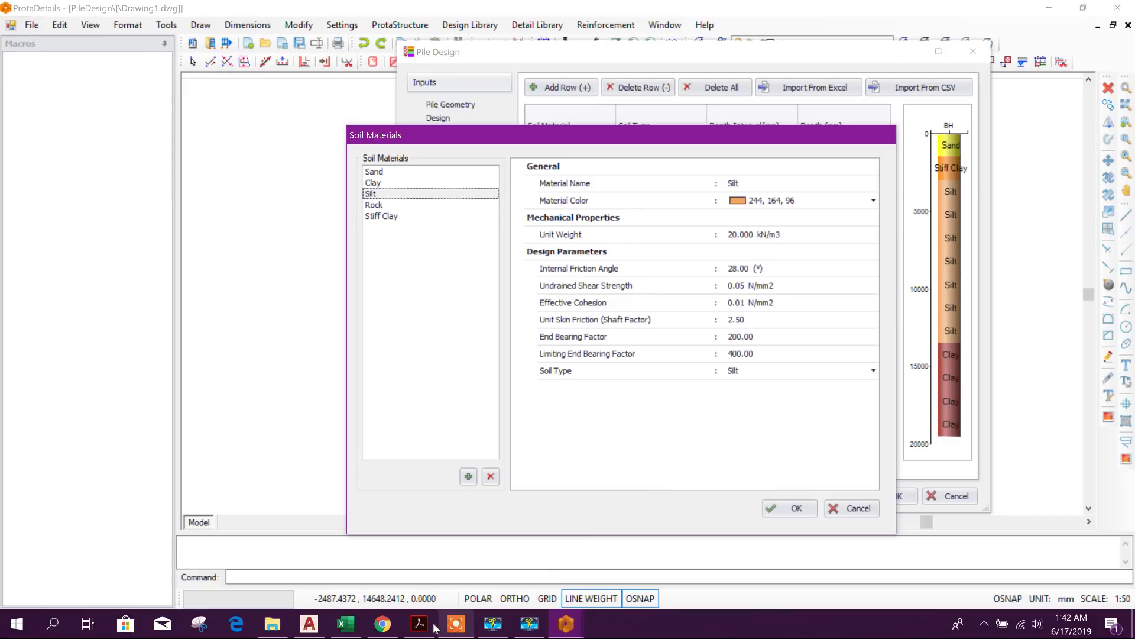
# - Compare Stiff Clay's properties with the borehole log and assign it to the third layer
pyautogui.click(419, 623)
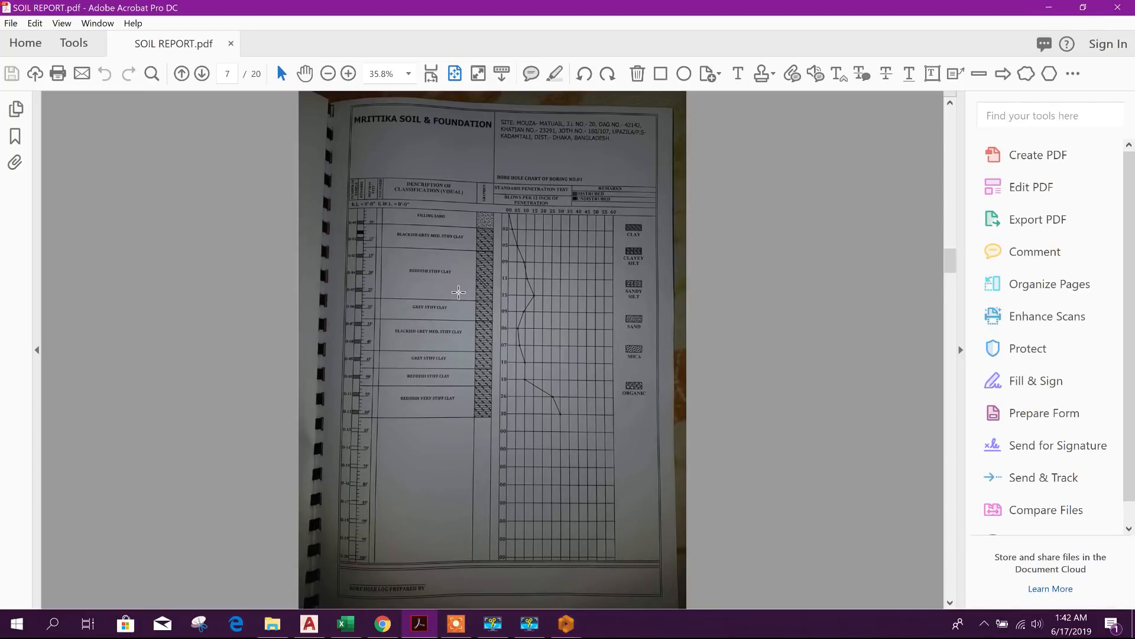
pyautogui.moveTo(594, 299)
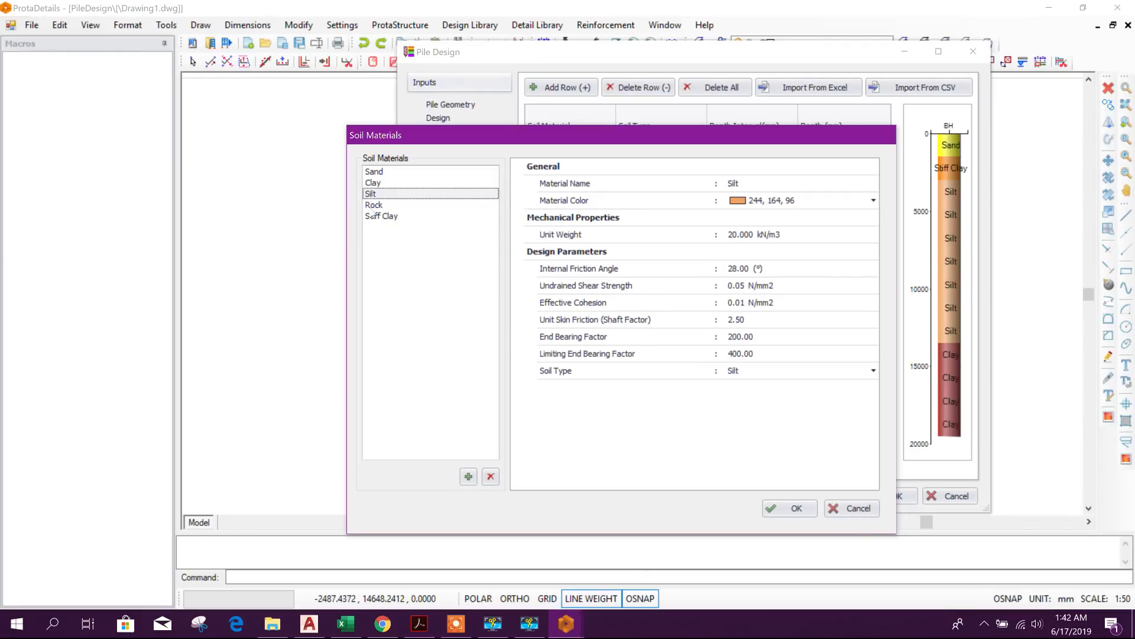
pyautogui.click(382, 216)
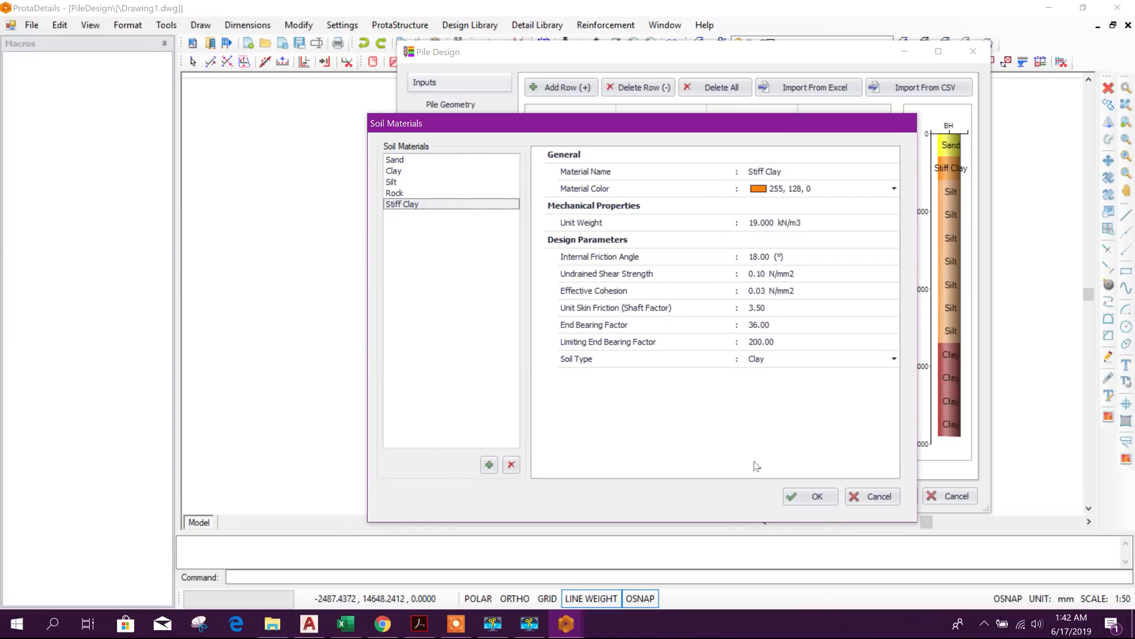
pyautogui.click(818, 495)
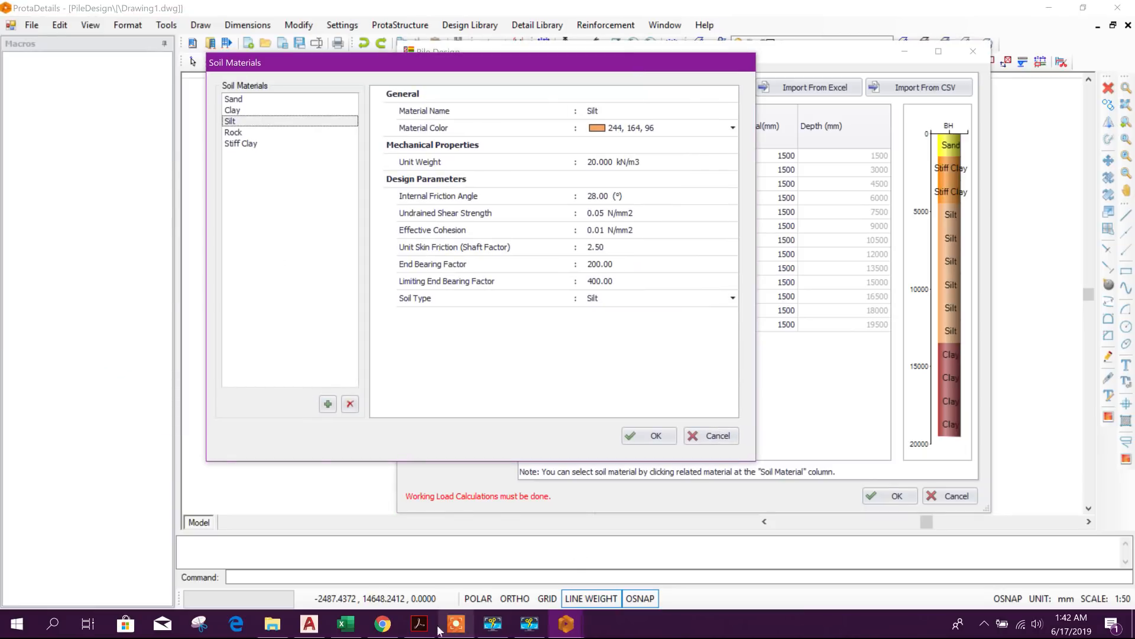
pyautogui.click(419, 623)
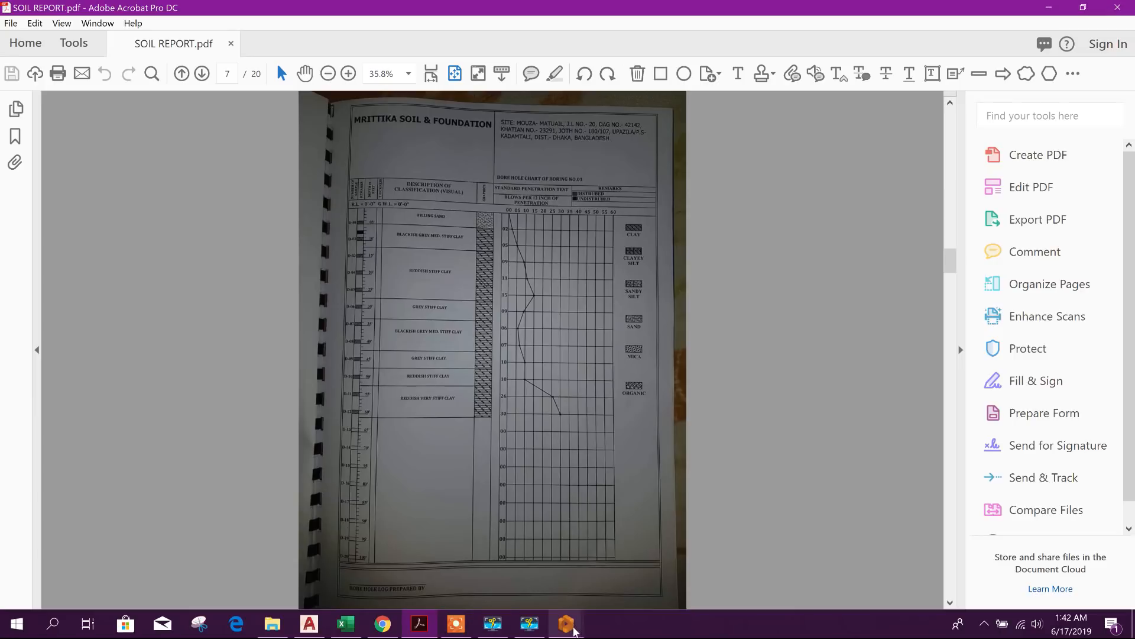
# - Assign Stiff Clay to the layer ending at 6000 mm, checking against the borehole log
pyautogui.click(566, 624)
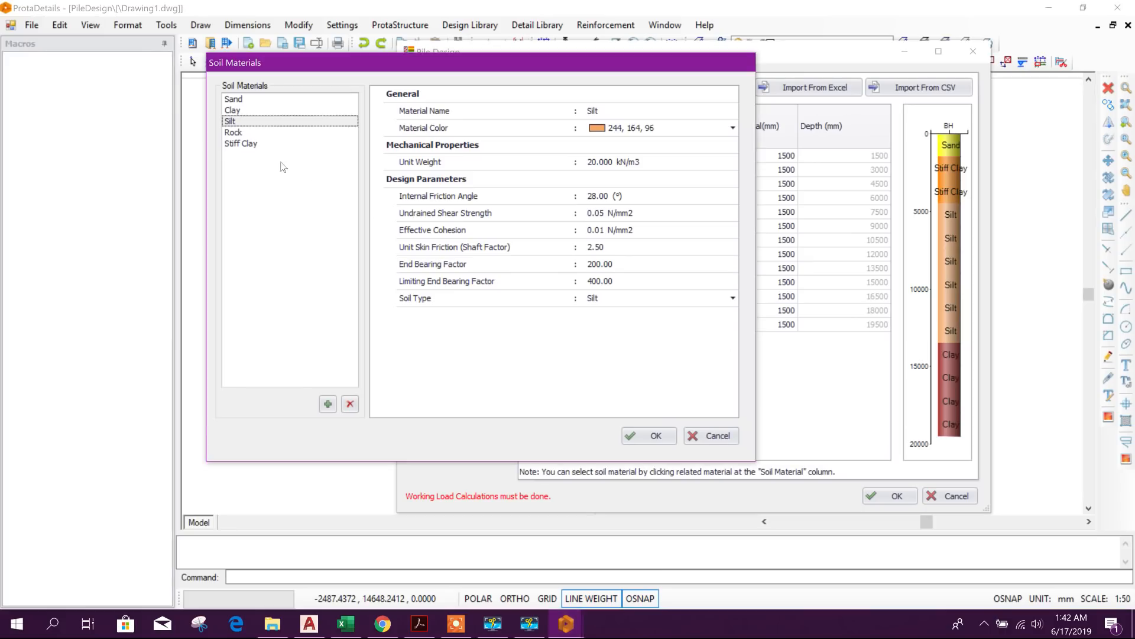
pyautogui.click(242, 143)
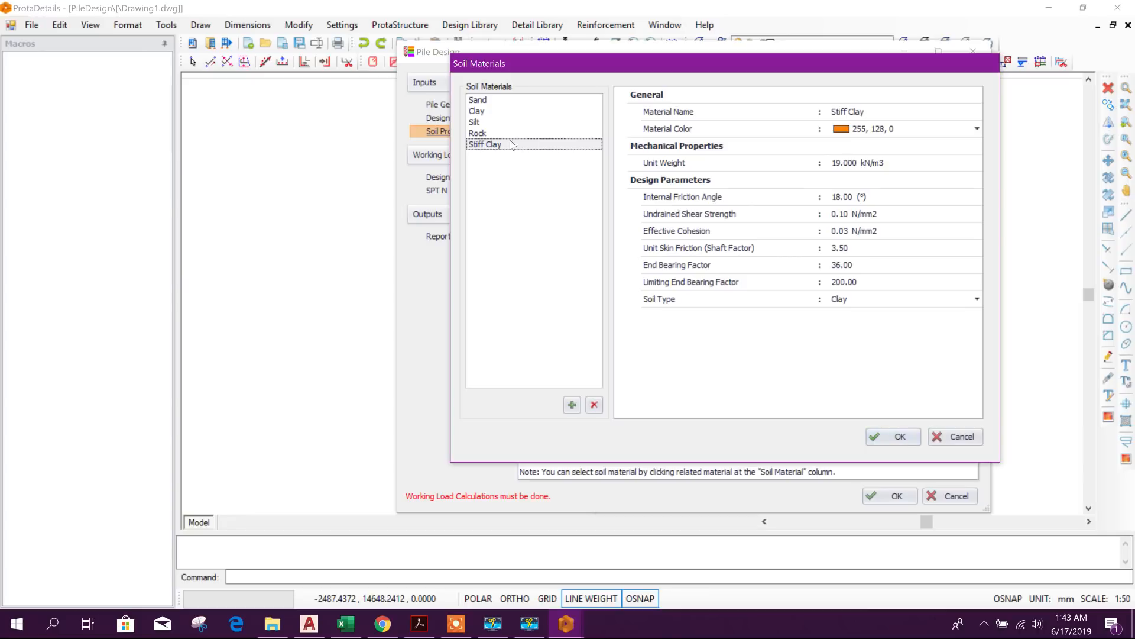
pyautogui.click(899, 436)
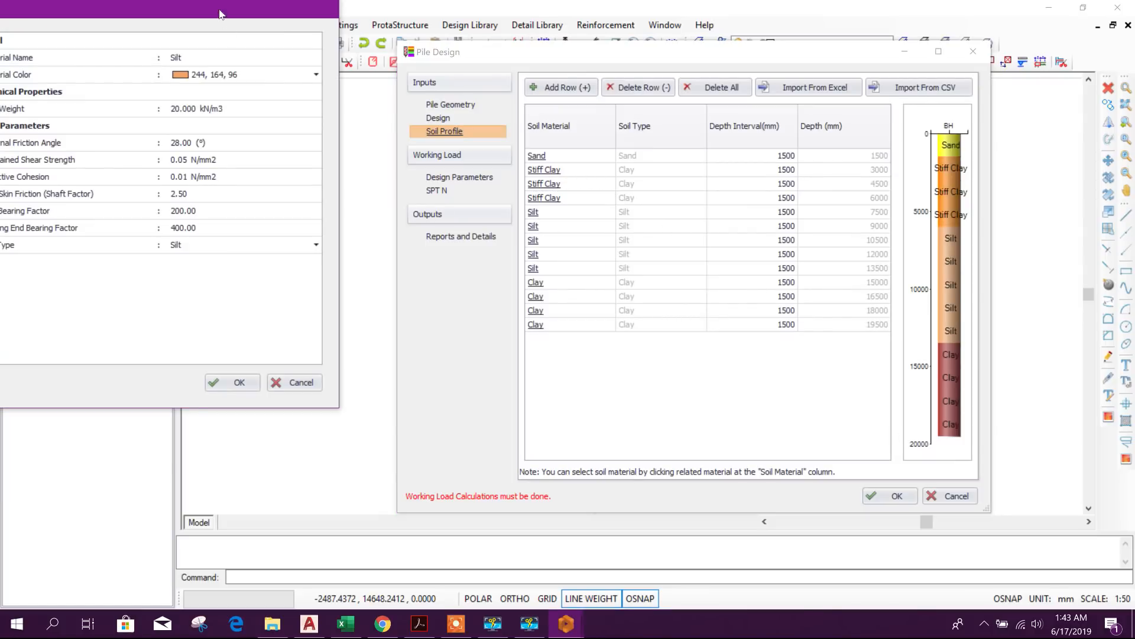
pyautogui.click(419, 623)
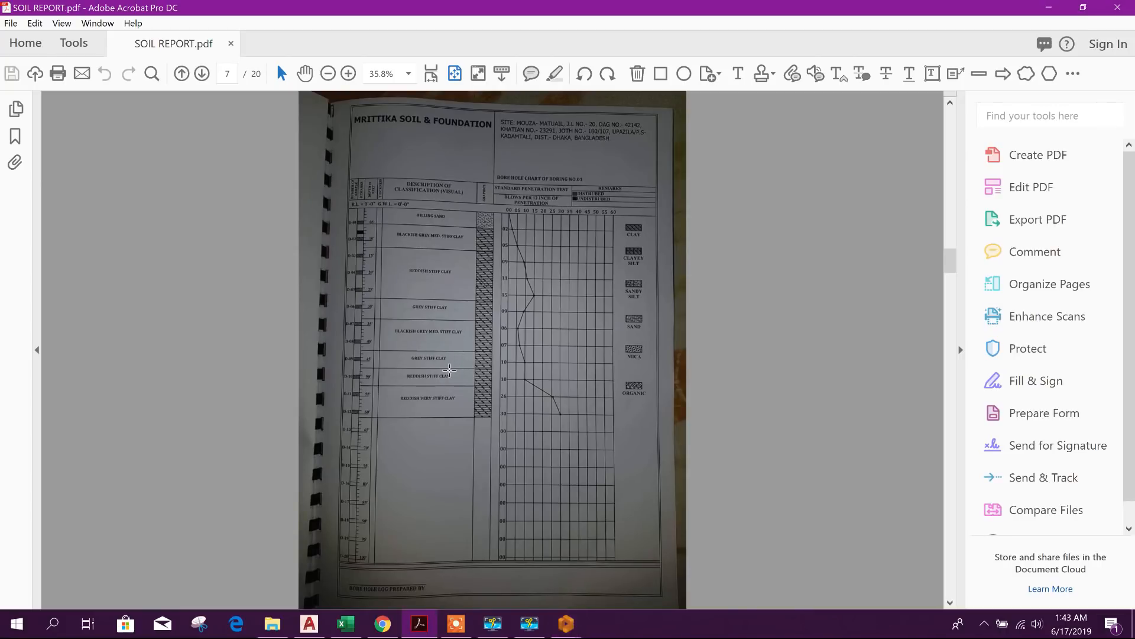
pyautogui.moveTo(450, 422)
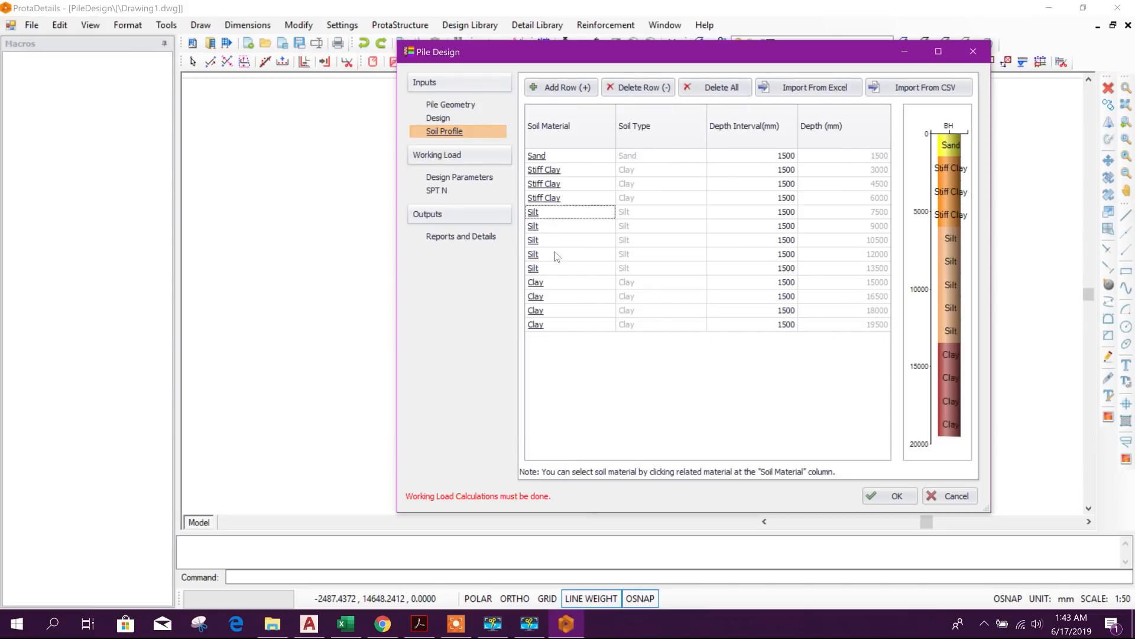
# - Set the 15000 mm layer to Stiff Clay and the 16500 mm layer to Silt, then move to Design Parameters
pyautogui.click(534, 211)
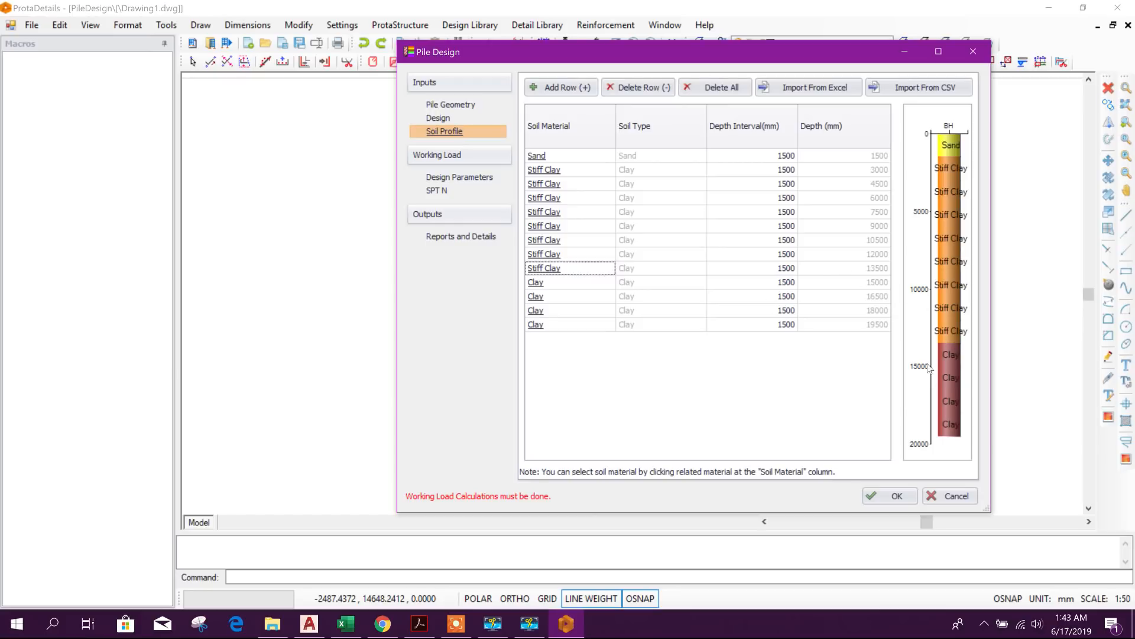
pyautogui.click(536, 283)
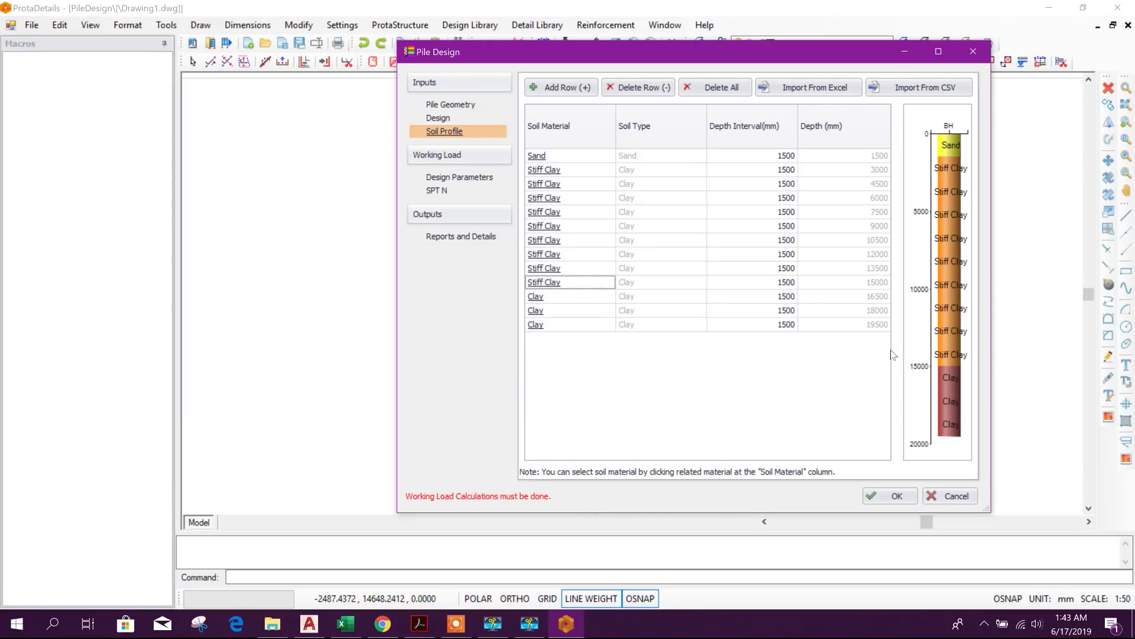
pyautogui.moveTo(935, 375)
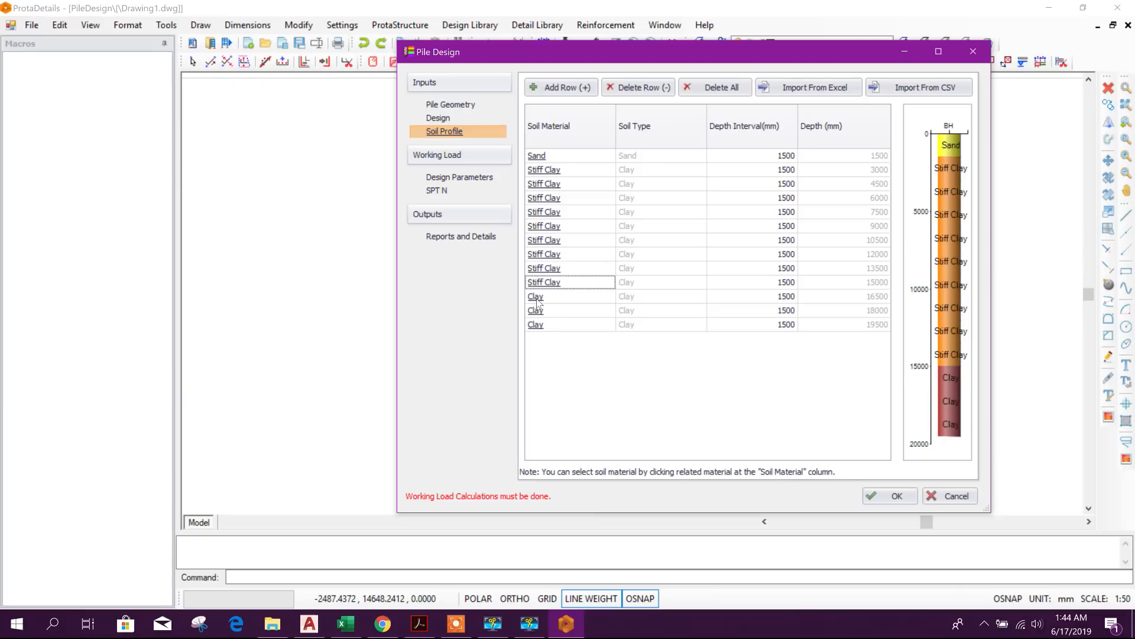
pyautogui.click(534, 296)
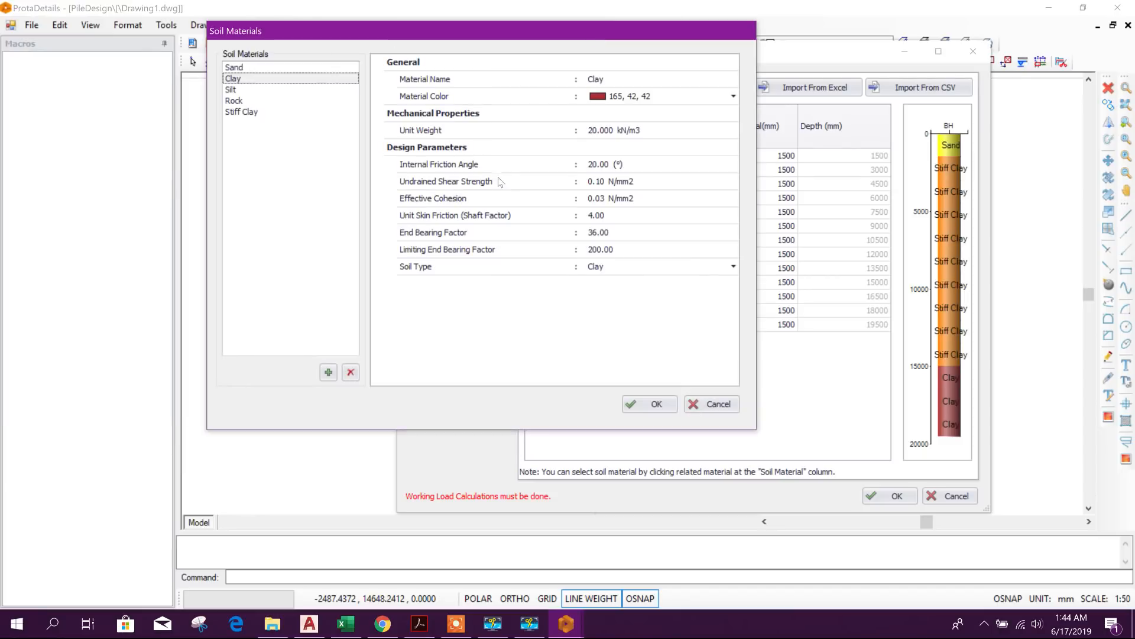
pyautogui.click(232, 89)
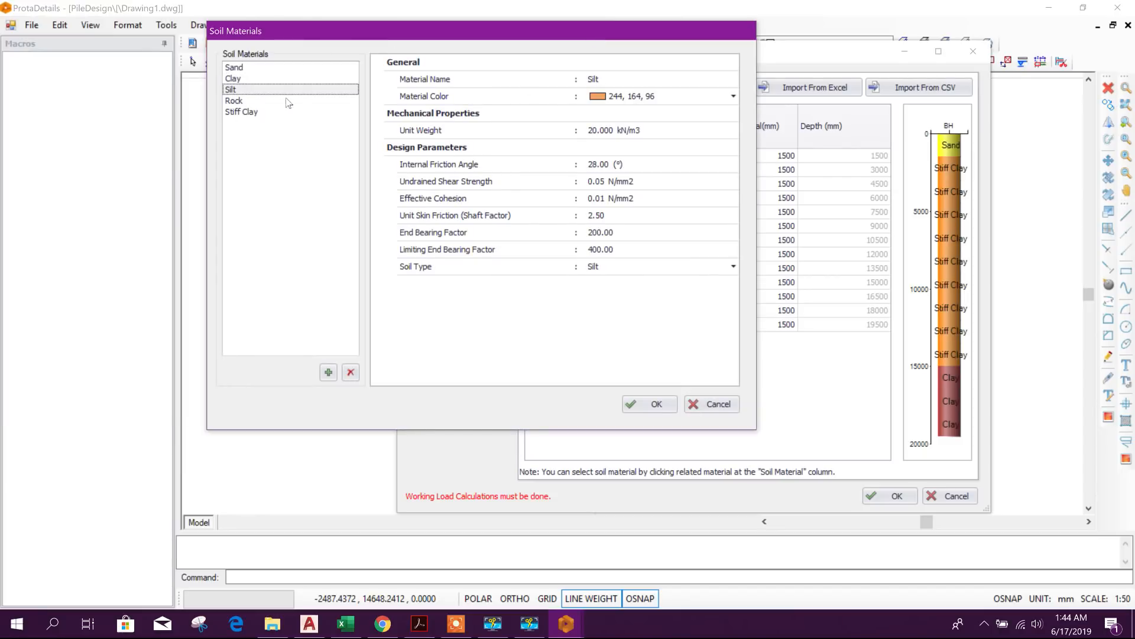
pyautogui.moveTo(585, 347)
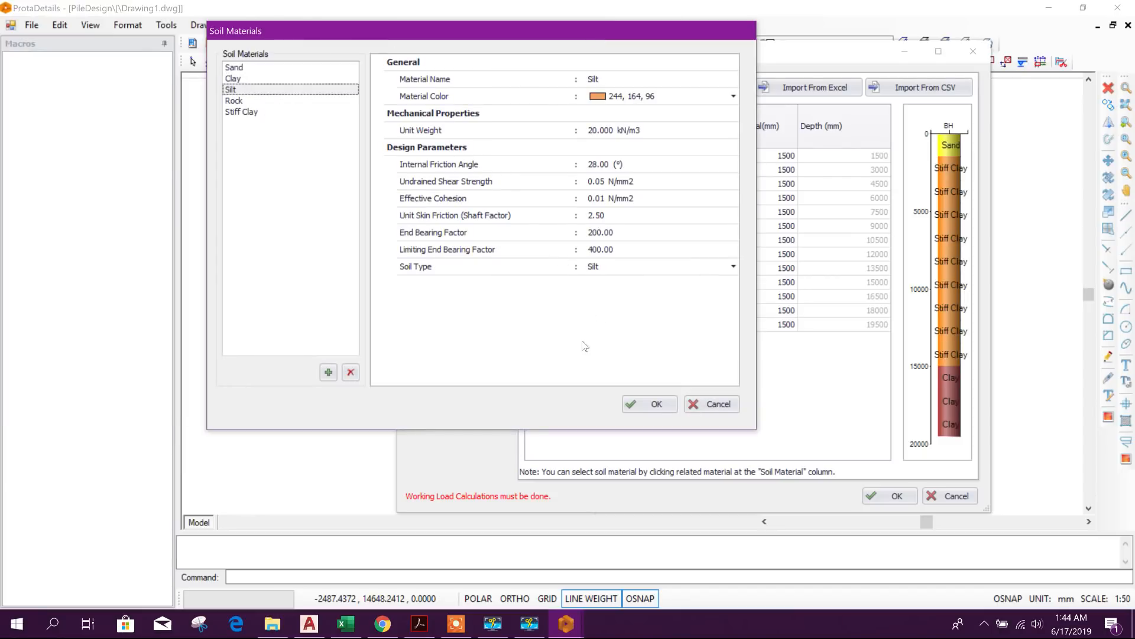
pyautogui.click(647, 405)
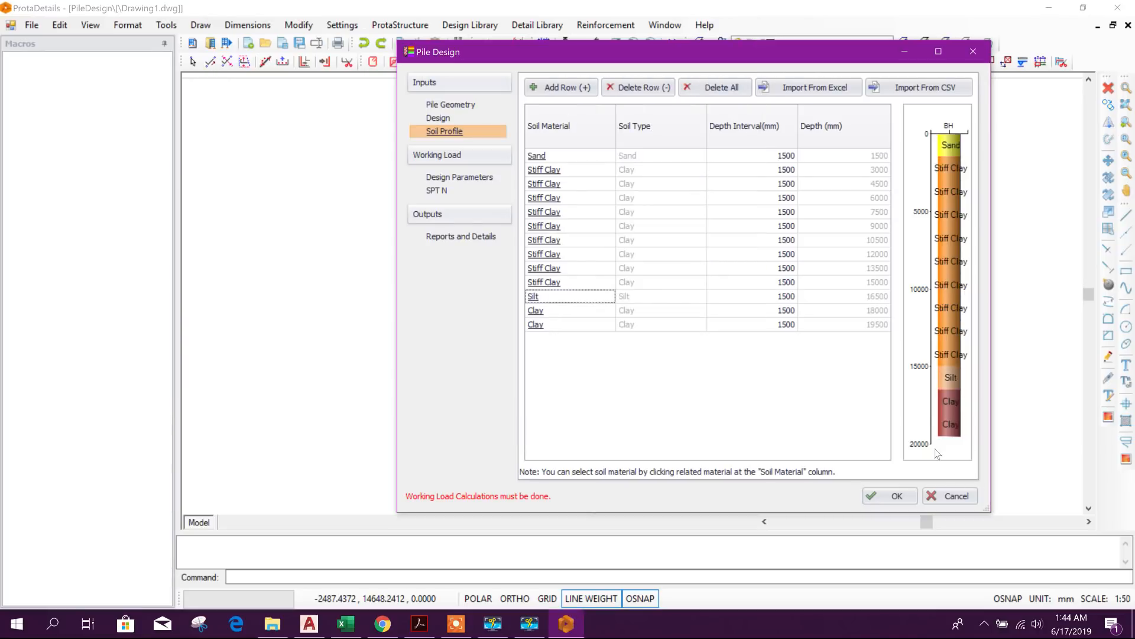
pyautogui.moveTo(900, 499)
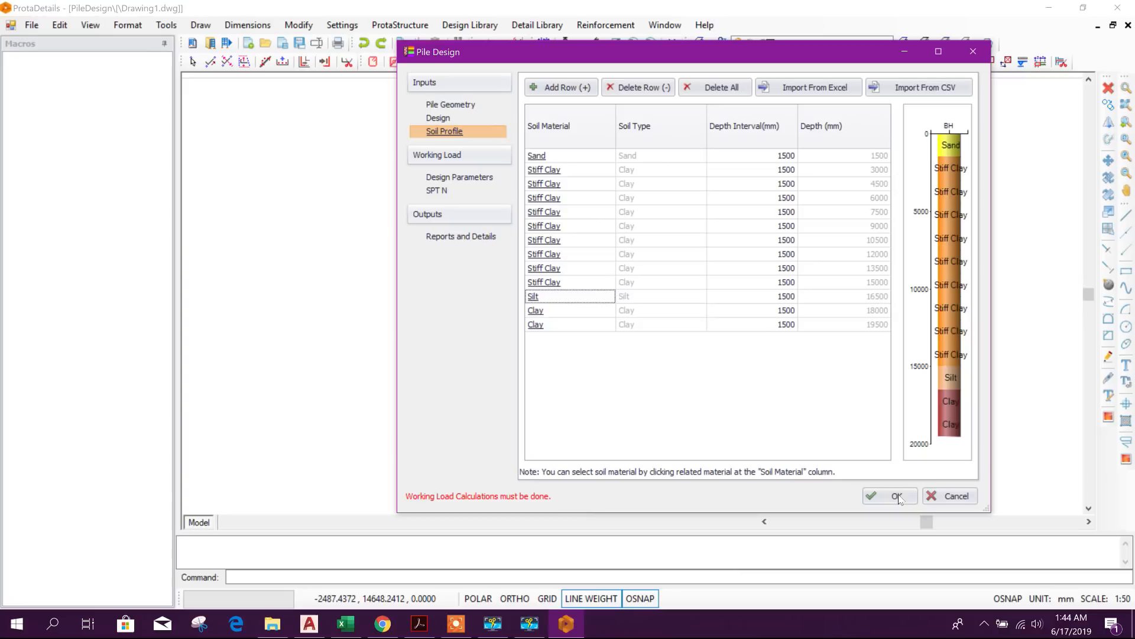
pyautogui.moveTo(727, 394)
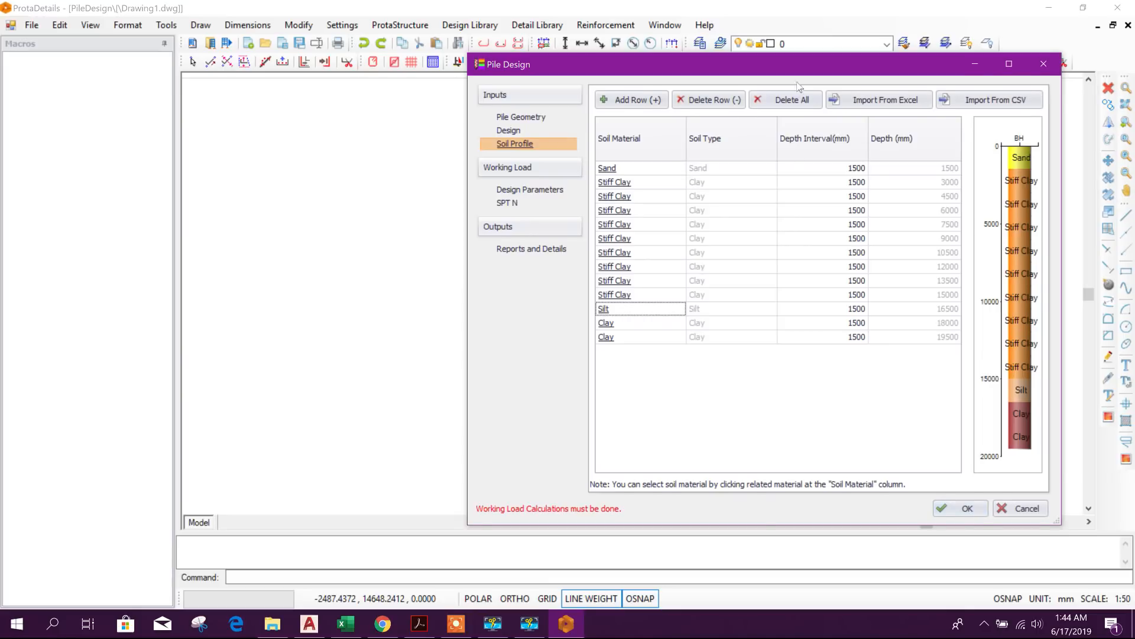
pyautogui.click(543, 185)
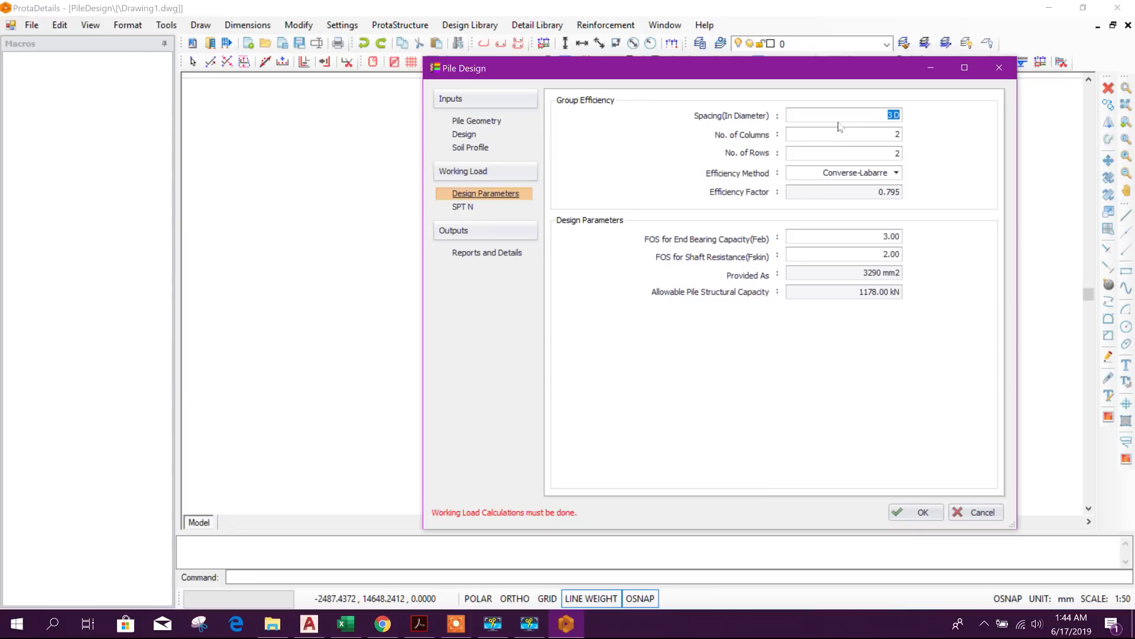
pyautogui.moveTo(880, 134)
pyautogui.write('1')
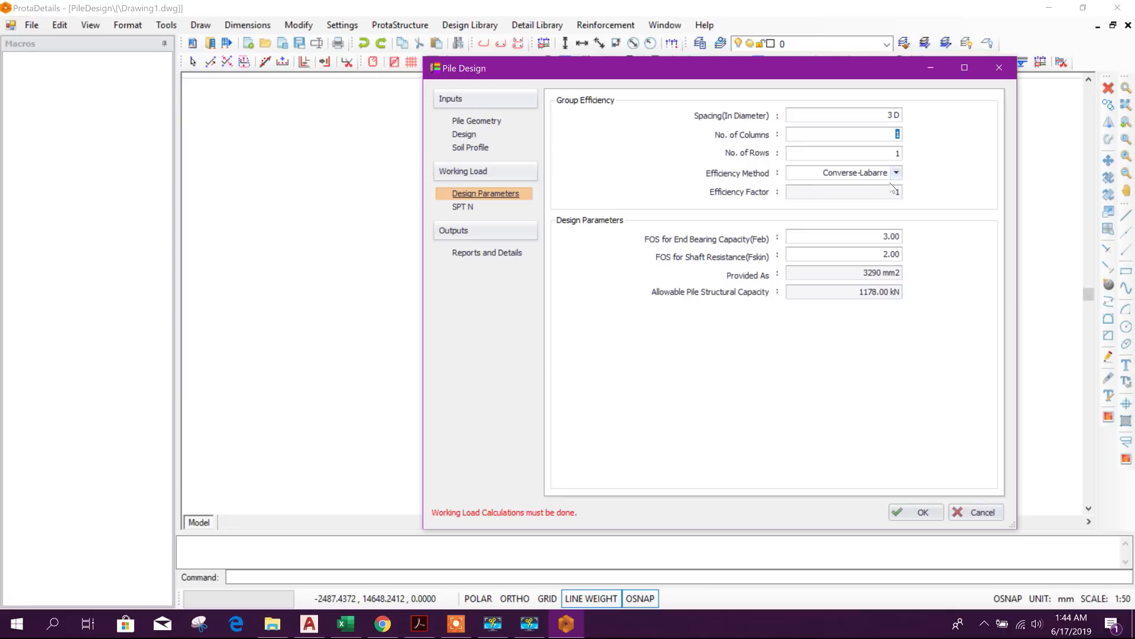
# - Keep Converse-Labarre as the group efficiency method for the single pile and go to the SPT N page
pyautogui.click(895, 173)
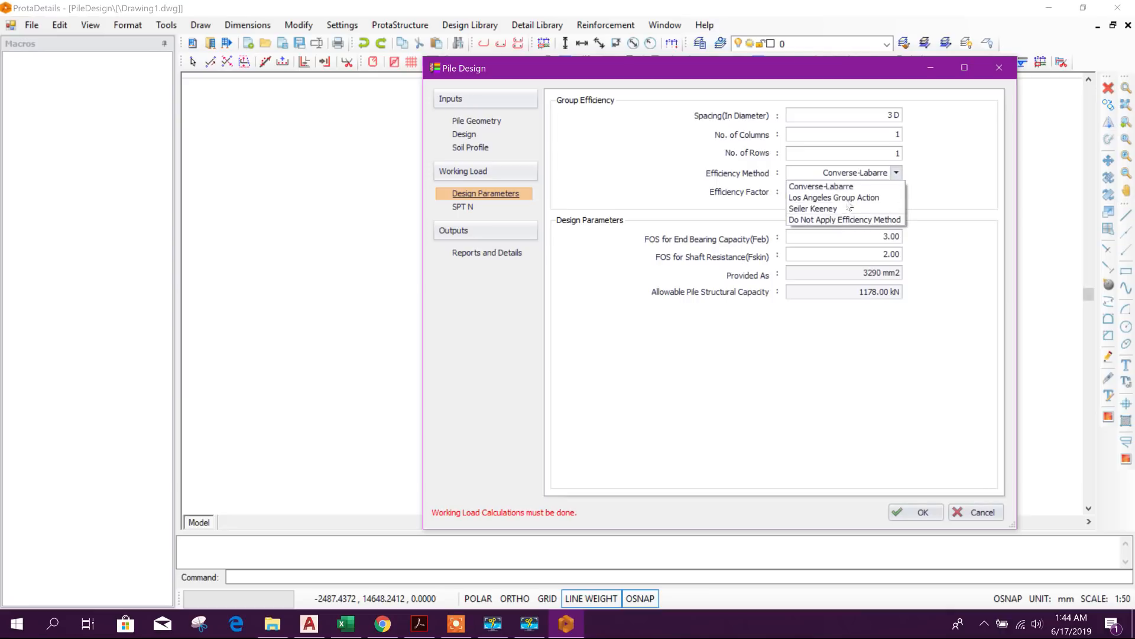
pyautogui.click(821, 186)
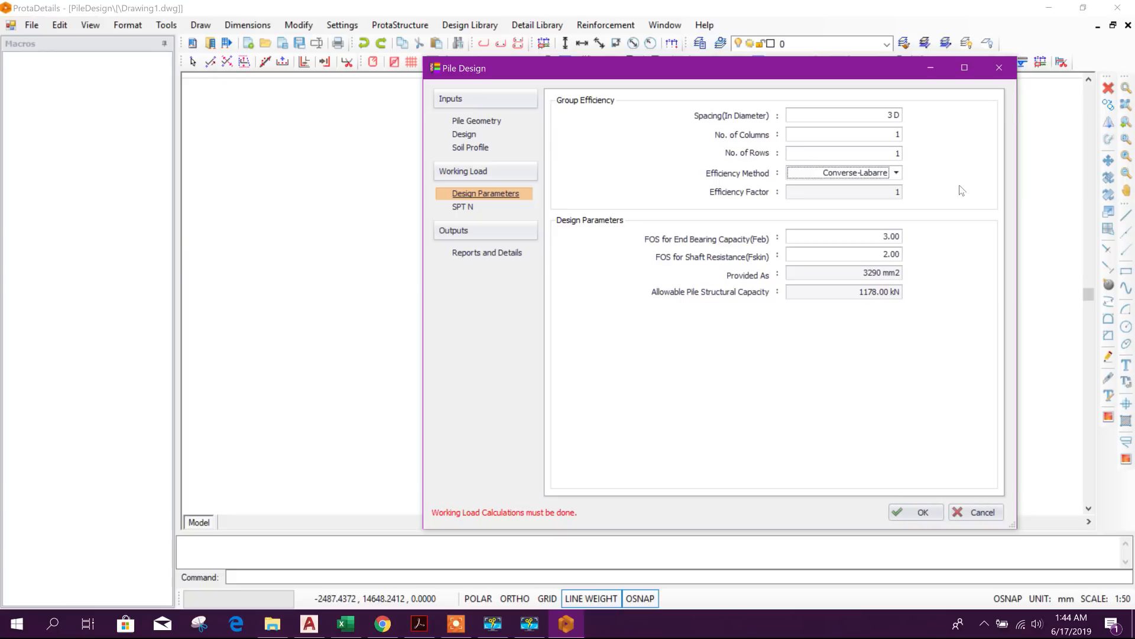
pyautogui.moveTo(922, 450)
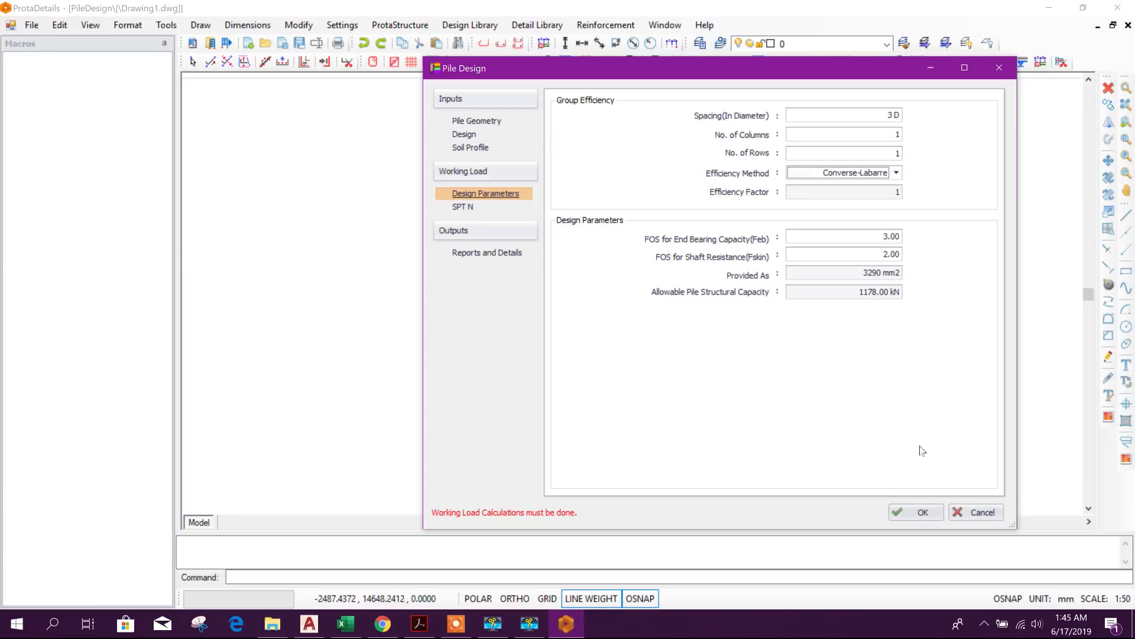
pyautogui.moveTo(956, 382)
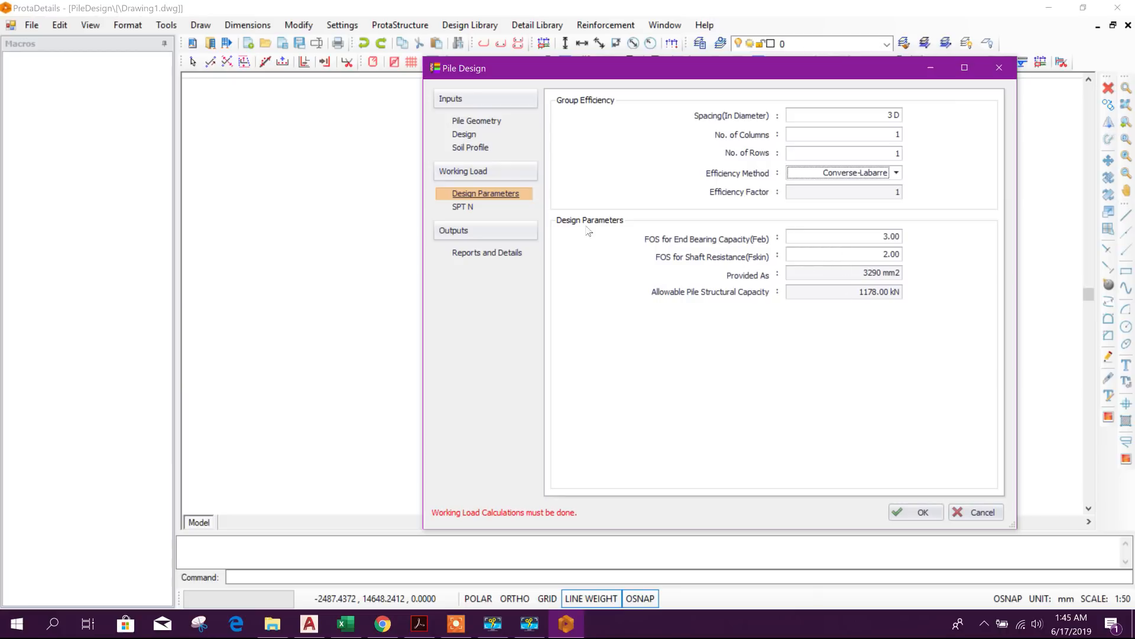
pyautogui.moveTo(684, 250)
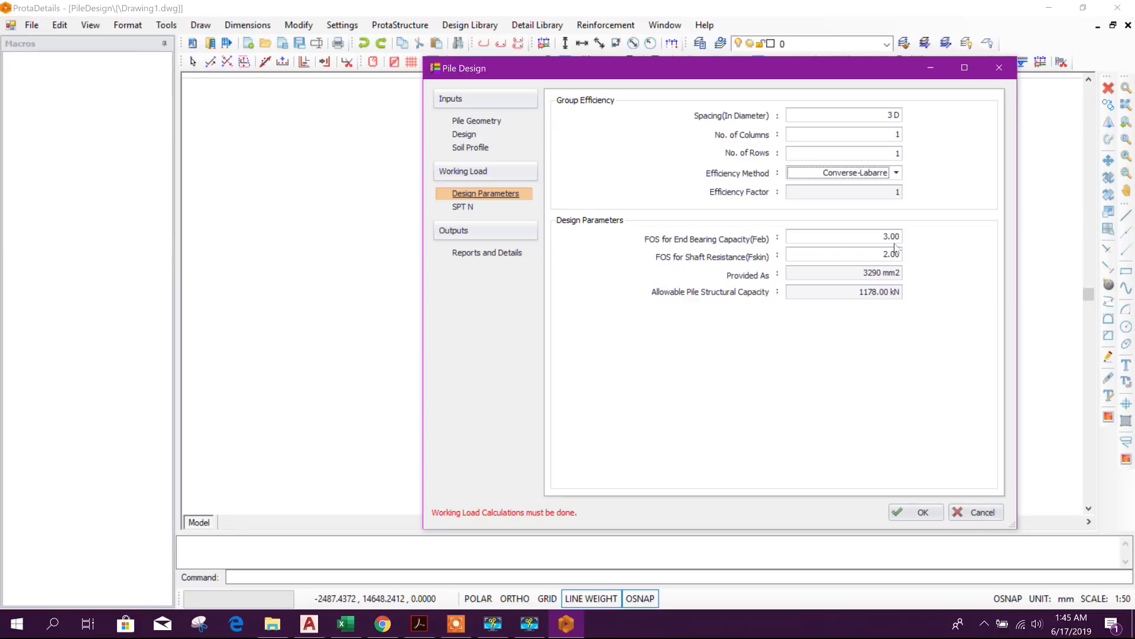
pyautogui.moveTo(837, 266)
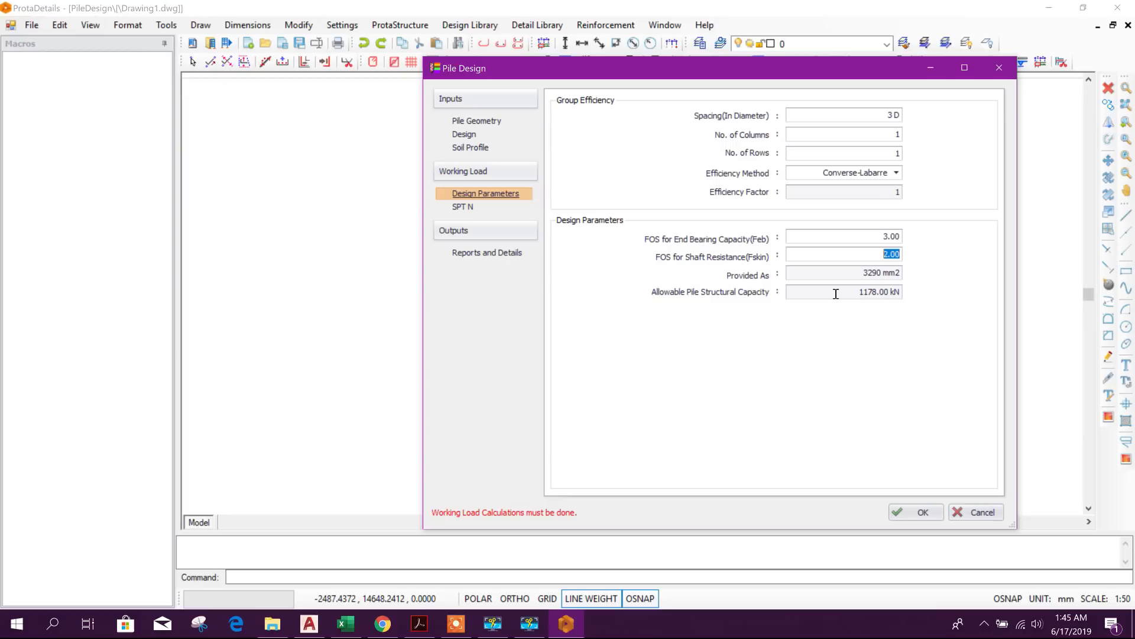
pyautogui.click(463, 206)
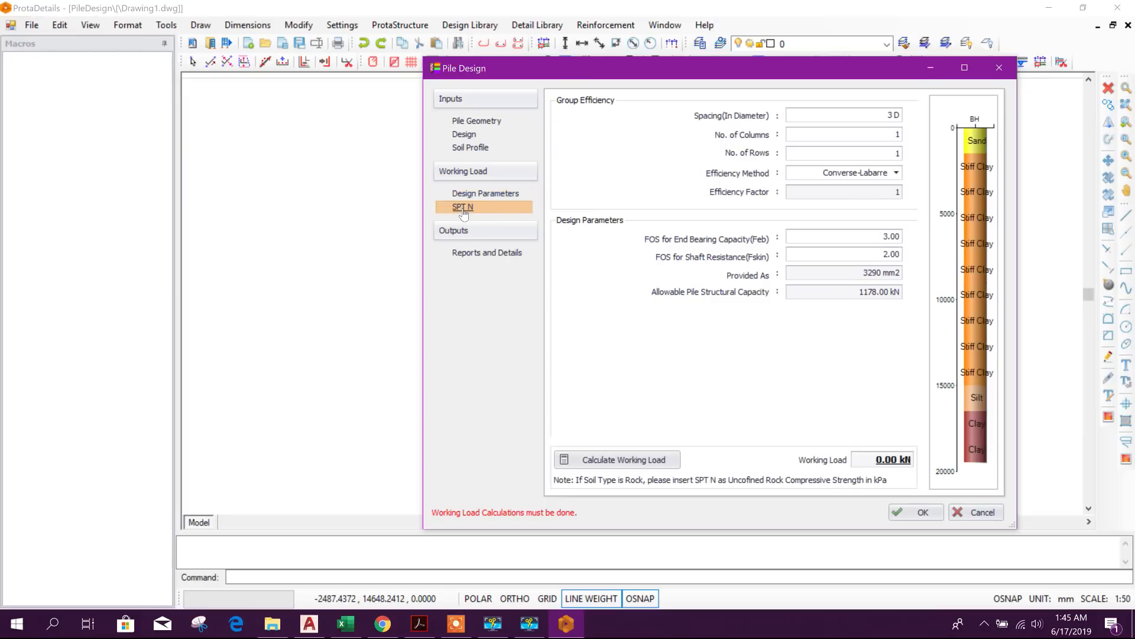
# - Review the SPT N table and bring the soil report PDF to the front
pyautogui.click(462, 205)
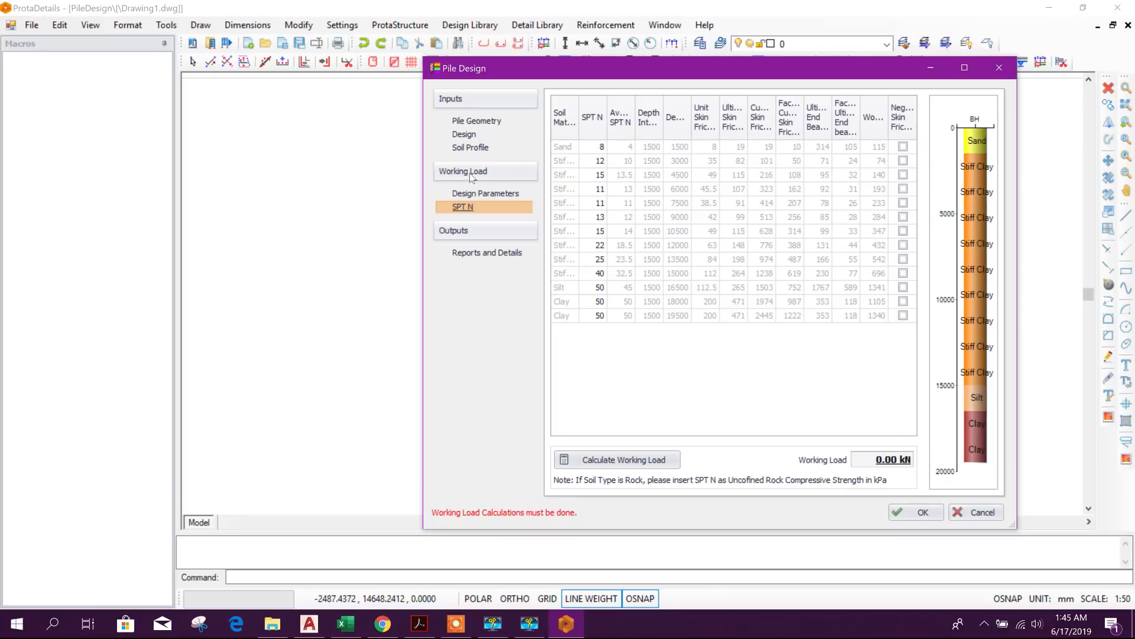
pyautogui.moveTo(717, 143)
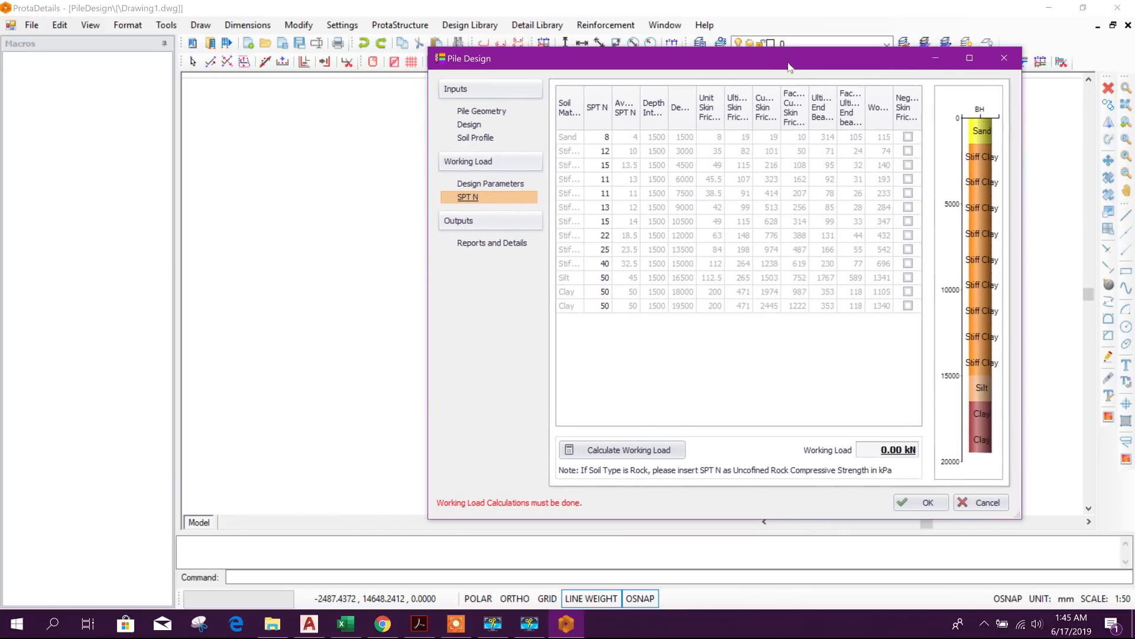
pyautogui.click(419, 623)
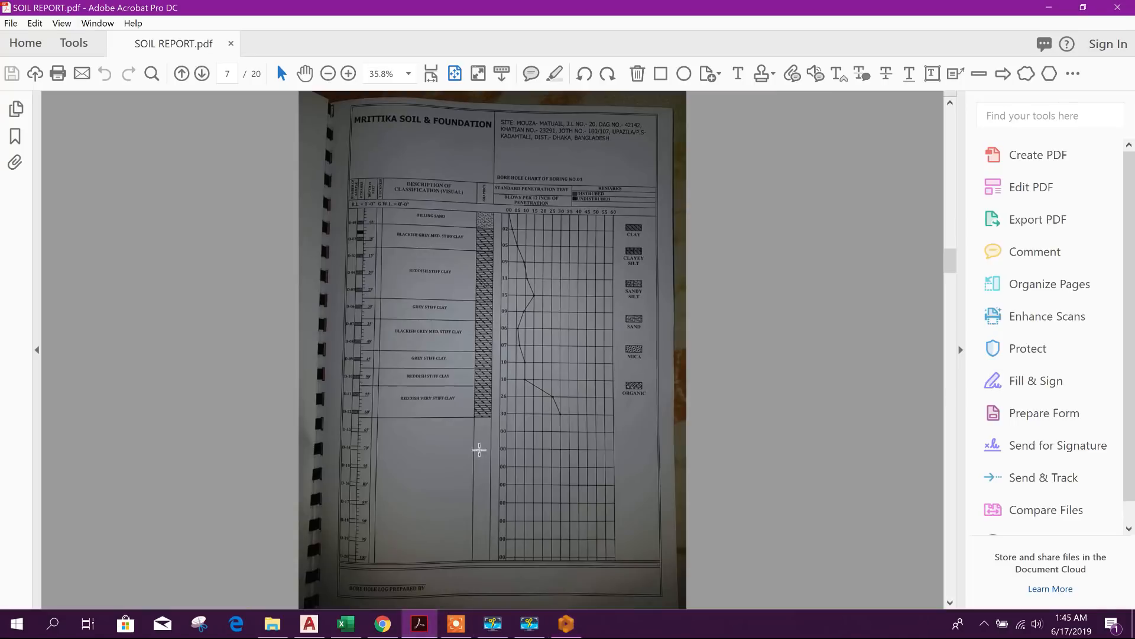
# - Look up the SPT results table in the soil report, switching between it and the pile design
pyautogui.click(180, 73)
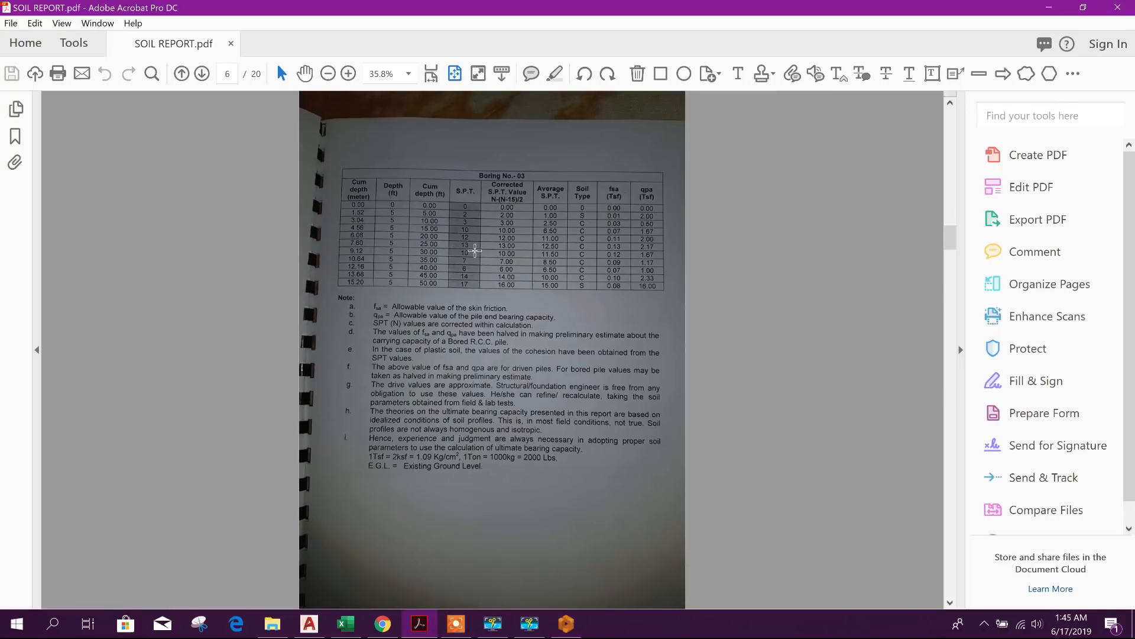
pyautogui.click(181, 74)
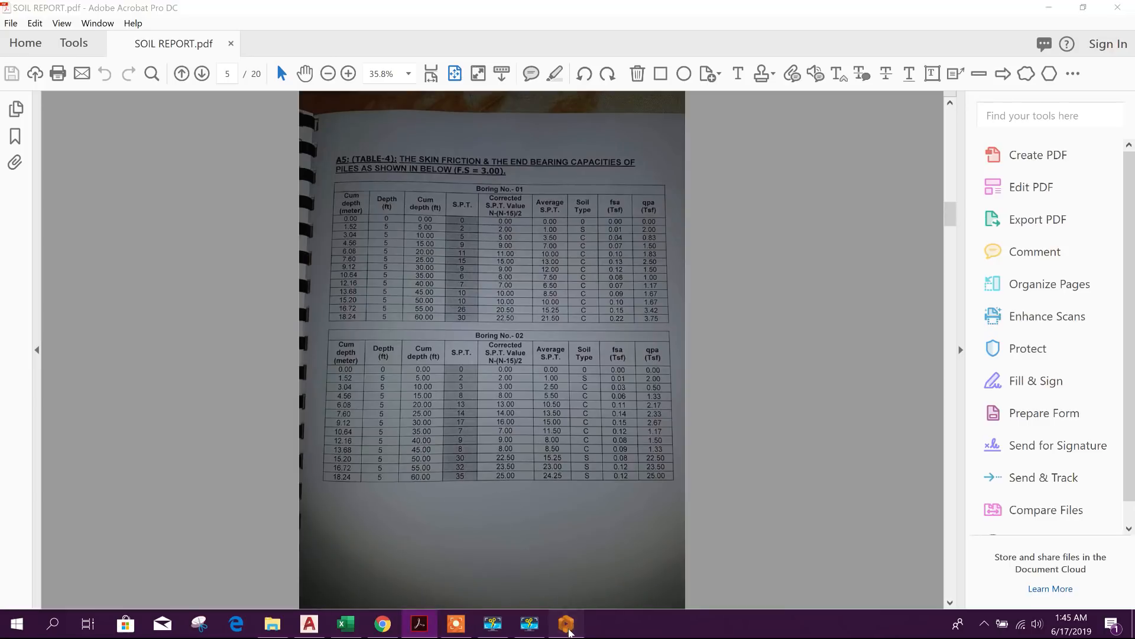
pyautogui.click(566, 623)
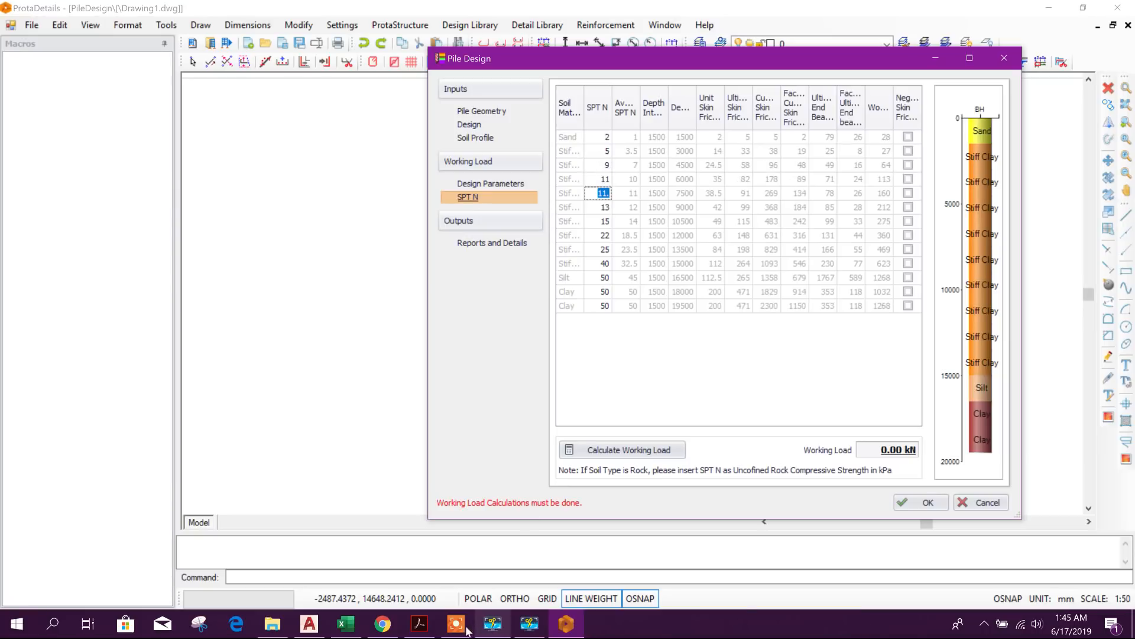
pyautogui.click(419, 623)
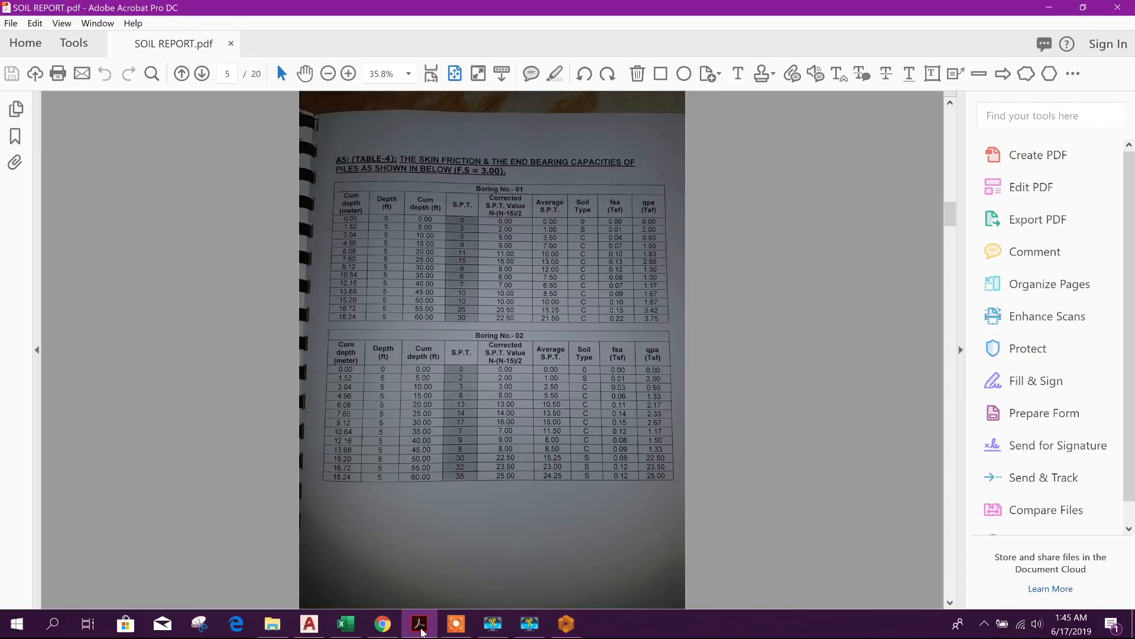
pyautogui.click(567, 623)
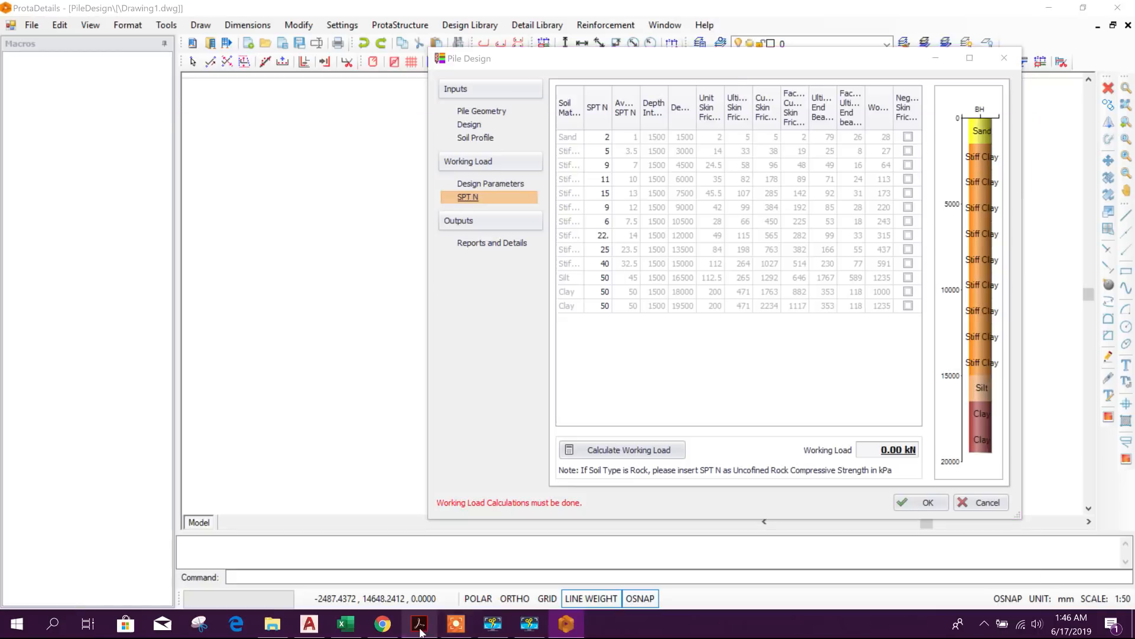
# - Enter 10 as the next deeper layer's SPT N value and move on to the silt layer
pyautogui.click(602, 234)
pyautogui.write('7')
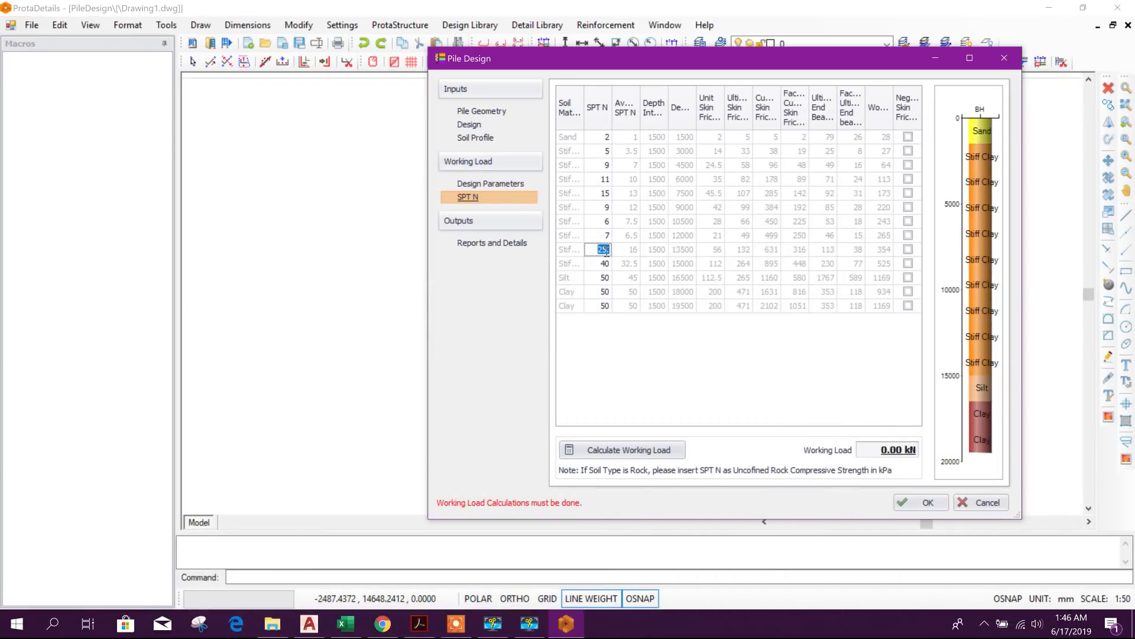
pyautogui.click(419, 623)
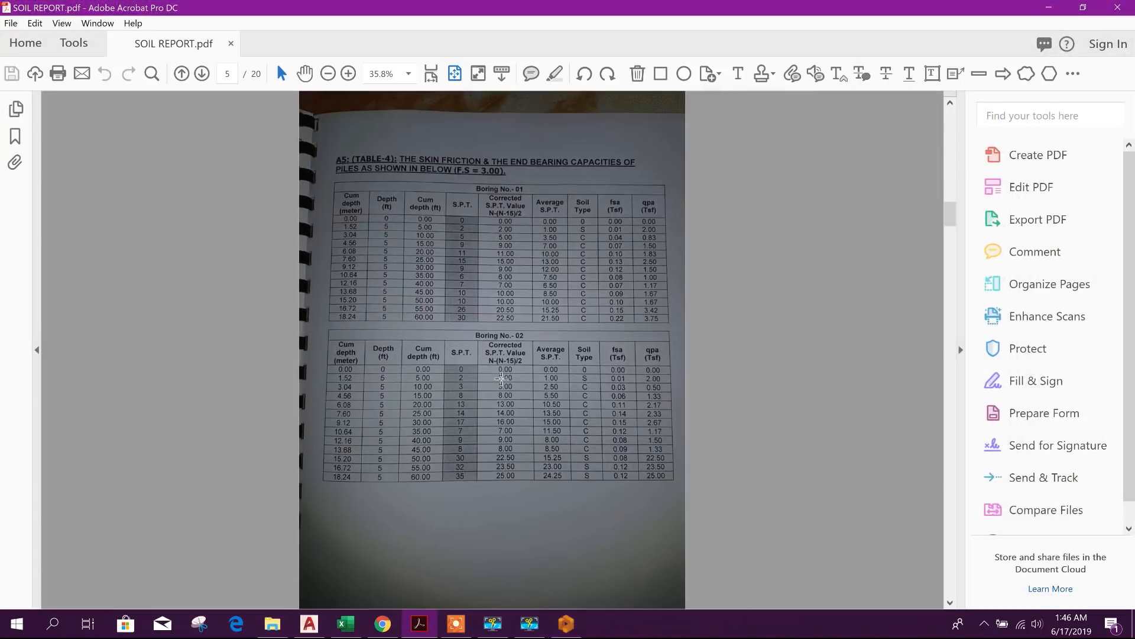
pyautogui.moveTo(511, 306)
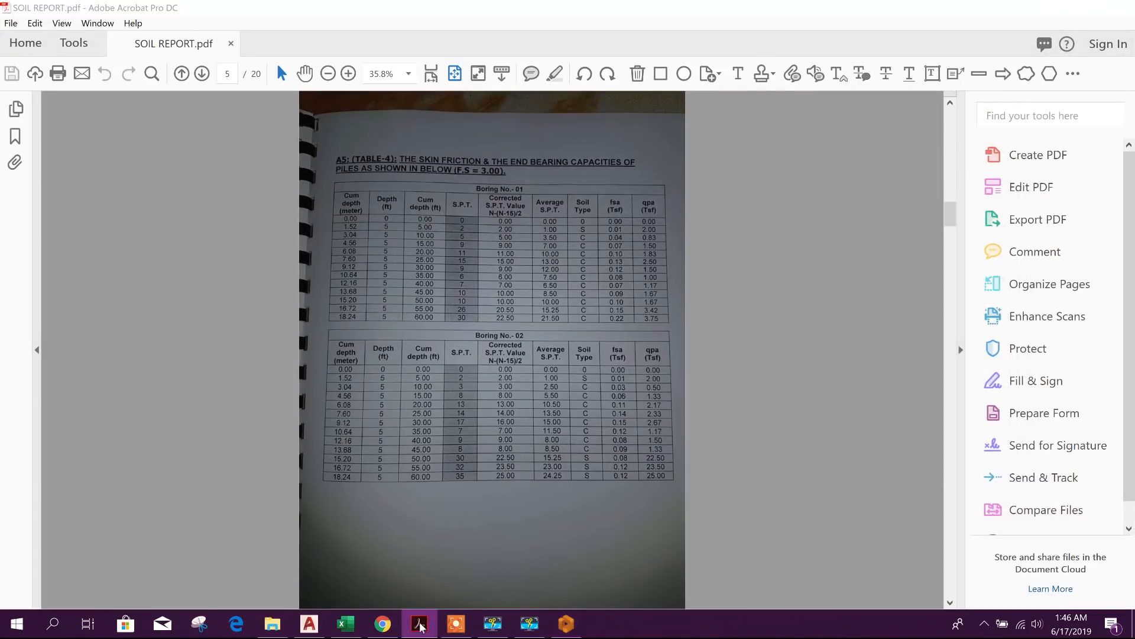
pyautogui.click(566, 623)
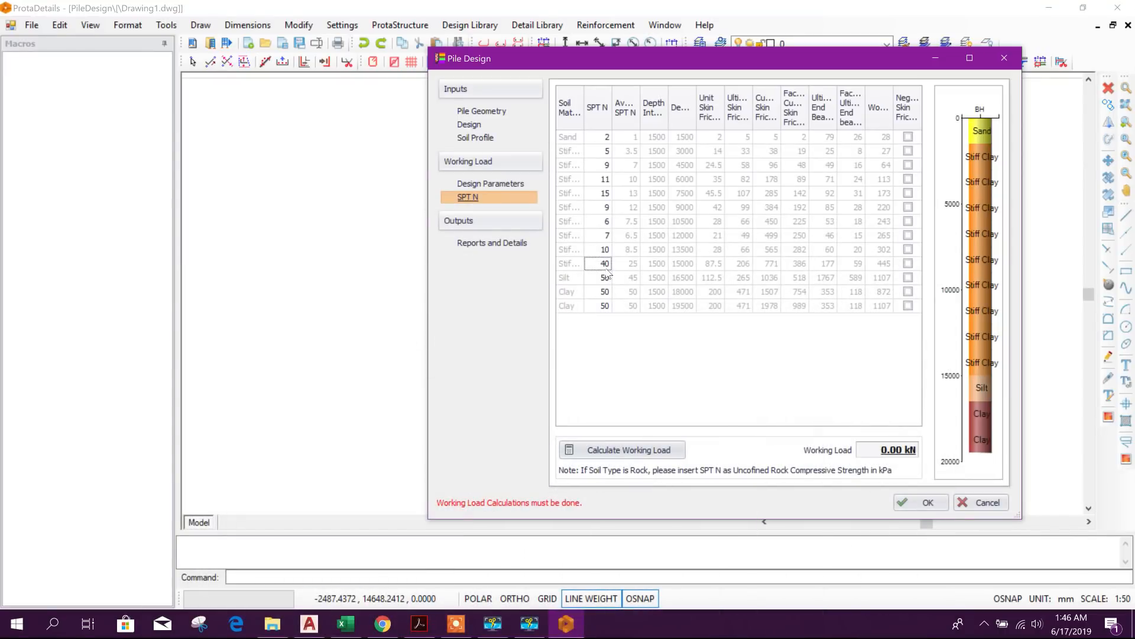
pyautogui.write('10')
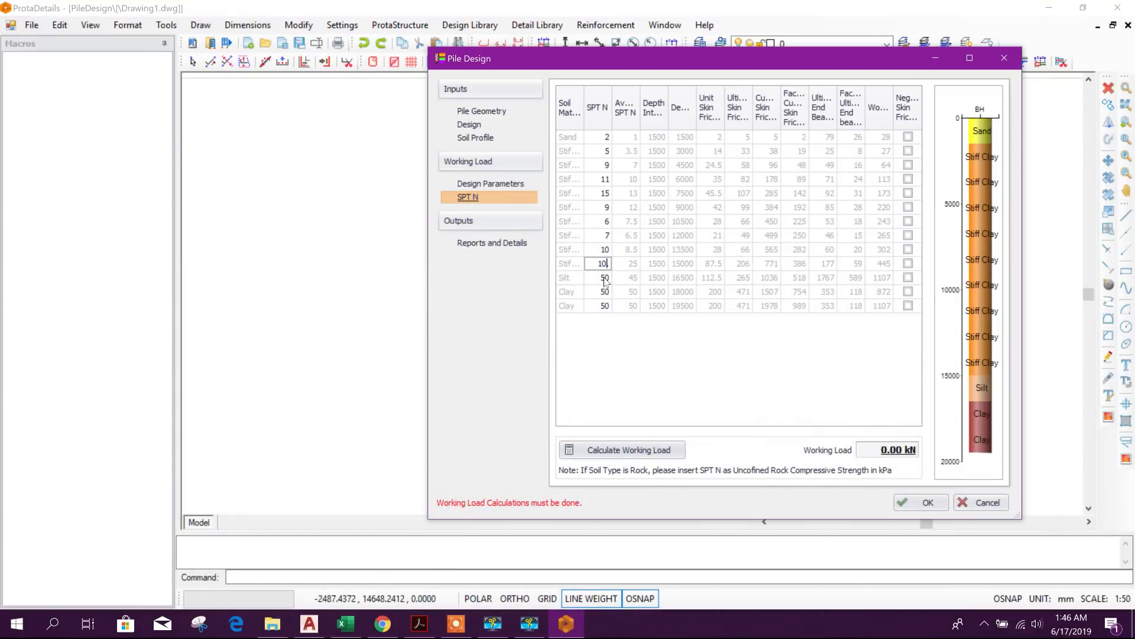
pyautogui.click(604, 291)
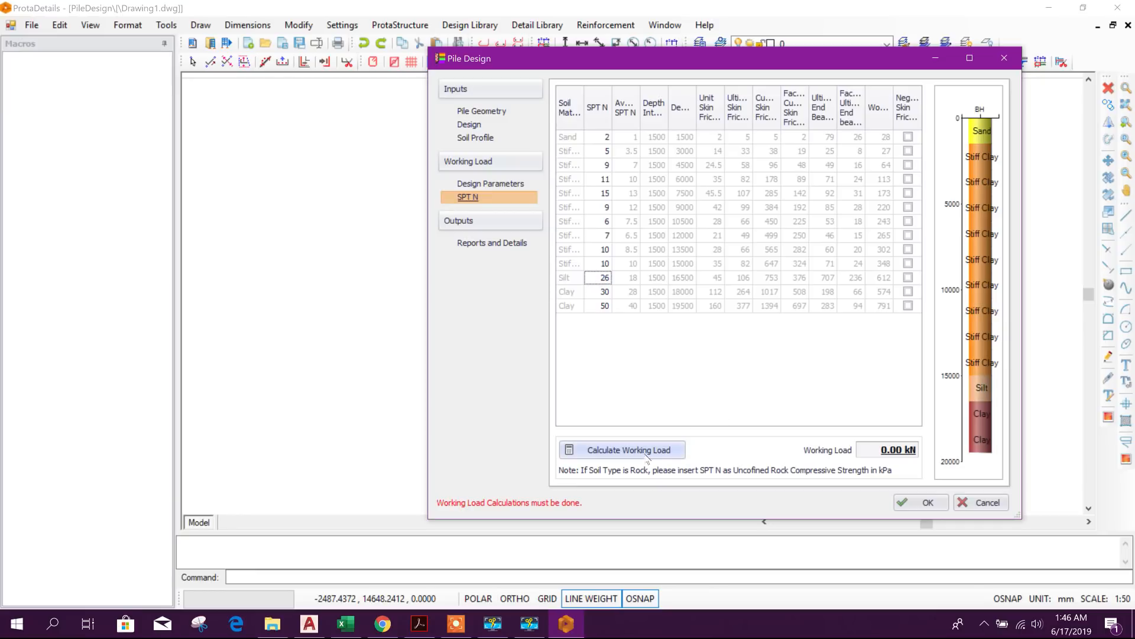
pyautogui.moveTo(640, 458)
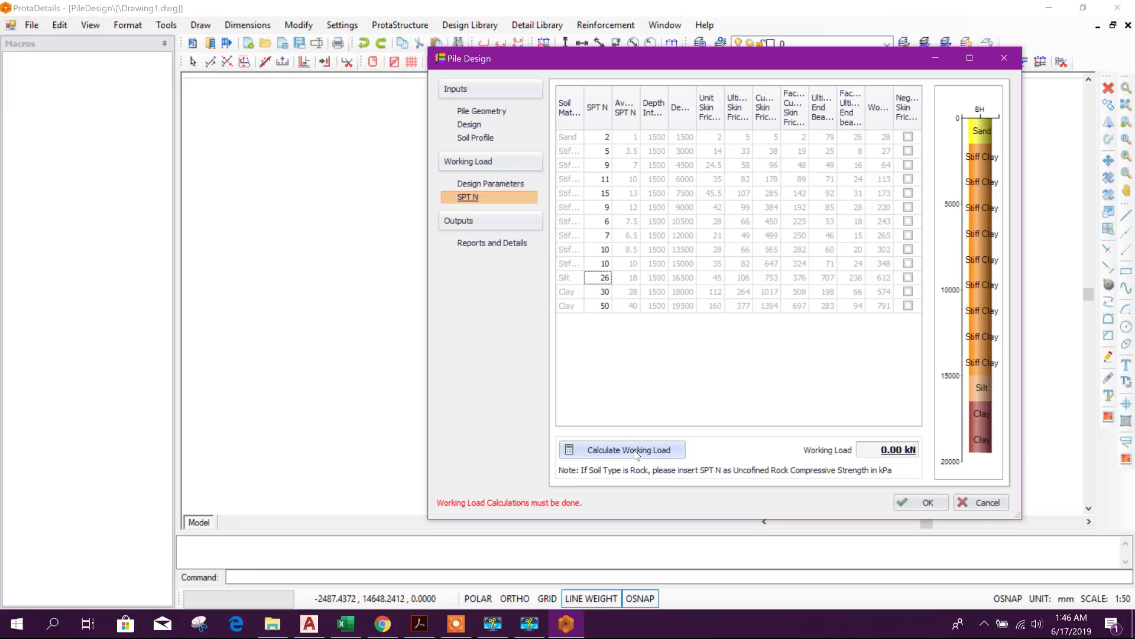
# - Calculate the pile's working load as 348.00 kN and go to the Diagrams page
pyautogui.click(621, 449)
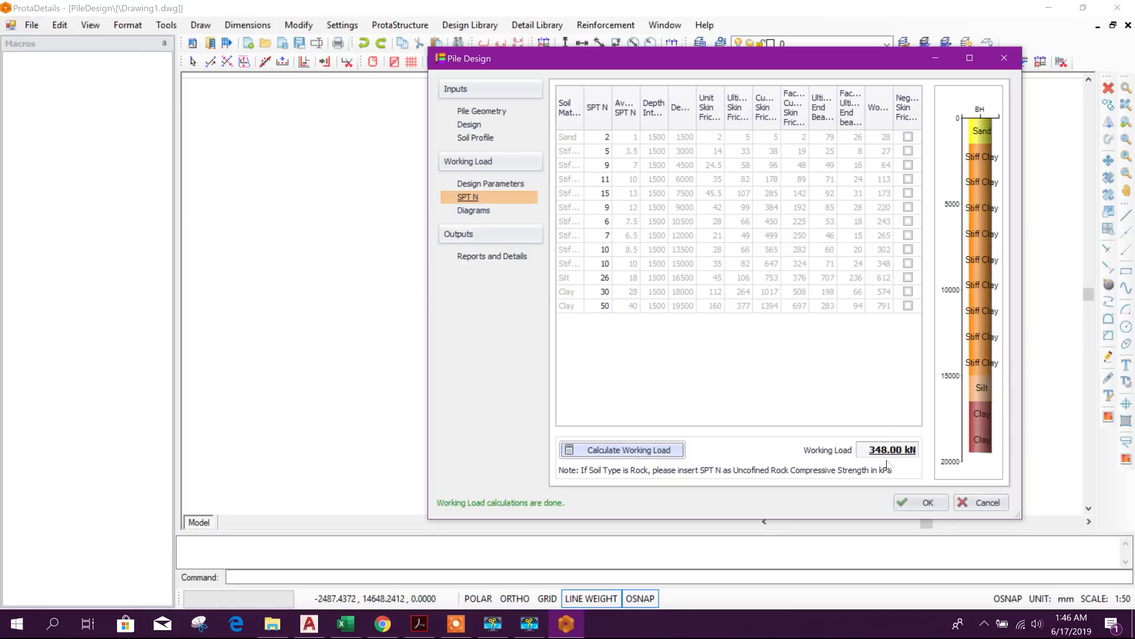
pyautogui.moveTo(630, 301)
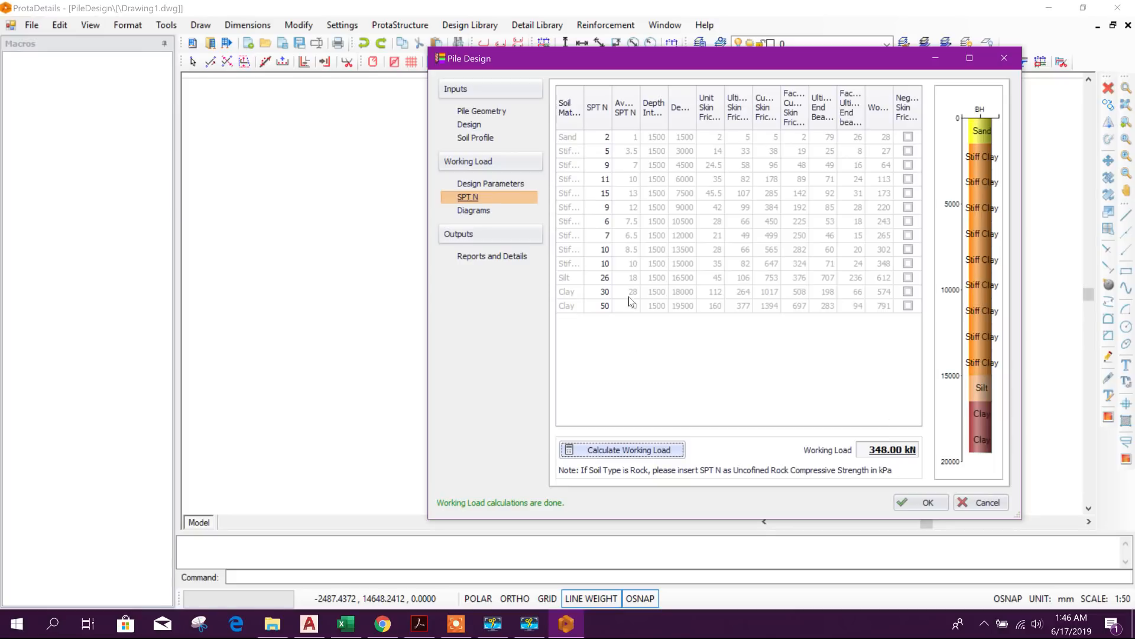
pyautogui.click(473, 210)
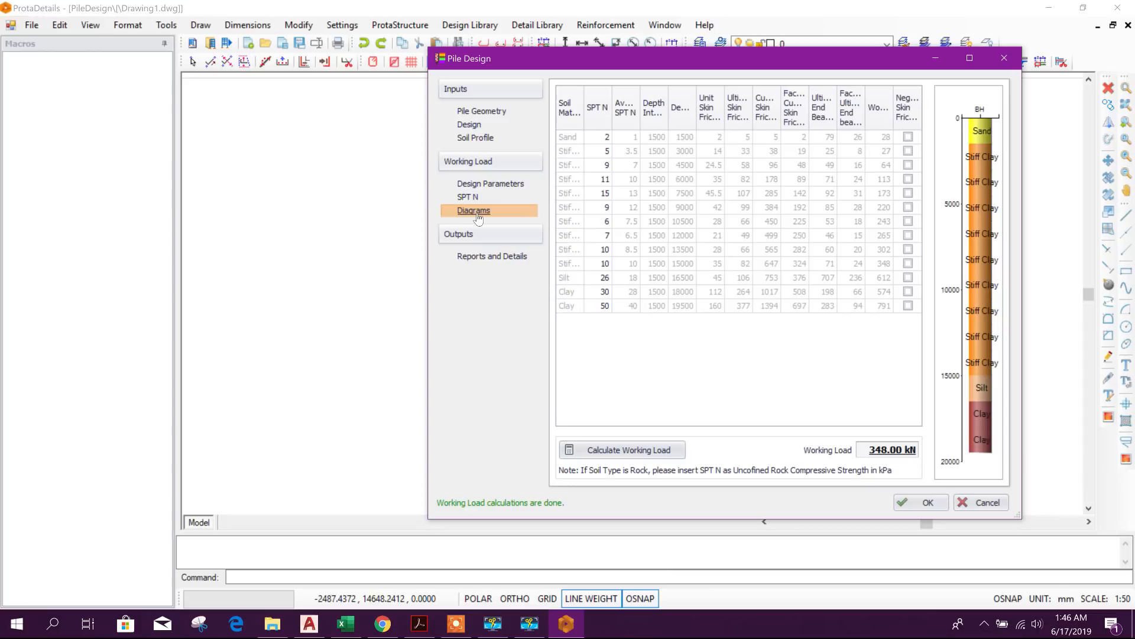
# - View the SPT N and working load chart, then show the Reports and Details options
pyautogui.click(473, 210)
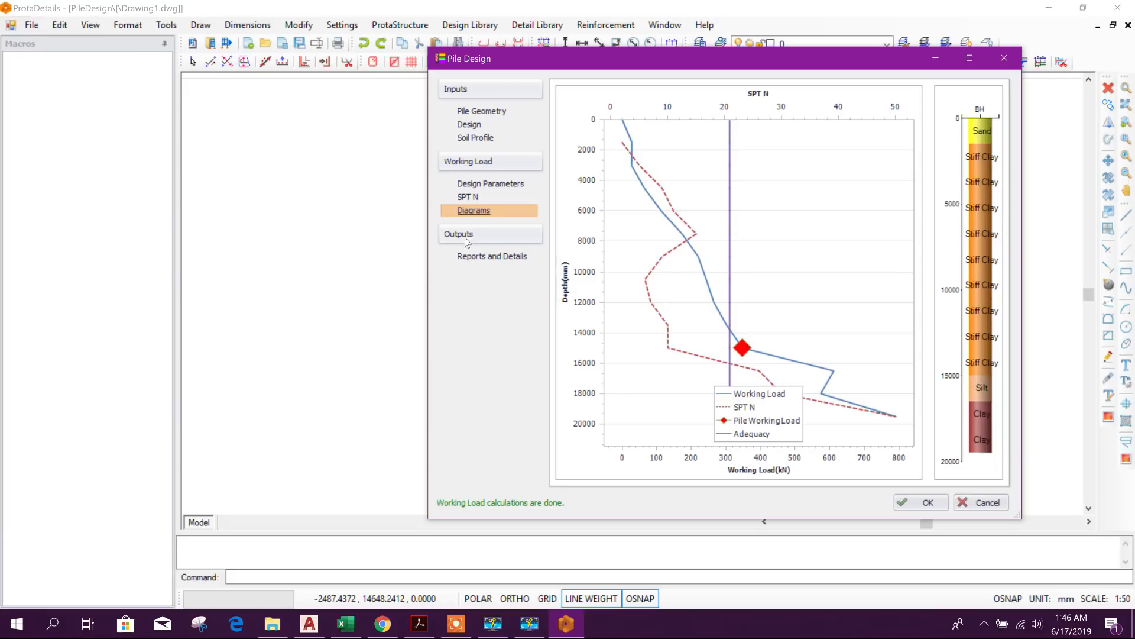
pyautogui.moveTo(492, 255)
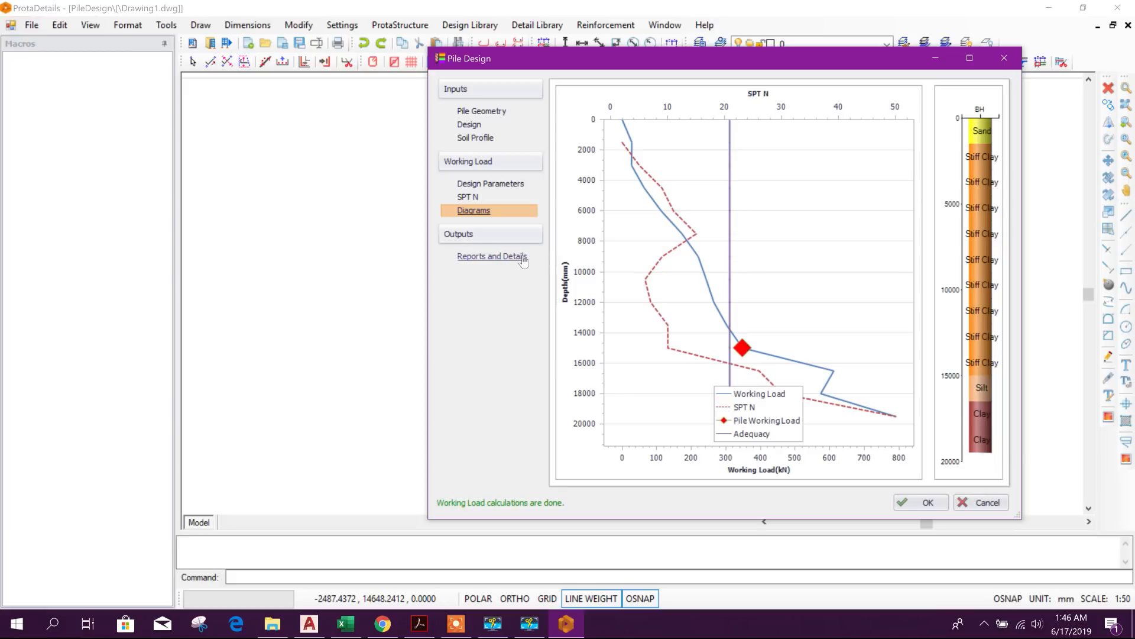
pyautogui.click(492, 255)
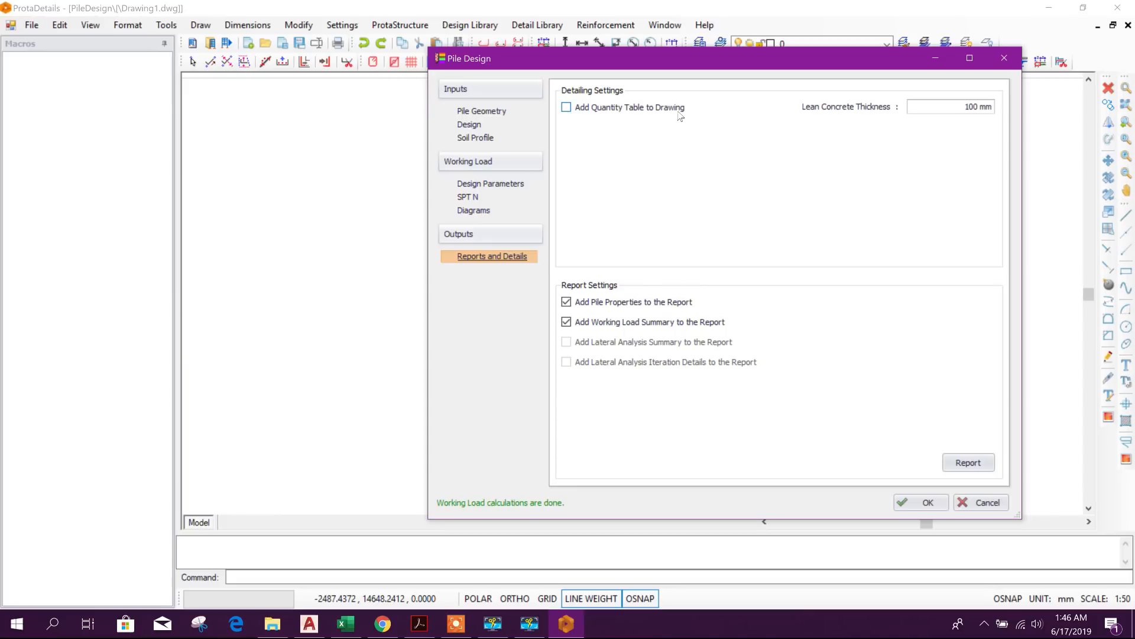
# - Tick Add Quantity Table to Drawing and generate the Pile Reinforcement Design report for P1
pyautogui.click(566, 107)
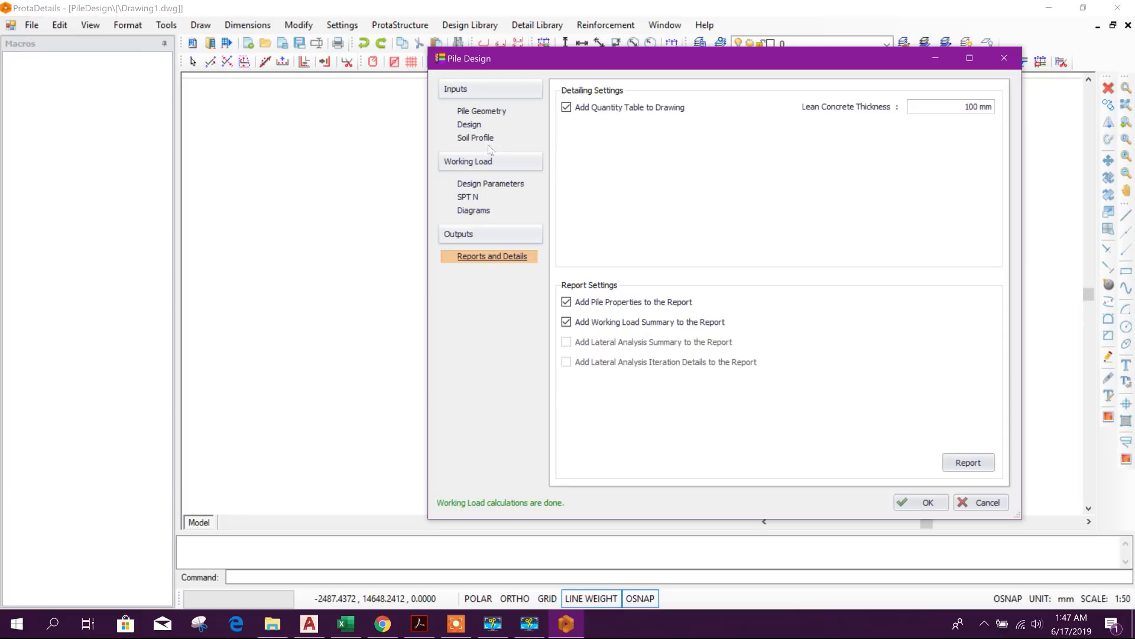
pyautogui.moveTo(592, 350)
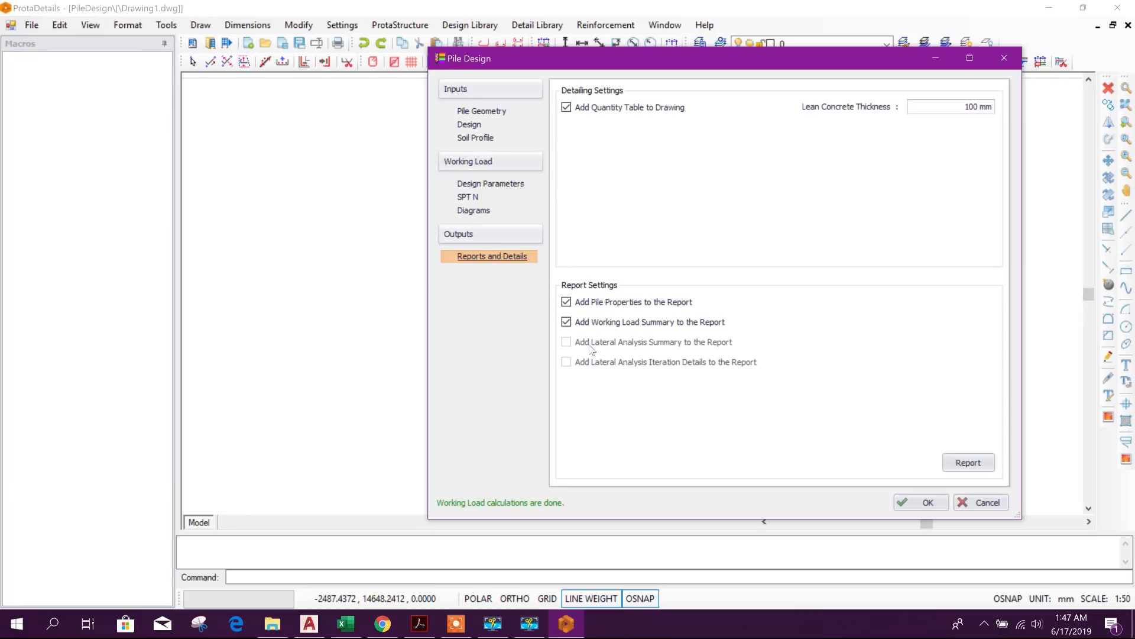
pyautogui.moveTo(569, 348)
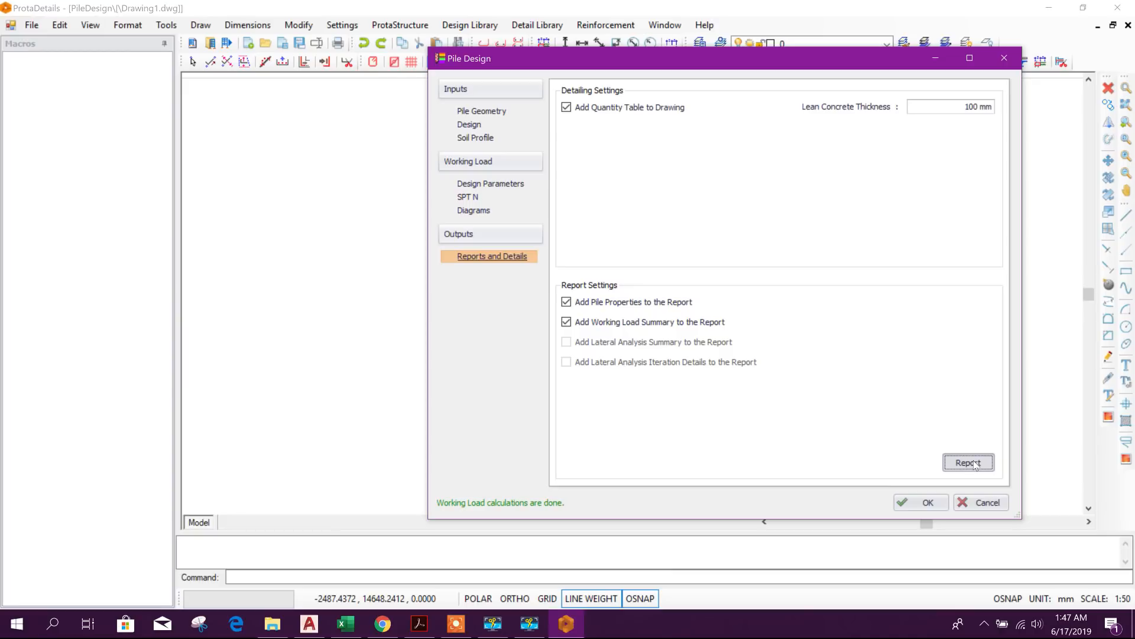
pyautogui.click(969, 462)
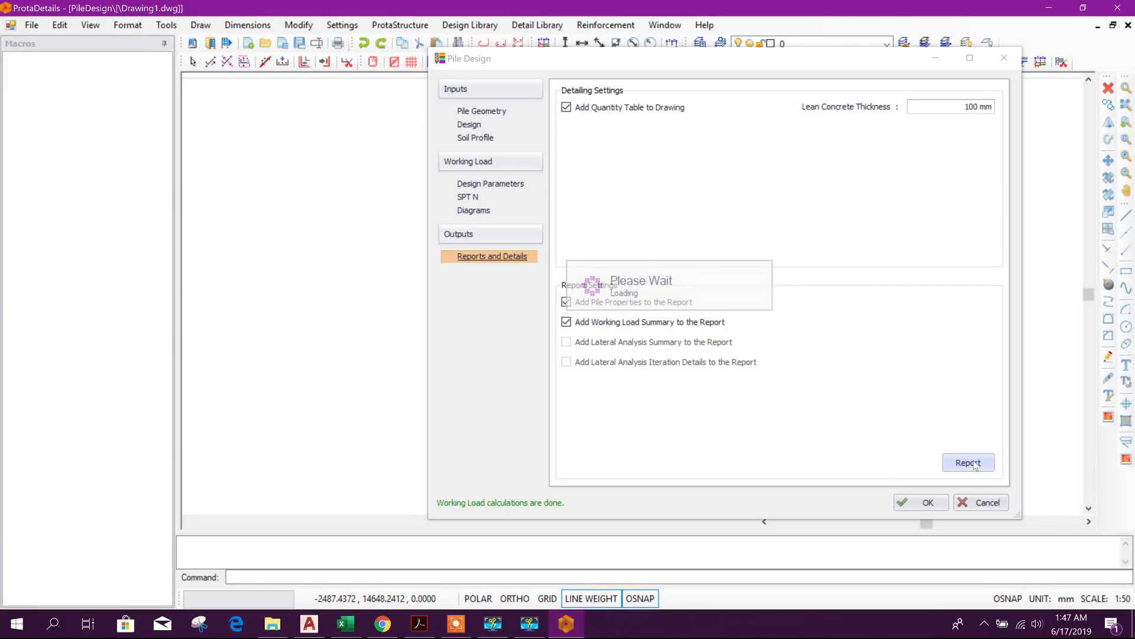
pyautogui.click(969, 462)
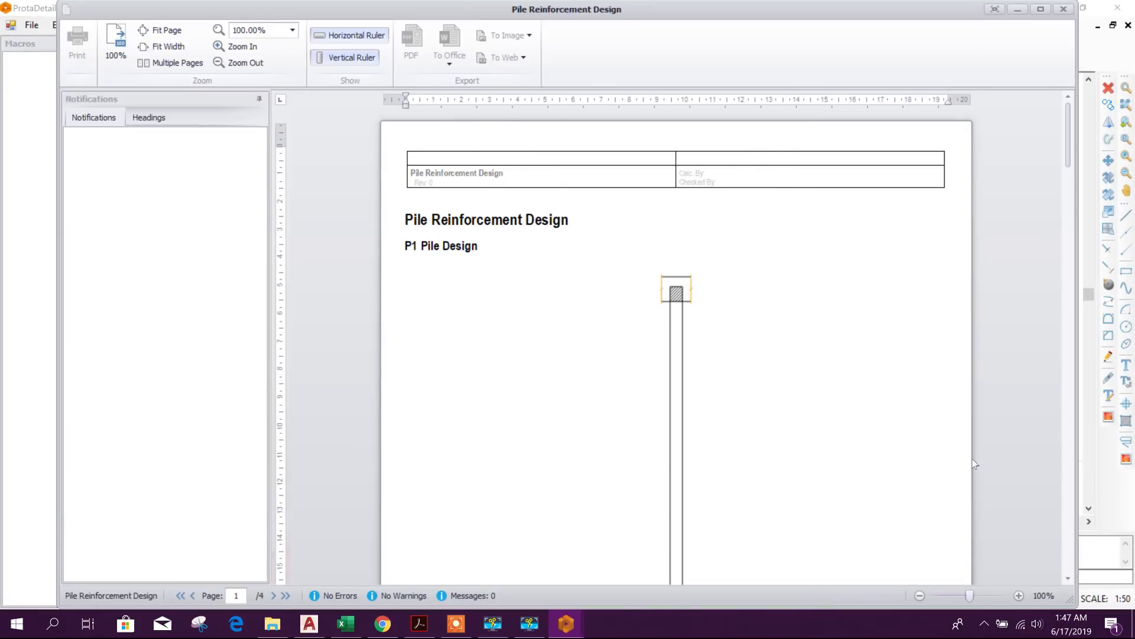
# - Scroll through the Pile Reinforcement Design report pages, then accept the pile design with OK
pyautogui.scroll(-3)
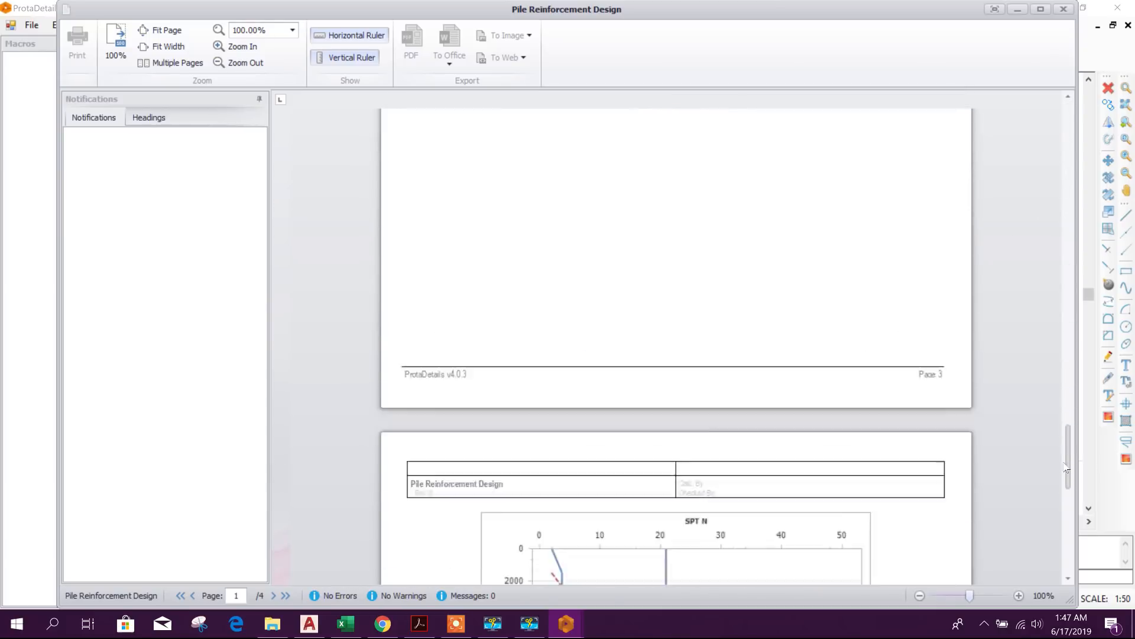
pyautogui.scroll(-3)
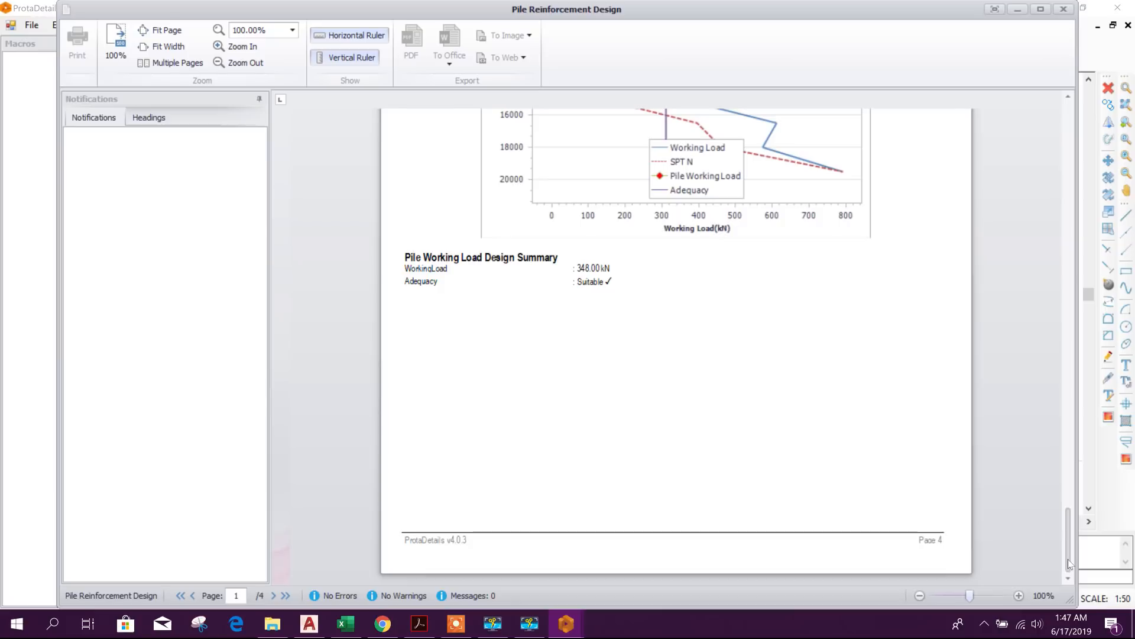
pyautogui.scroll(-3)
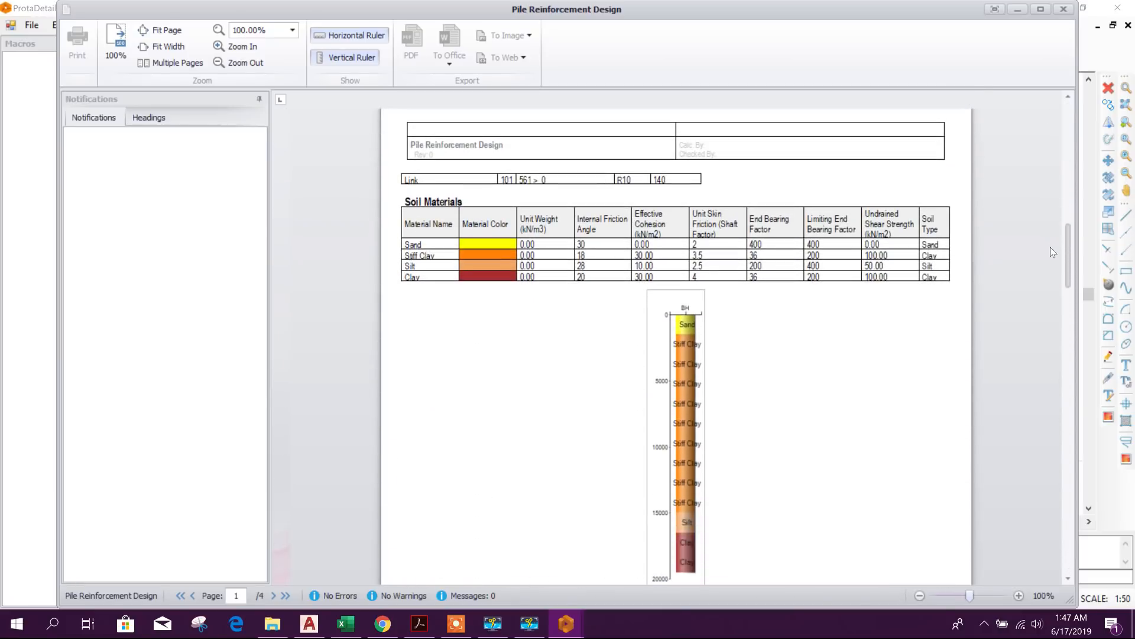
pyautogui.scroll(-3)
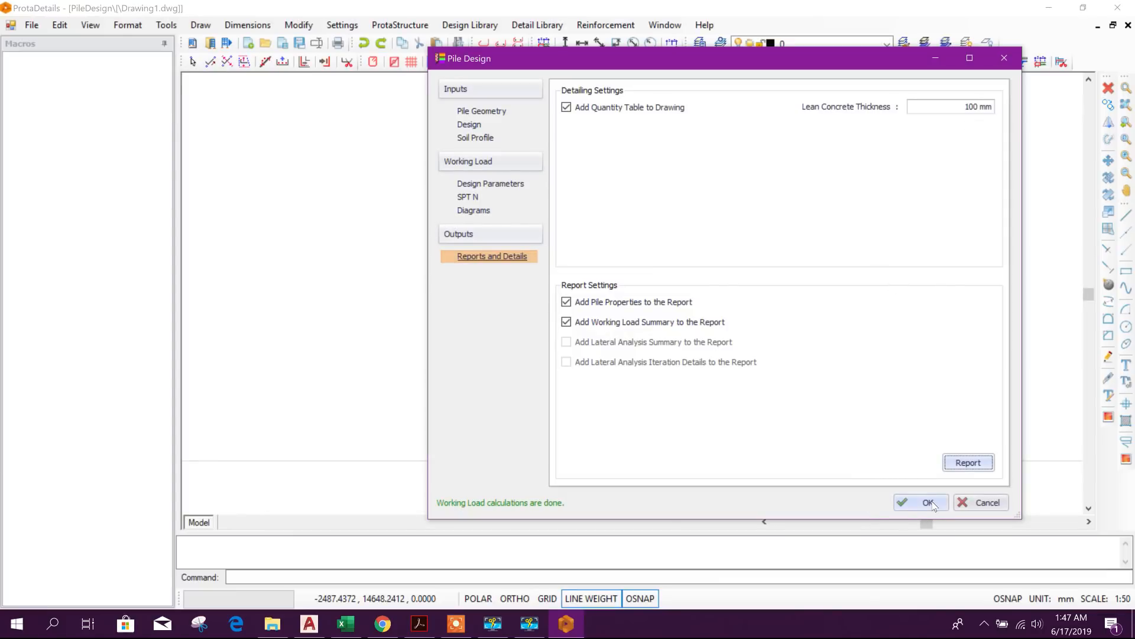
pyautogui.click(920, 501)
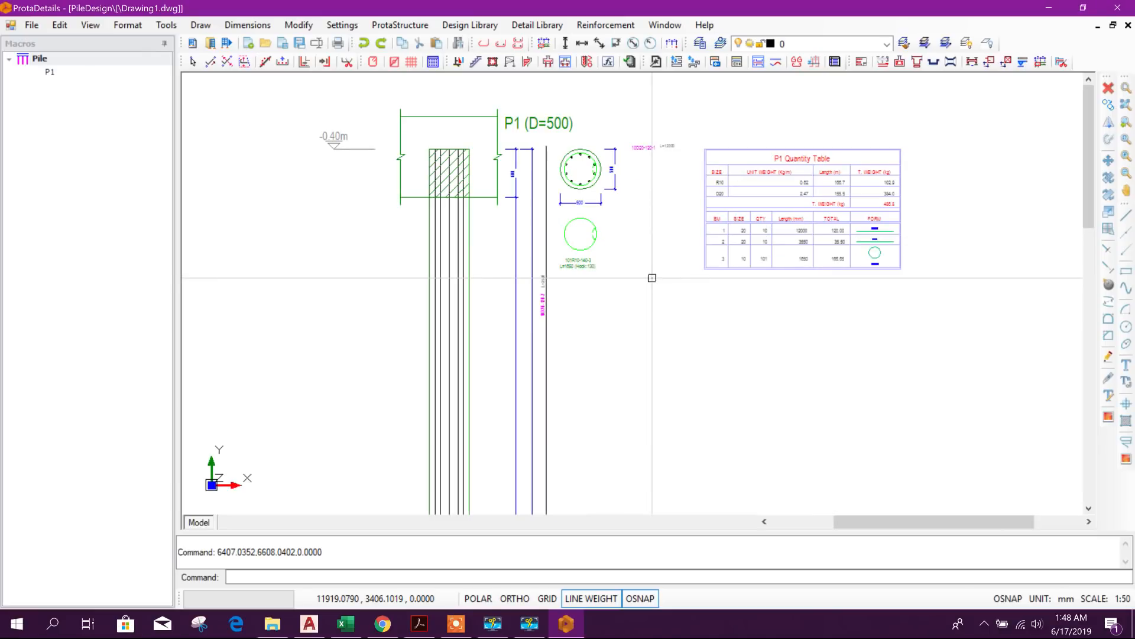
pyautogui.moveTo(722, 282)
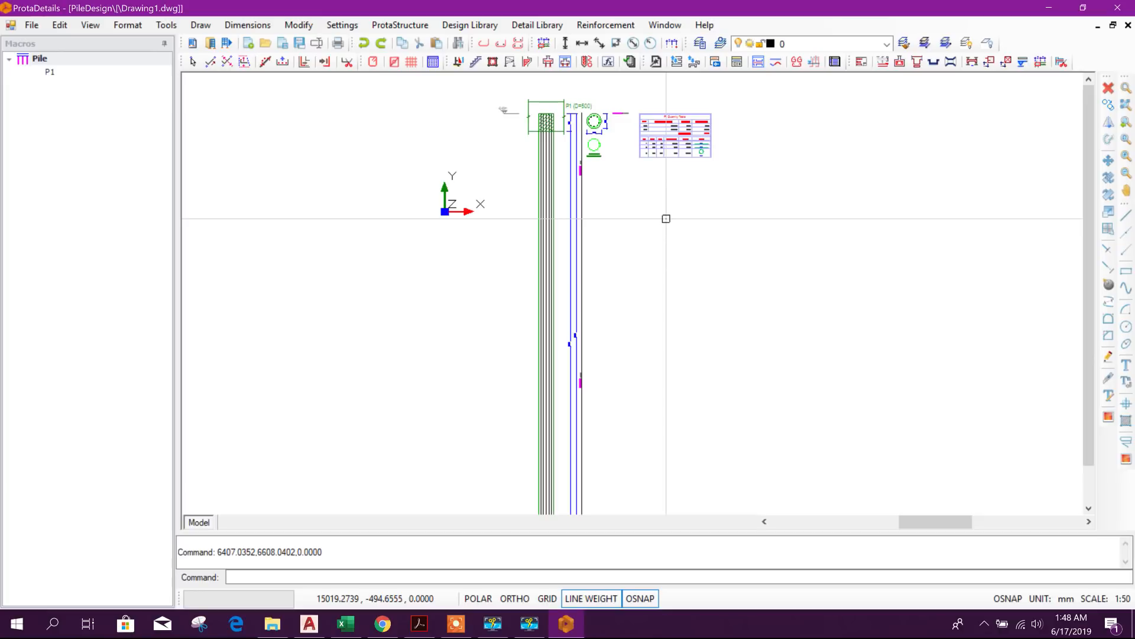
# - Zoom out to view the placed P1 pile detail and its Quantity Table
pyautogui.scroll(-3)
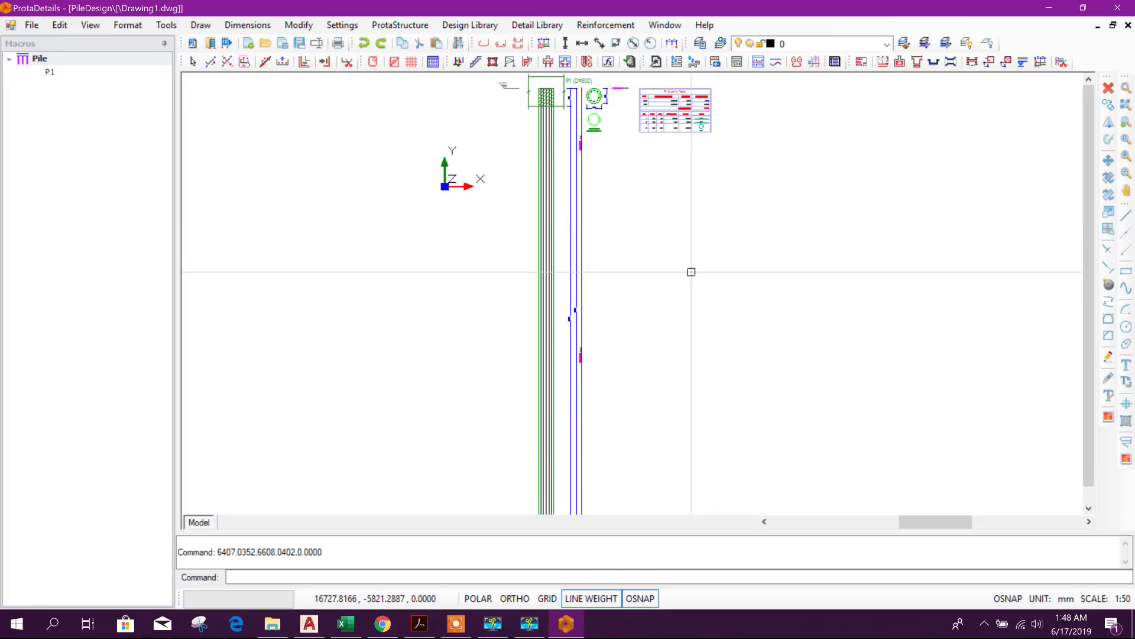